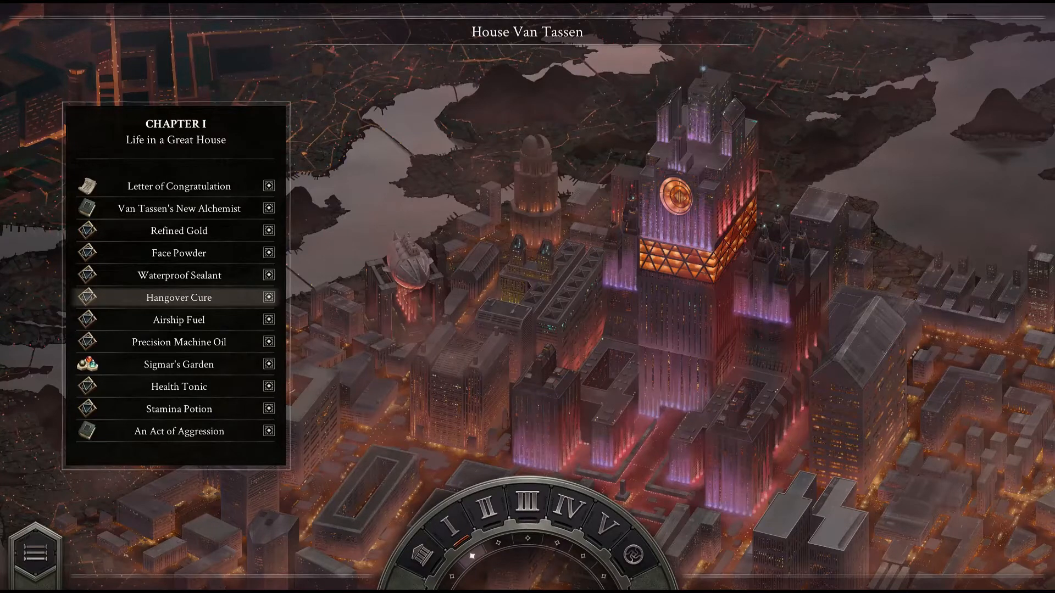
mouse_move(178, 319)
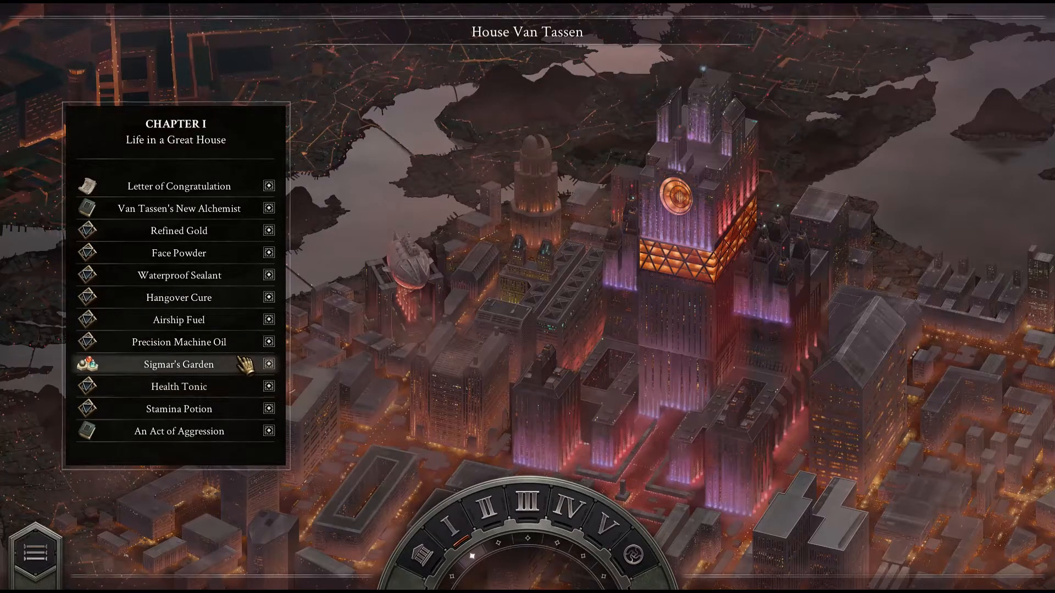
mouse_move(246, 308)
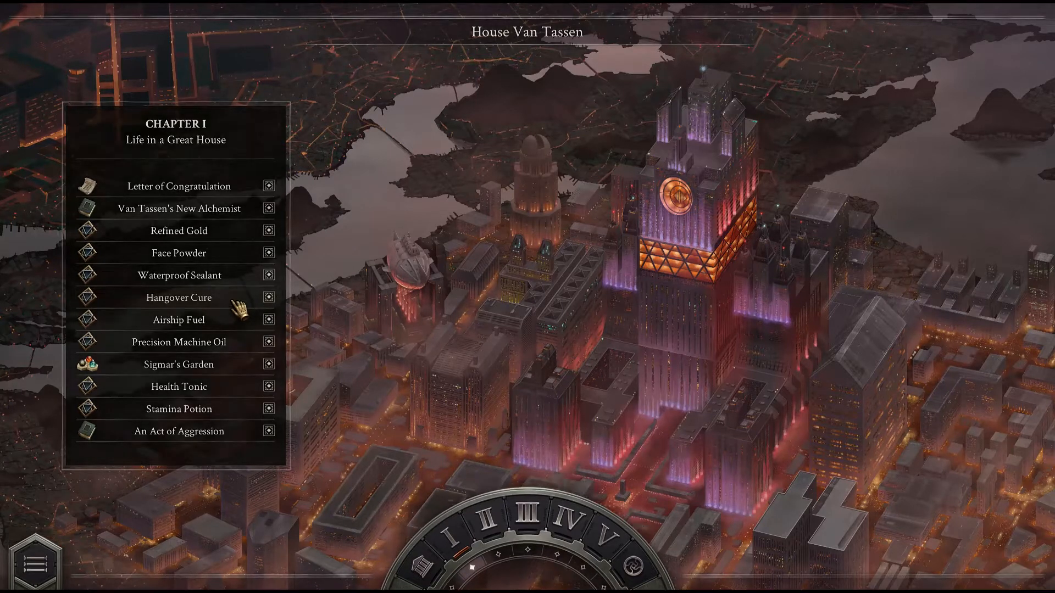
Step: Select the Early Salt solution (180 cost, 38 cycles) in the Hangover Cure list
left_click(178, 297)
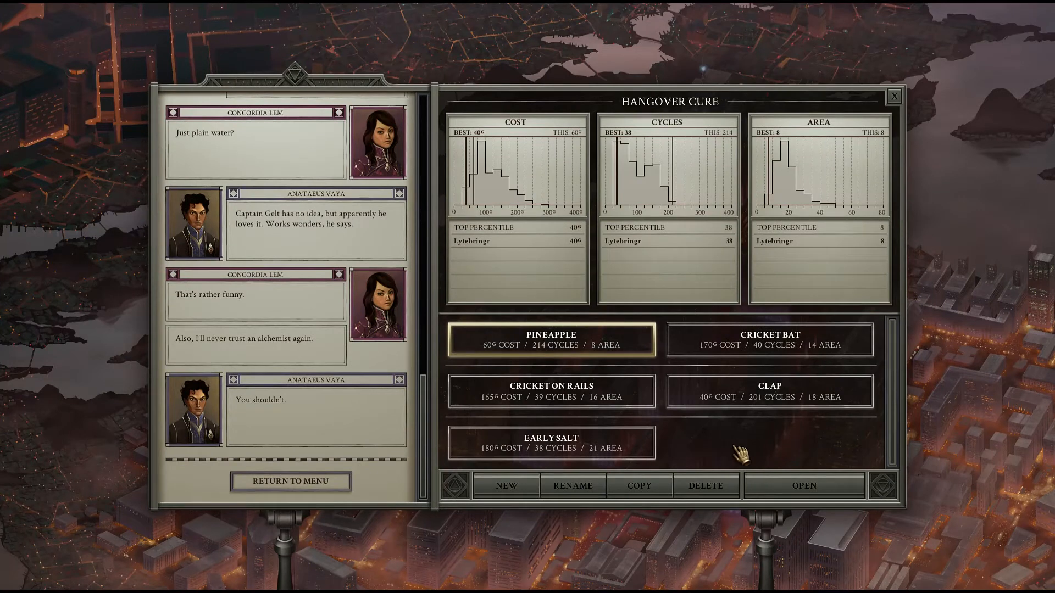
mouse_move(735, 427)
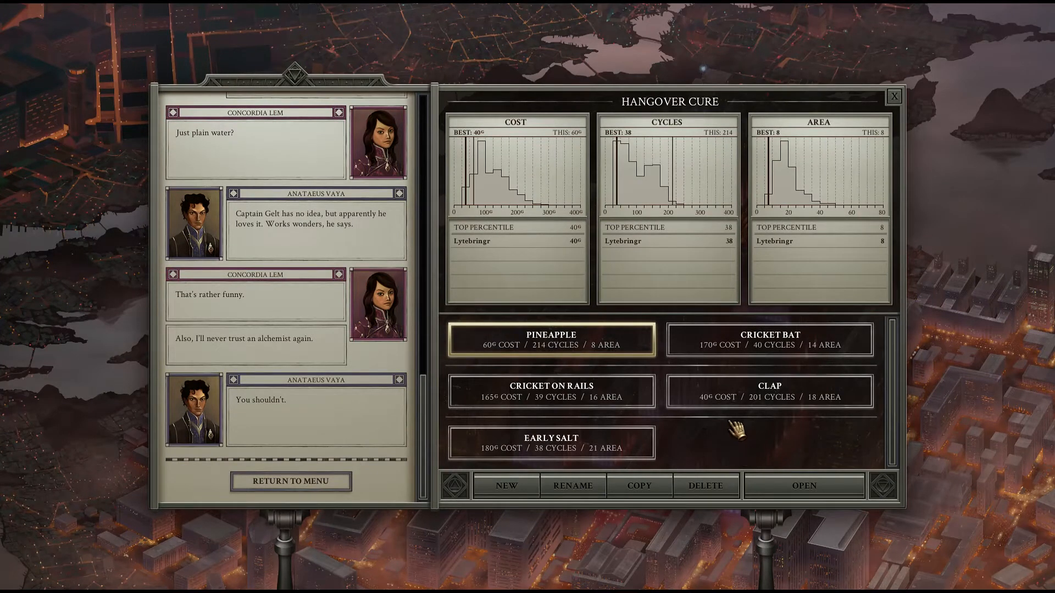
mouse_move(742, 259)
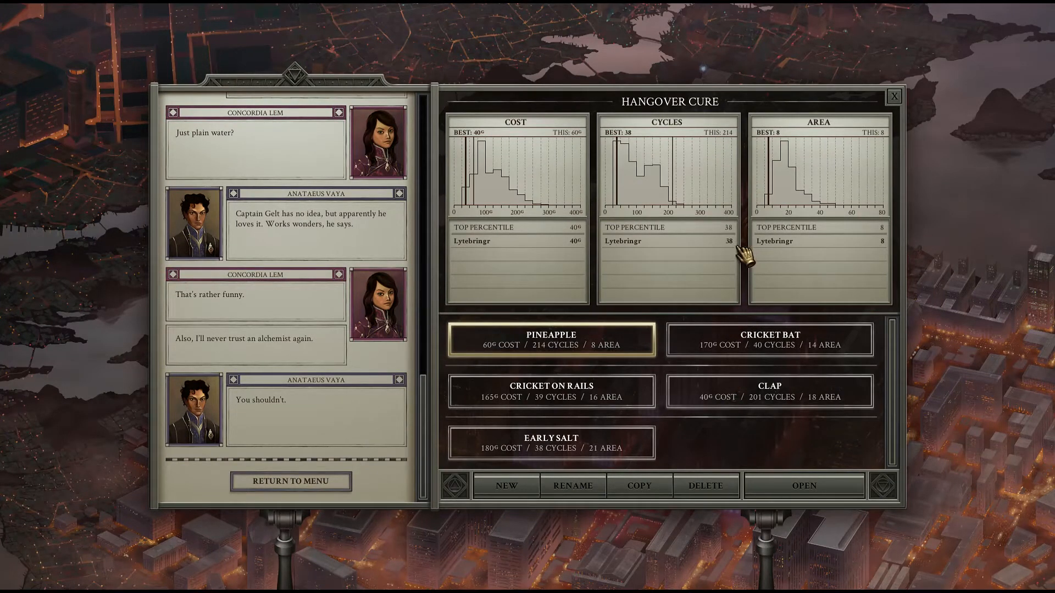
mouse_move(550, 390)
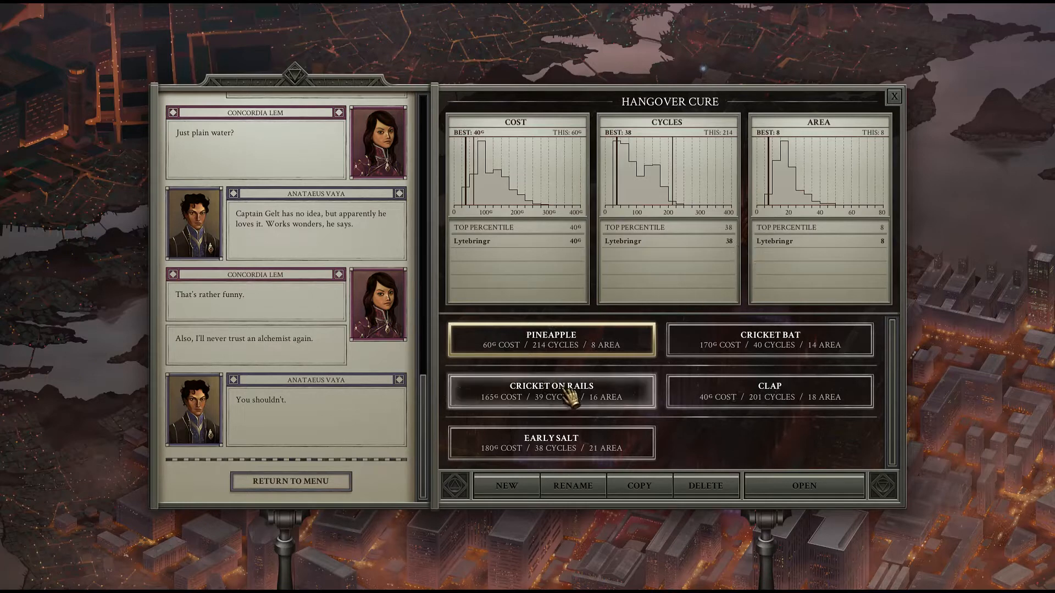
left_click(550, 443)
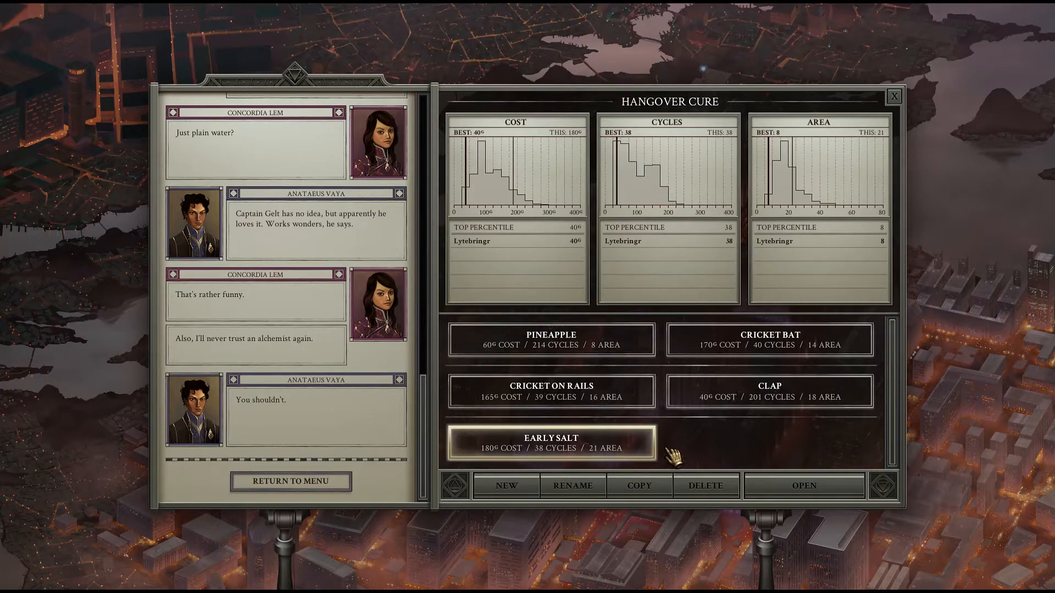
Step: Load Early Salt and run it to success: 6/6 products at 180 cost, 38 cycles, 21 area
left_click(803, 486)
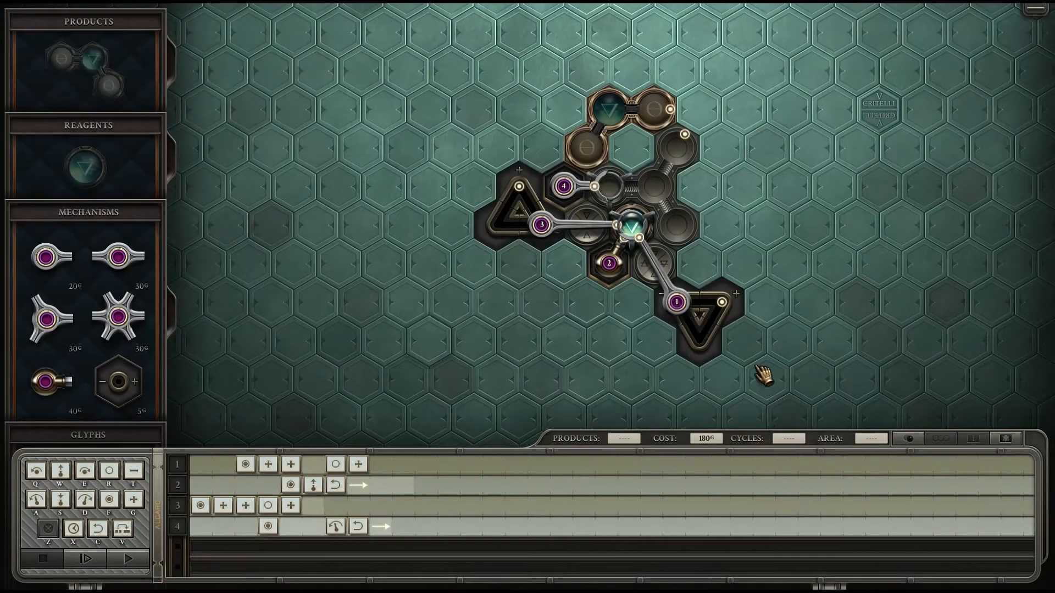
mouse_move(737, 300)
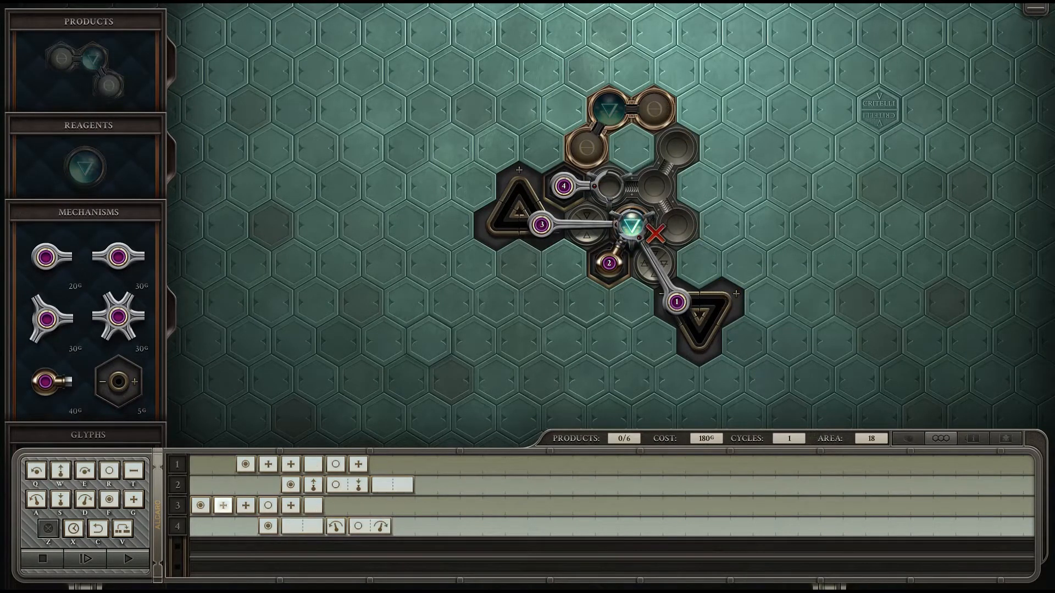
left_click(85, 559)
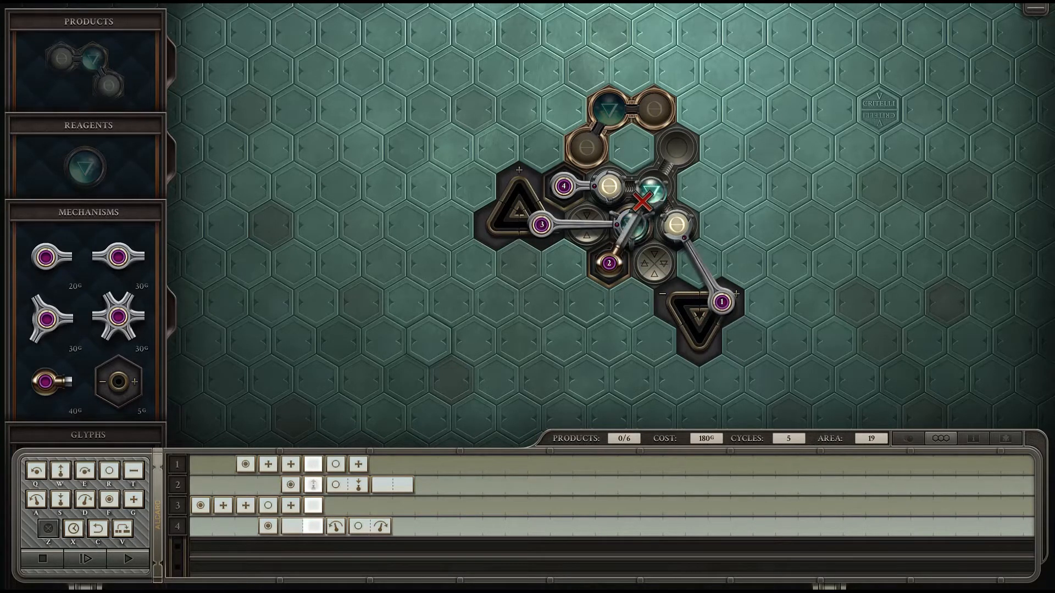
left_click(86, 559)
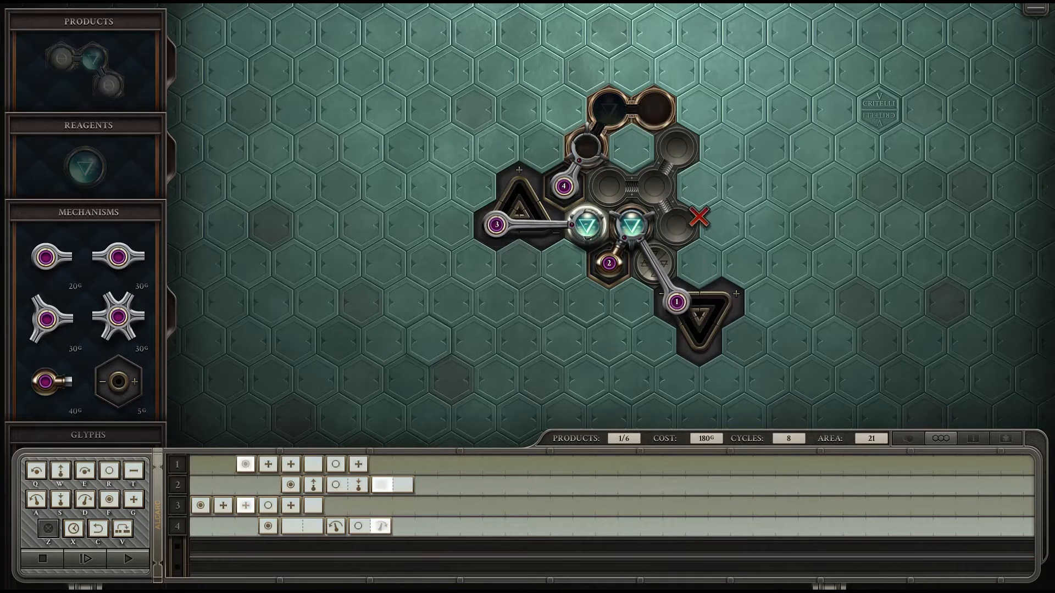
left_click(86, 559)
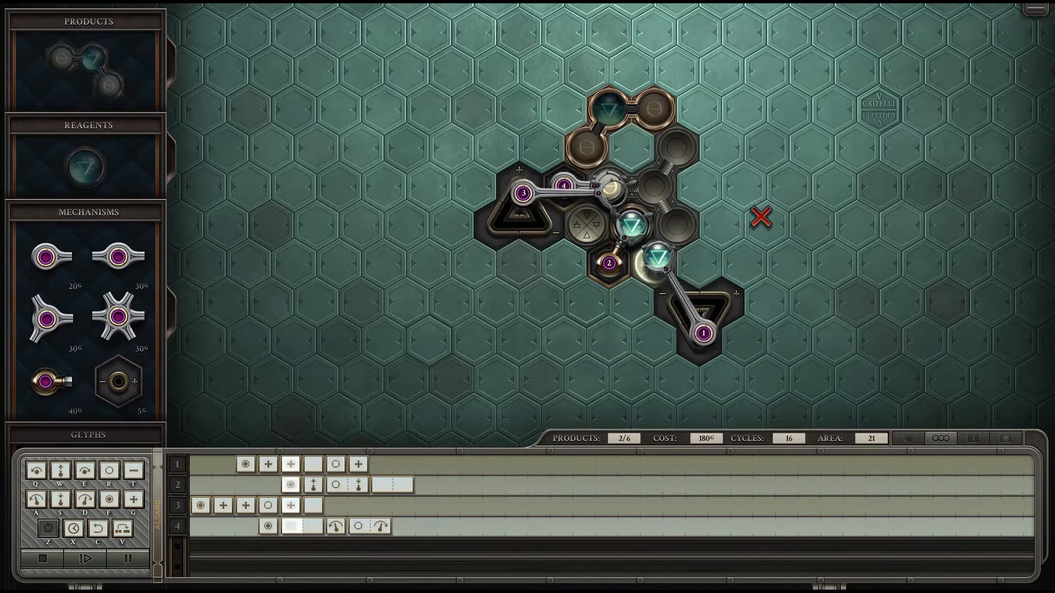
left_click(84, 559)
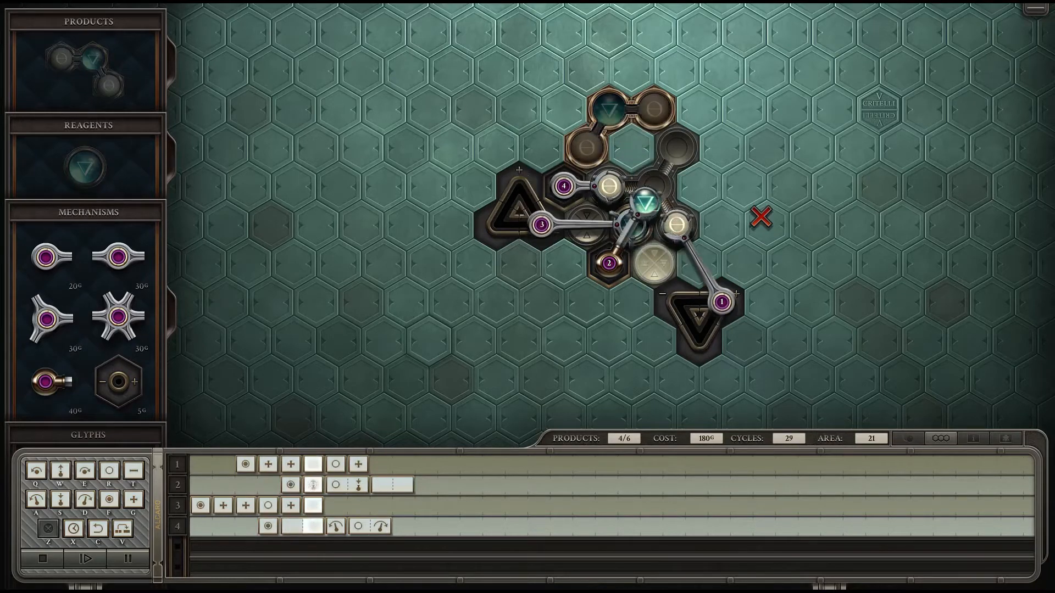
left_click(85, 559)
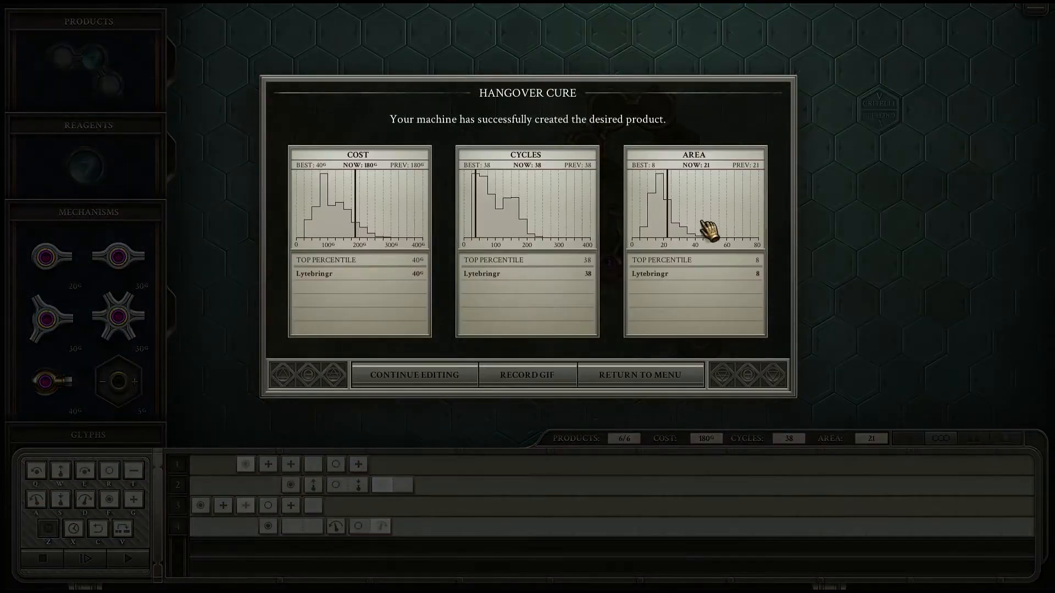
left_click(413, 374)
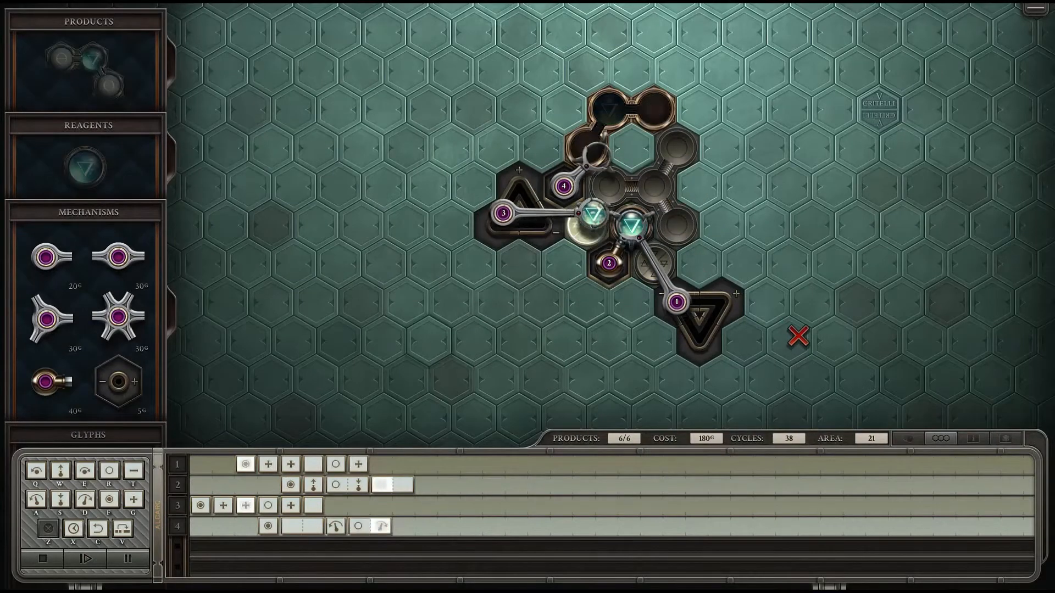
mouse_move(644, 255)
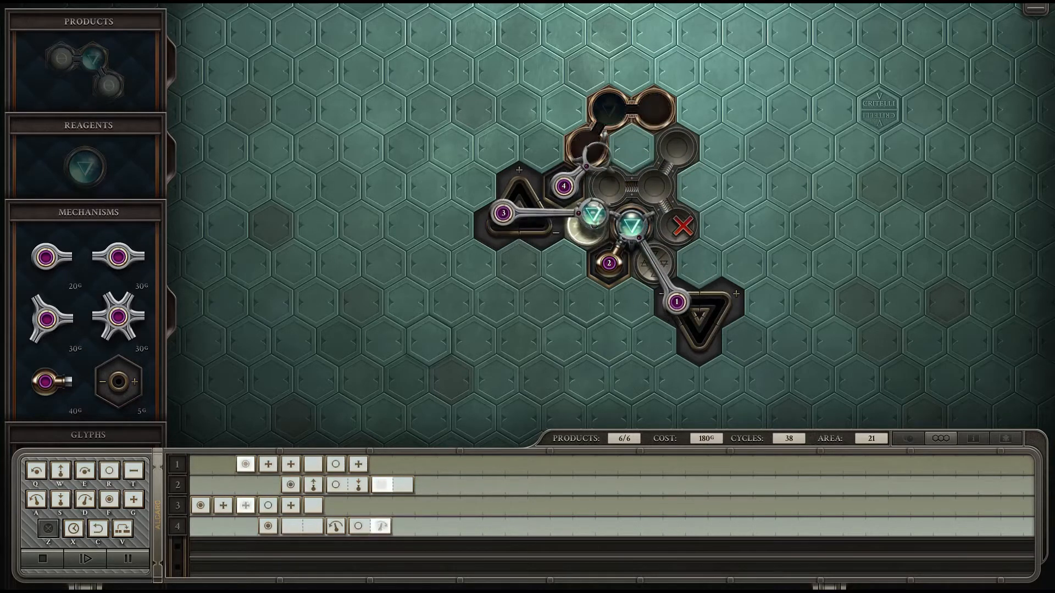
mouse_move(772, 291)
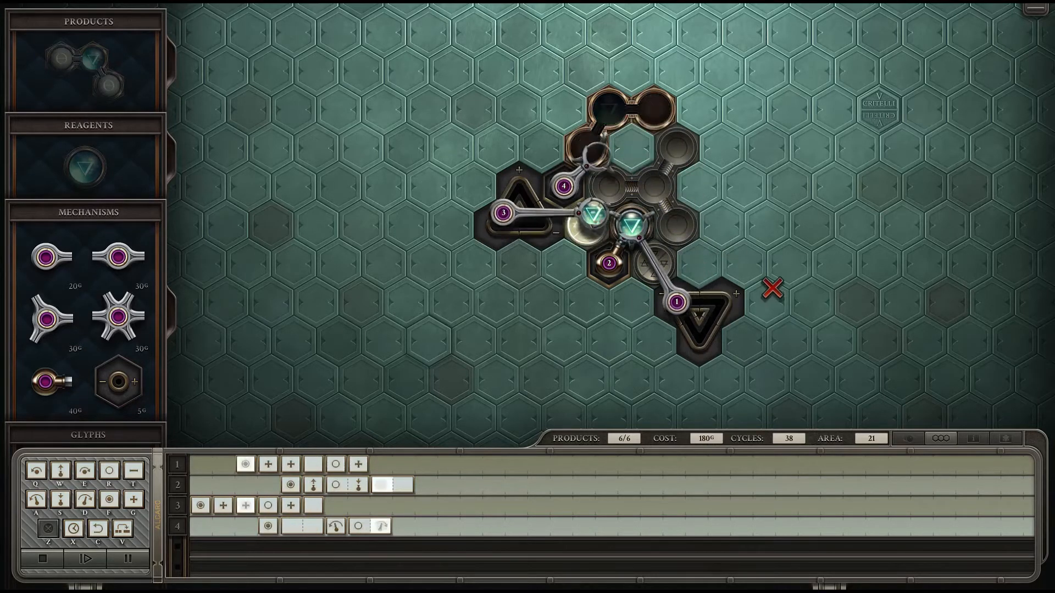
mouse_move(627, 148)
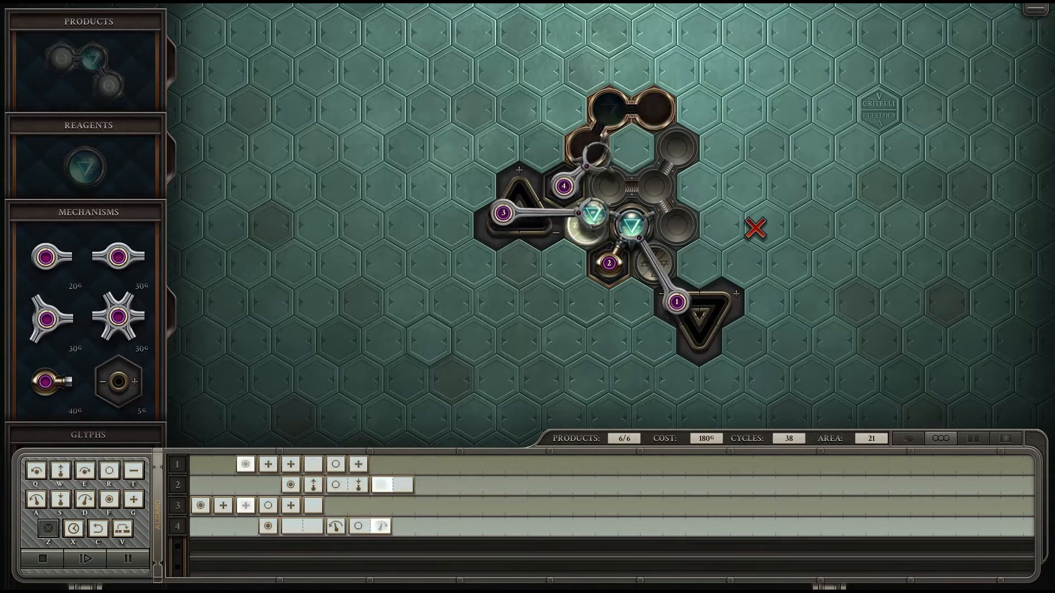
mouse_move(708, 250)
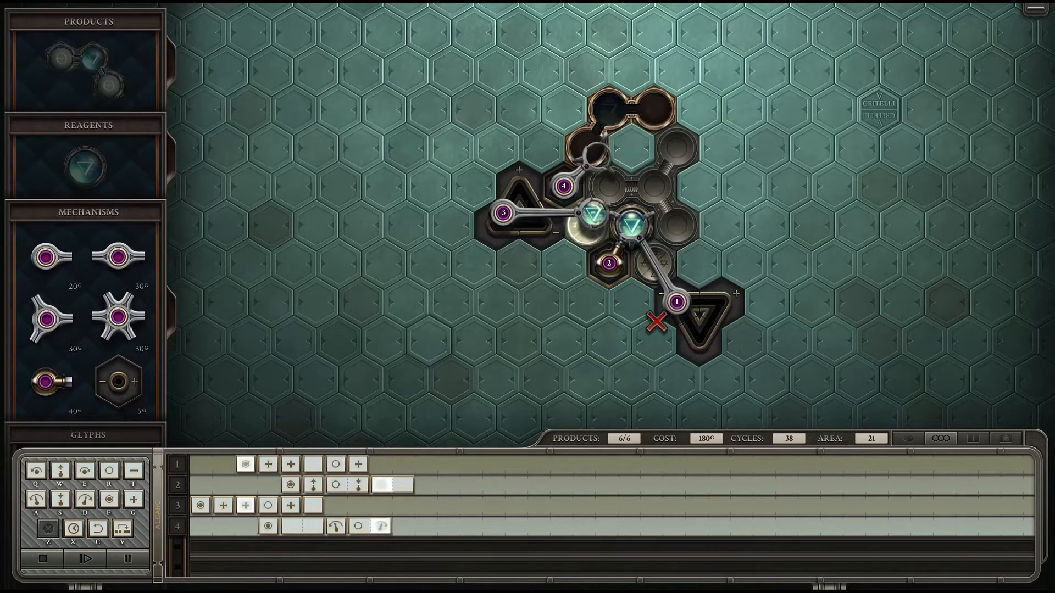
mouse_move(730, 234)
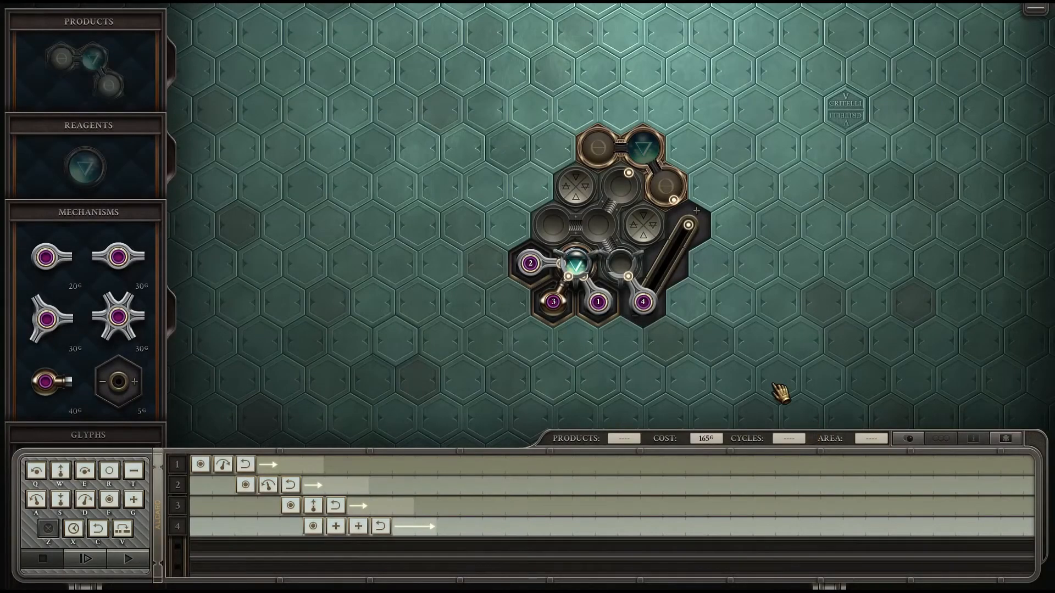
mouse_move(767, 314)
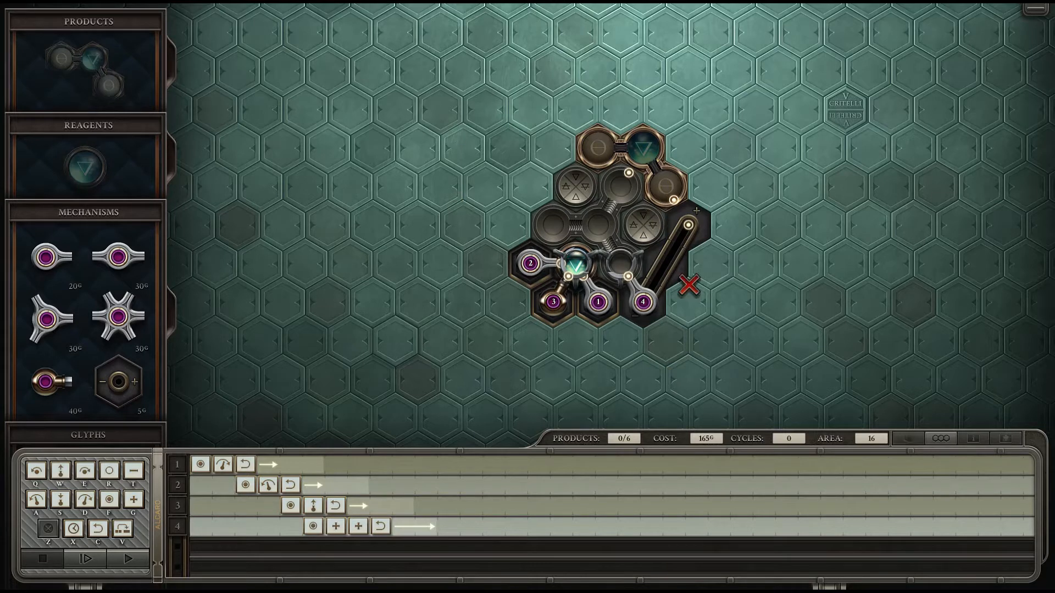
Step: Run the Cricket on Rails machine to completion at 165 cost, 39 cycles, 16 area
left_click(128, 559)
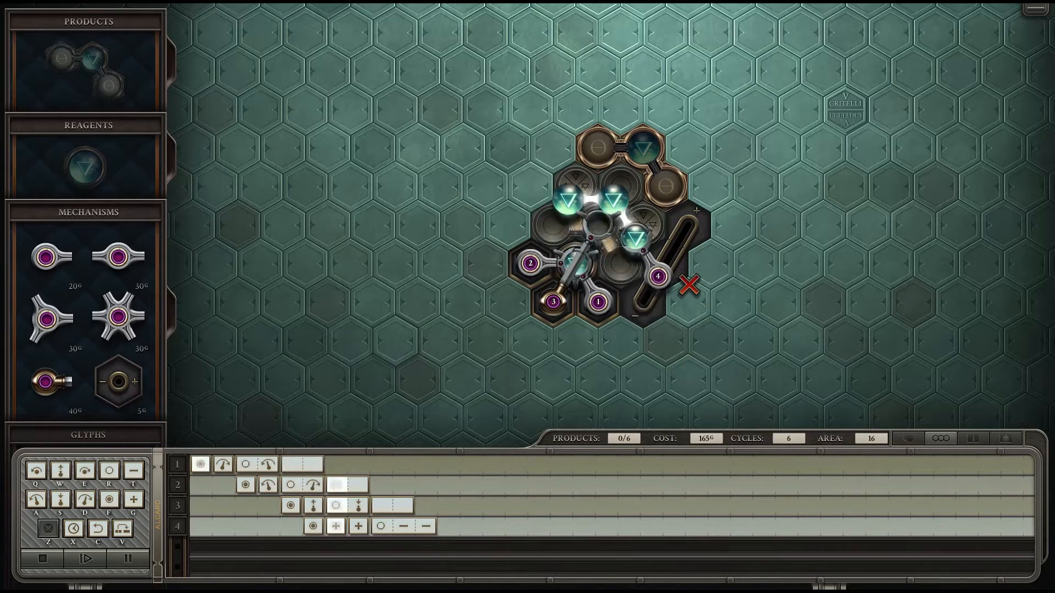
left_click(85, 560)
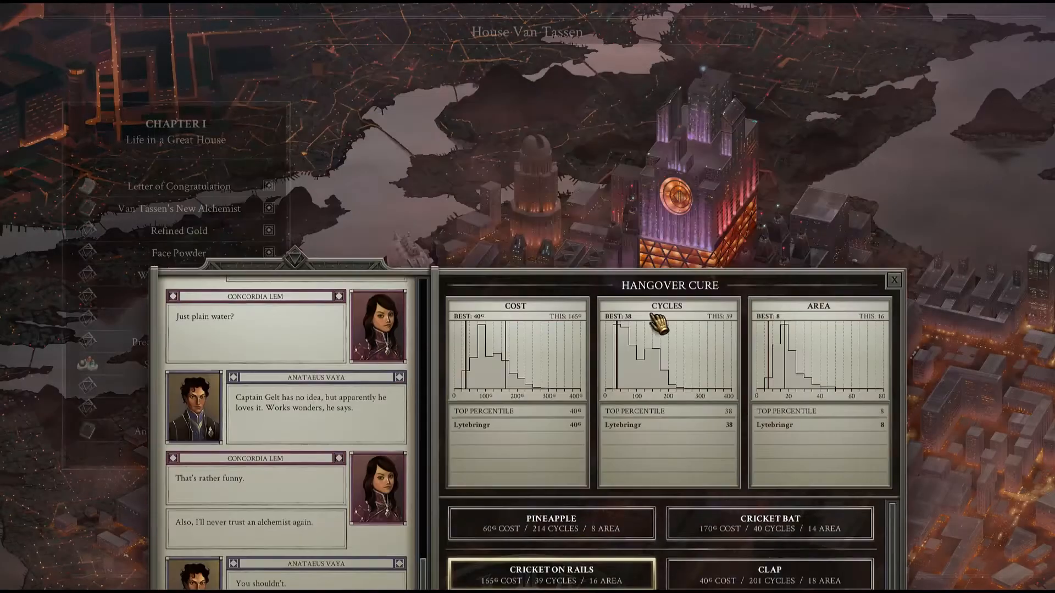
Step: Switch to the Precision Machine Oil solution list and scroll until Shimmy is visible
left_click(893, 280)
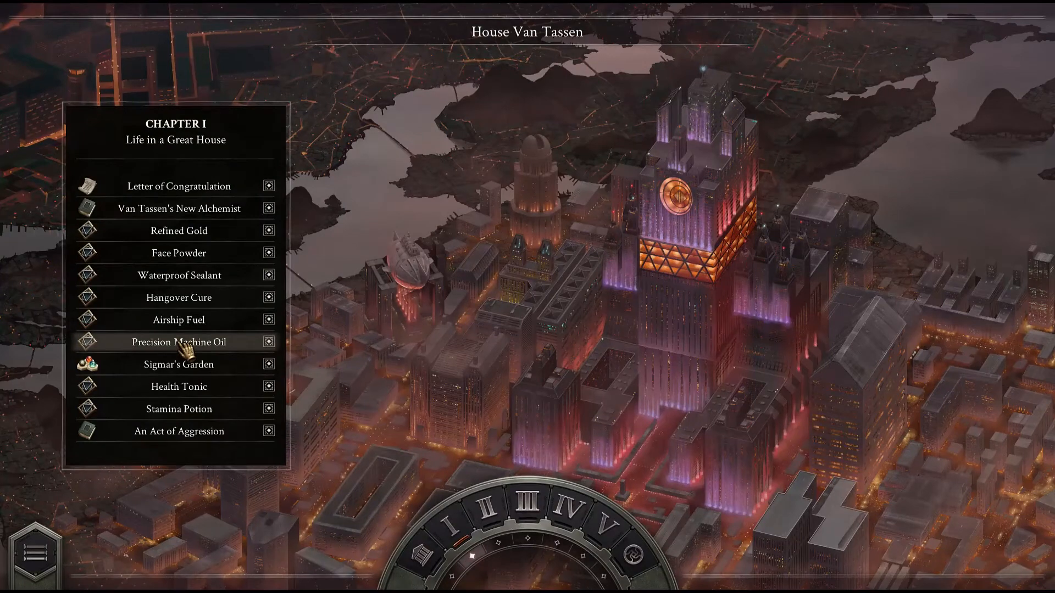
left_click(177, 342)
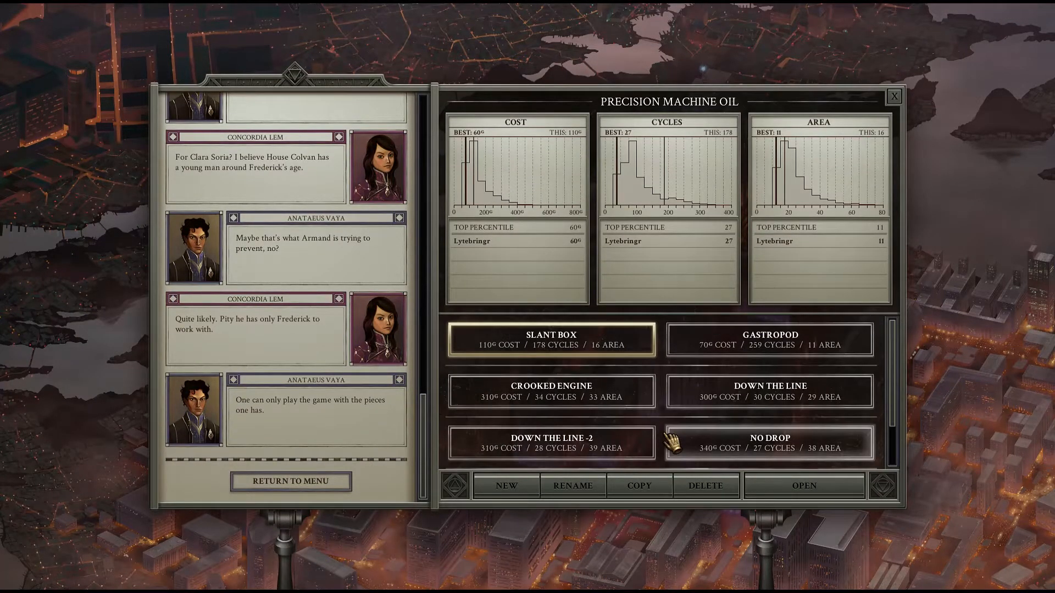
mouse_move(663, 396)
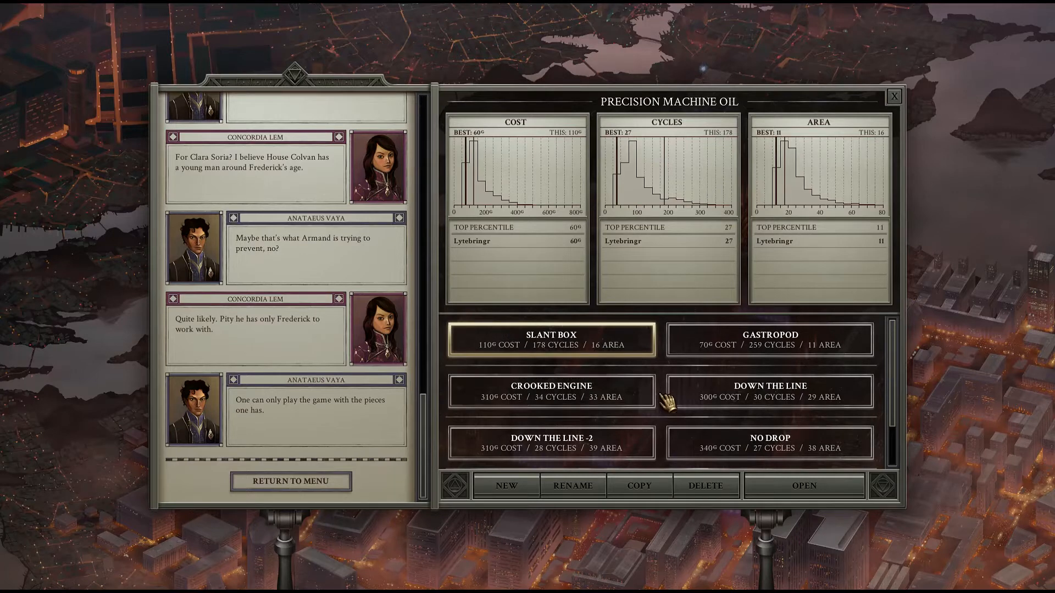
scroll("down", 3)
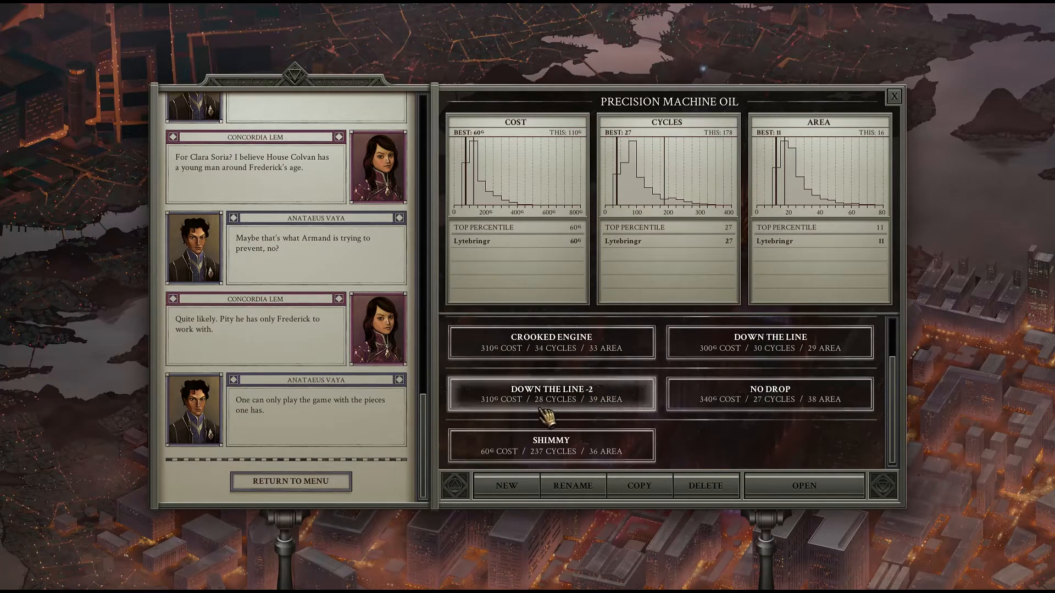
mouse_move(769, 393)
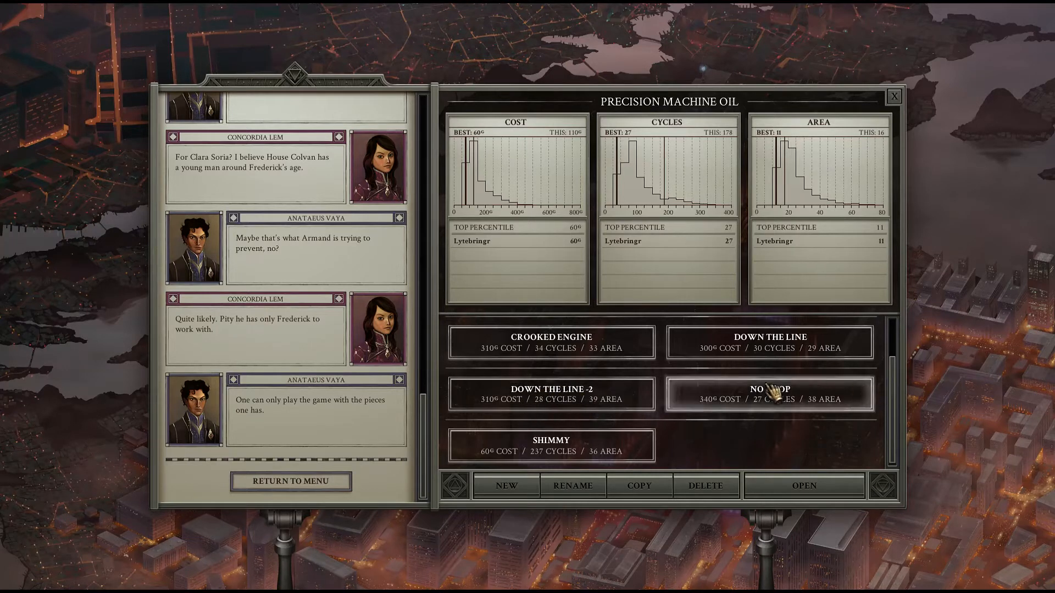
mouse_move(811, 398)
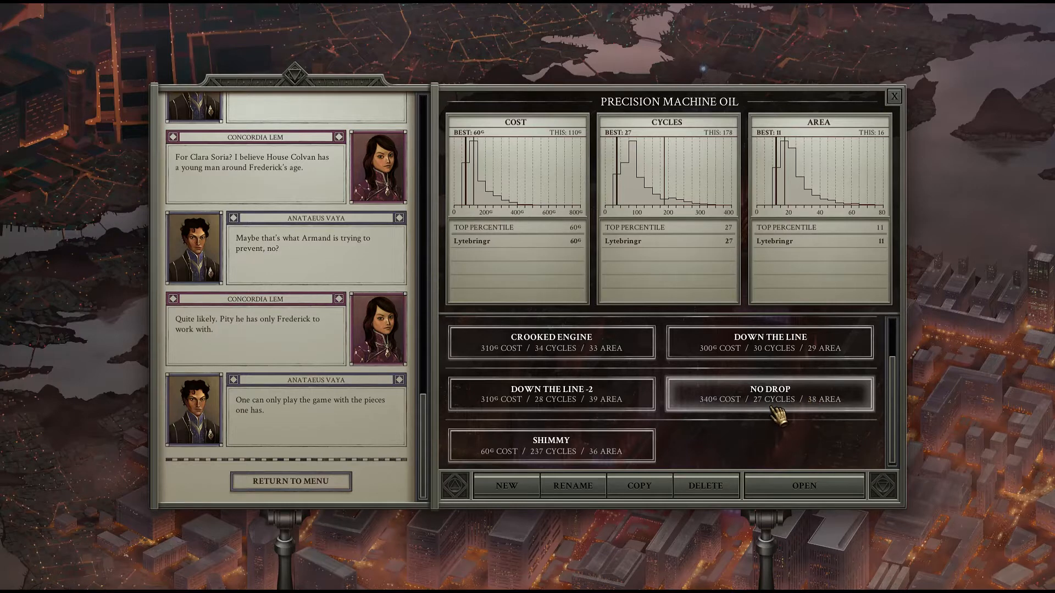
scroll("up", 3)
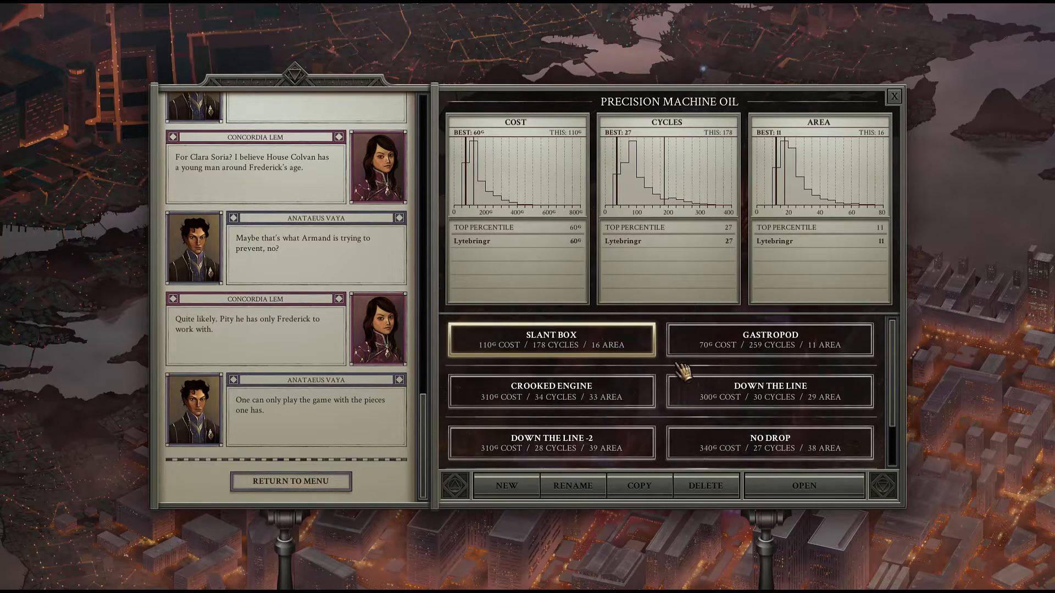
mouse_move(723, 350)
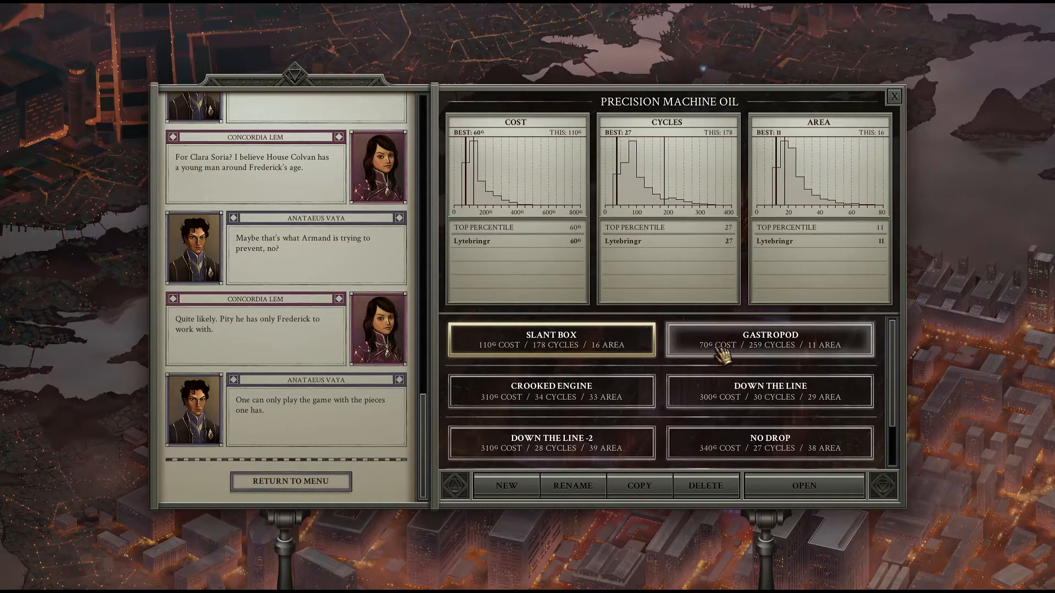
scroll("down", 3)
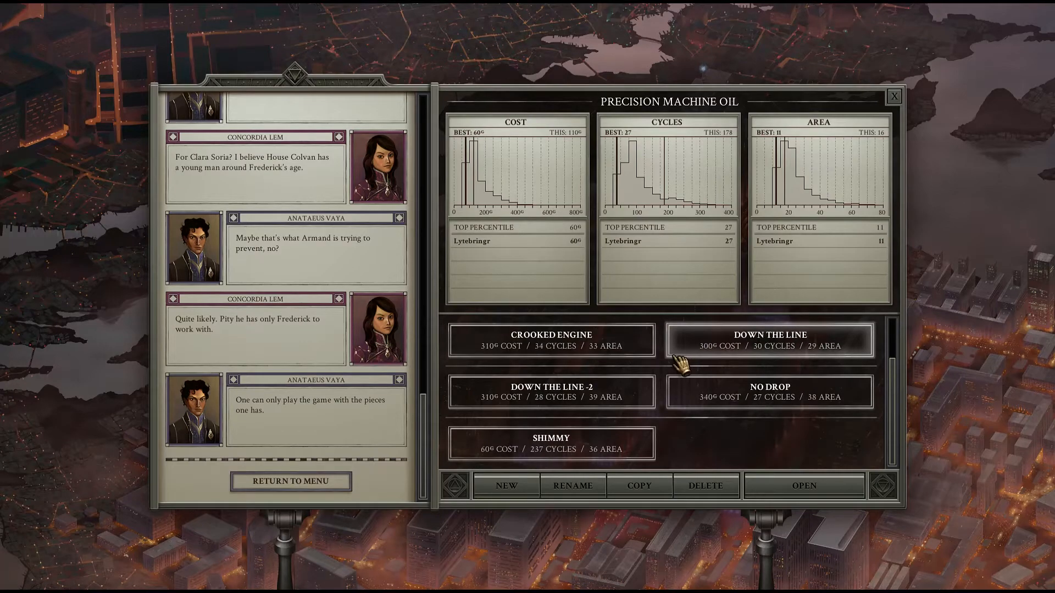
Step: Load Shimmy and run it to success: 6/6 products at 60 cost, 237 cycles, 36 area
left_click(803, 485)
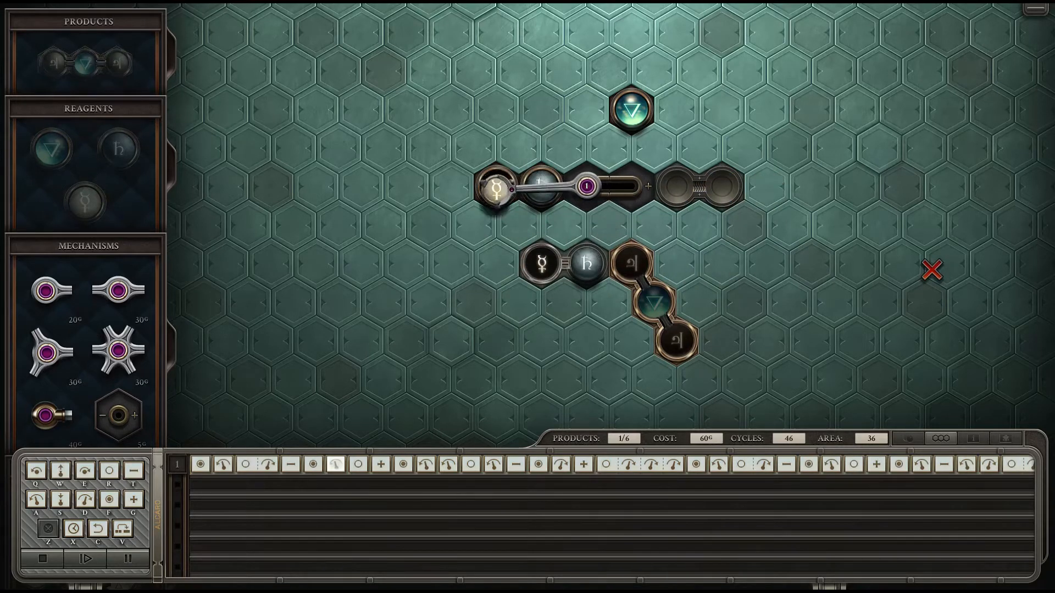
left_click(86, 559)
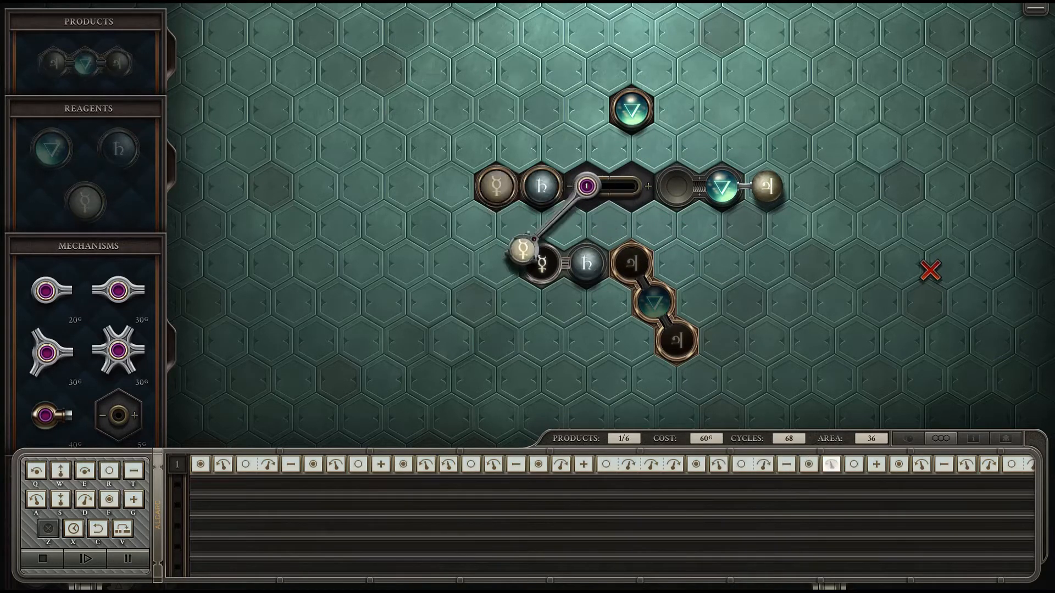
left_click(86, 559)
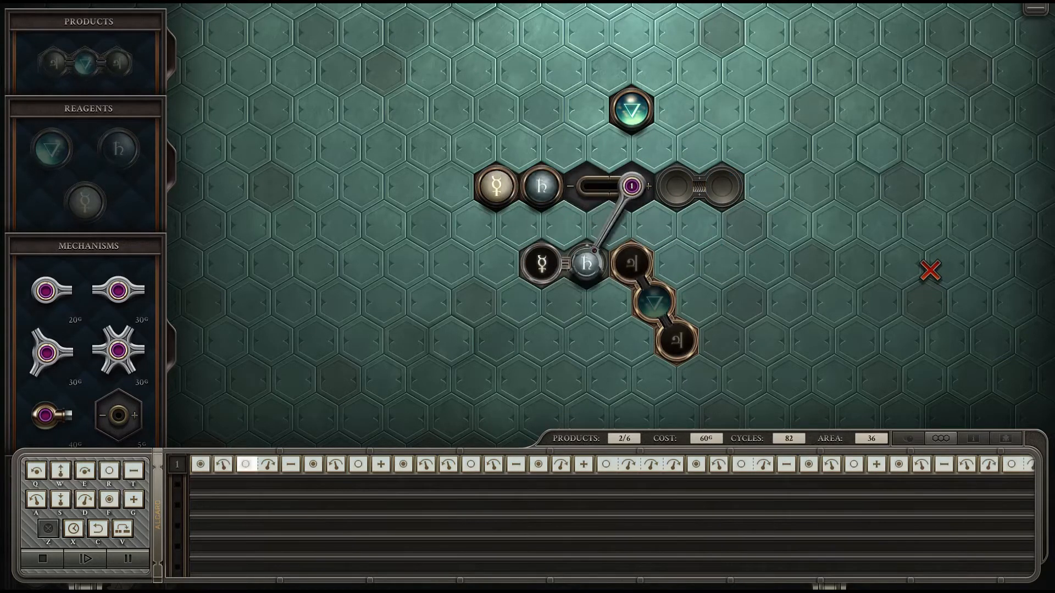
left_click(84, 559)
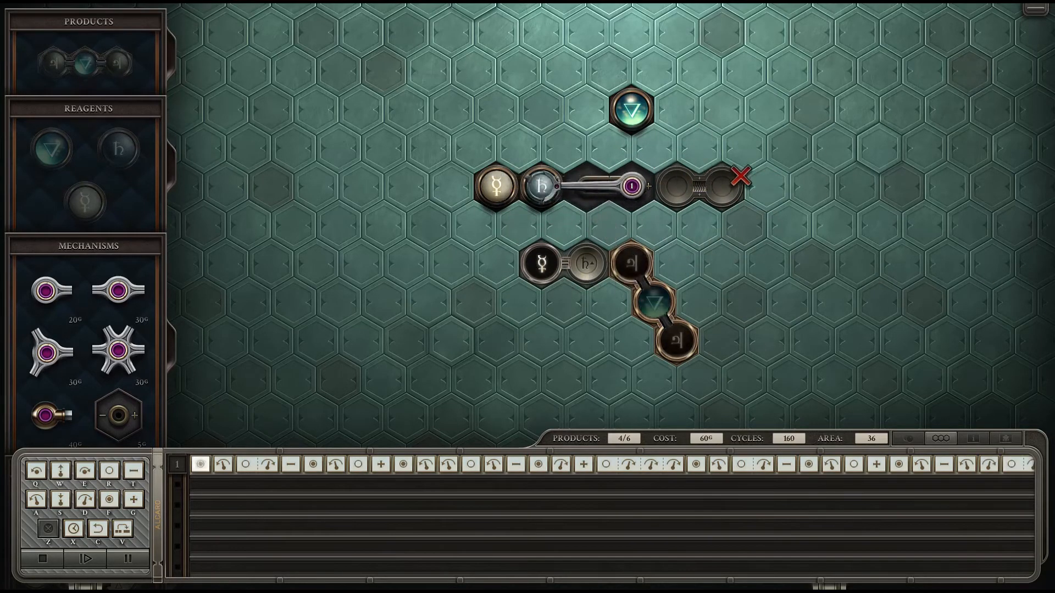
left_click(84, 560)
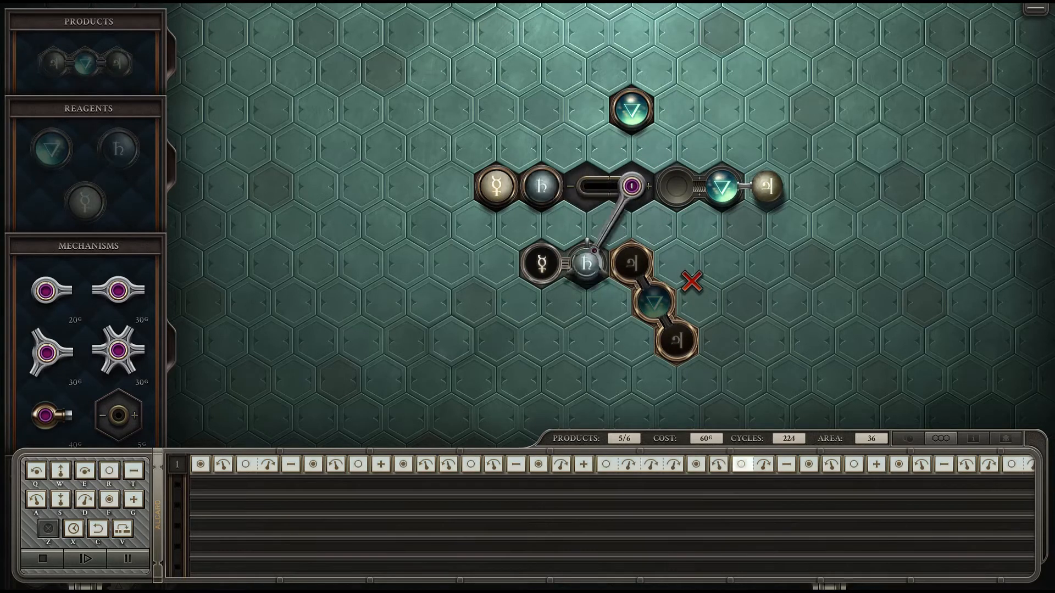
left_click(85, 559)
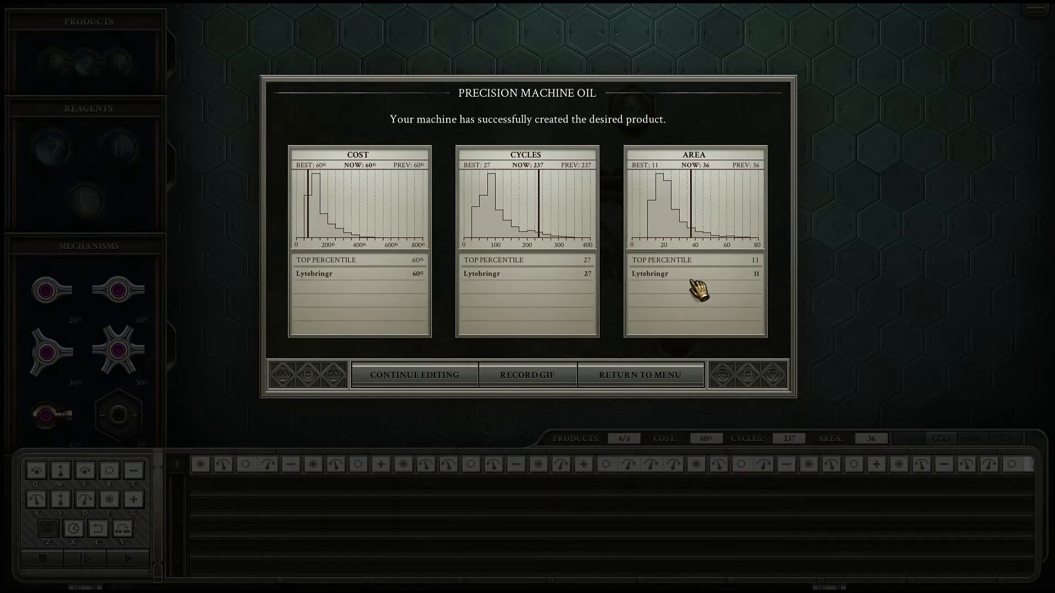
mouse_move(728, 318)
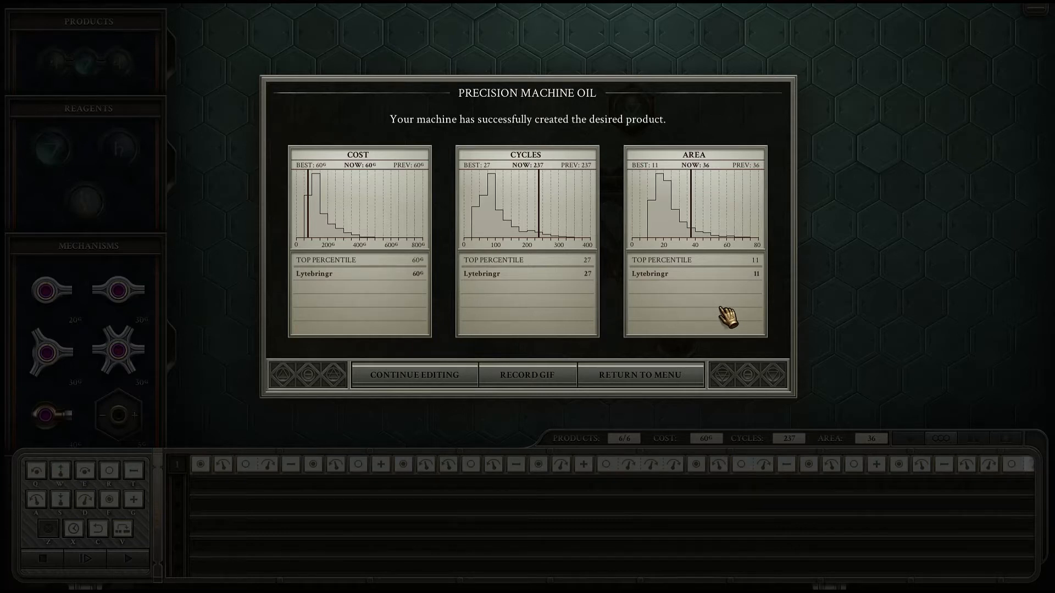
mouse_move(339, 185)
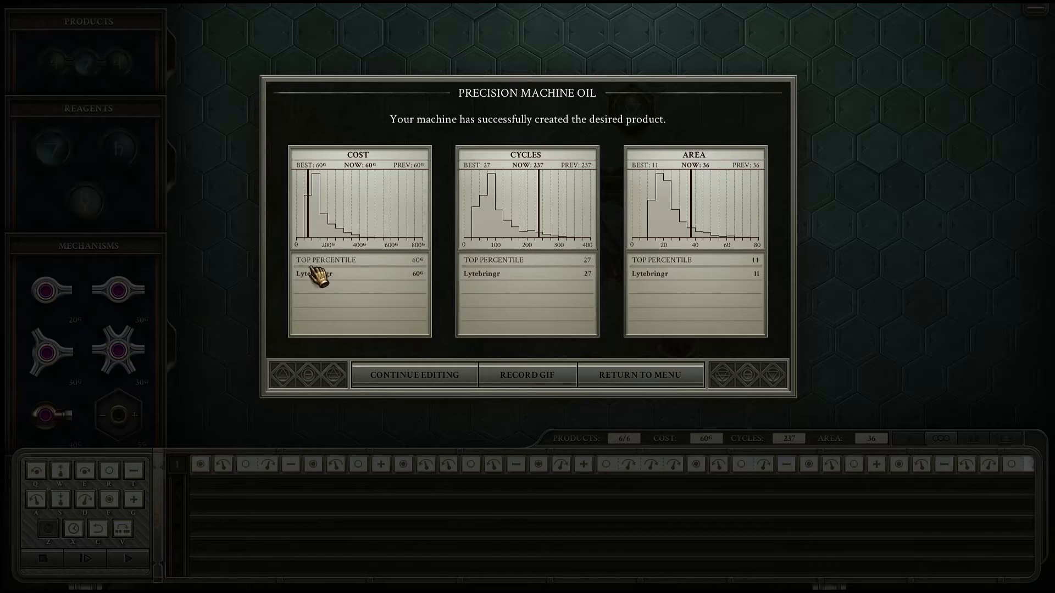
mouse_move(377, 278)
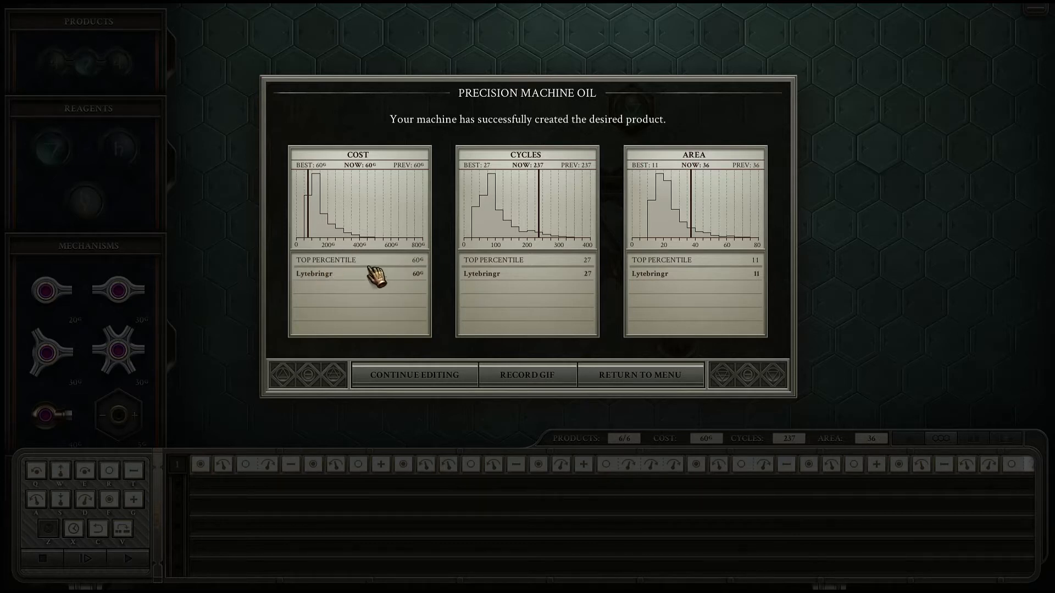
mouse_move(434, 269)
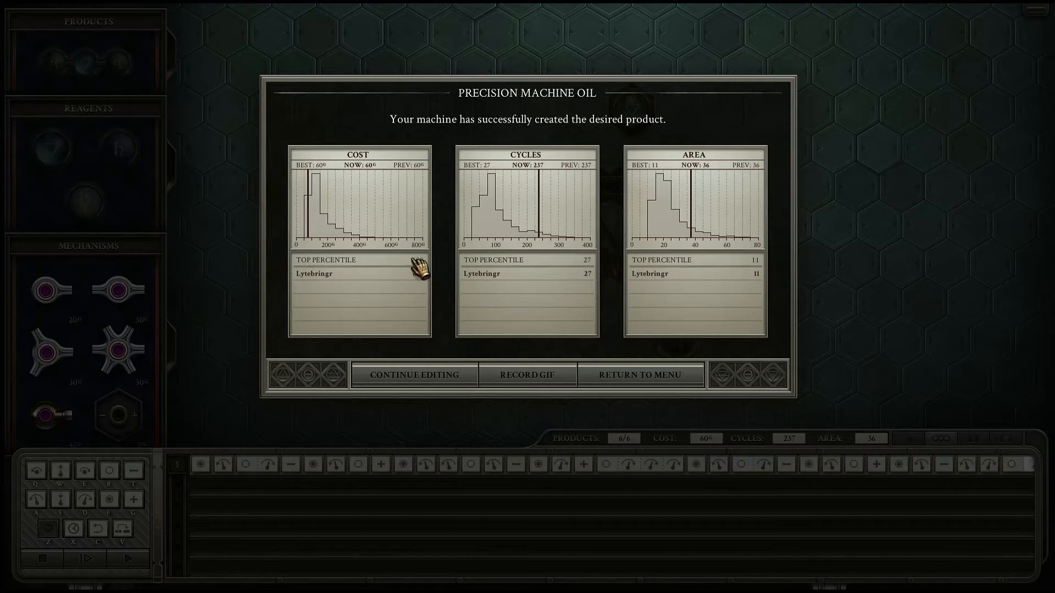
Step: Return from the Shimmy results to the House Van Tassen Chapter I puzzle list
left_click(639, 374)
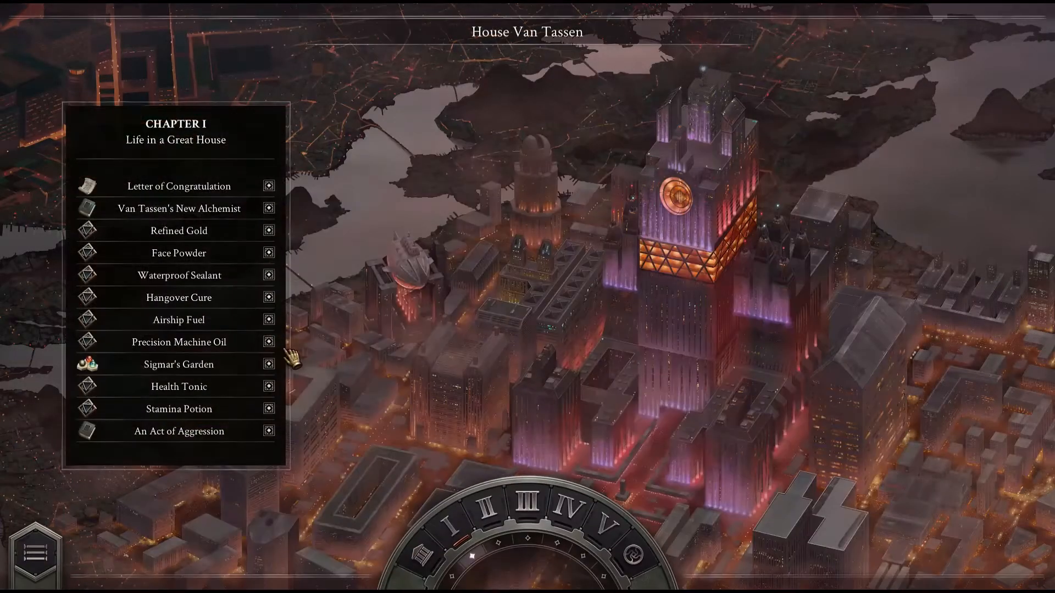
Step: Select and load the Down the Line -2 solution for Precision Machine Oil
left_click(178, 342)
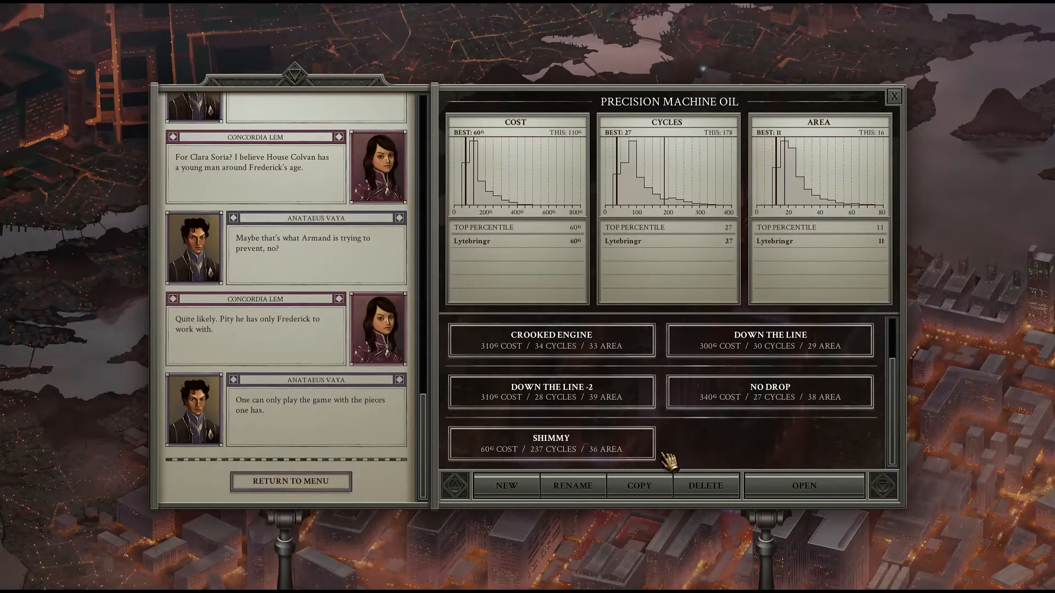
left_click(550, 391)
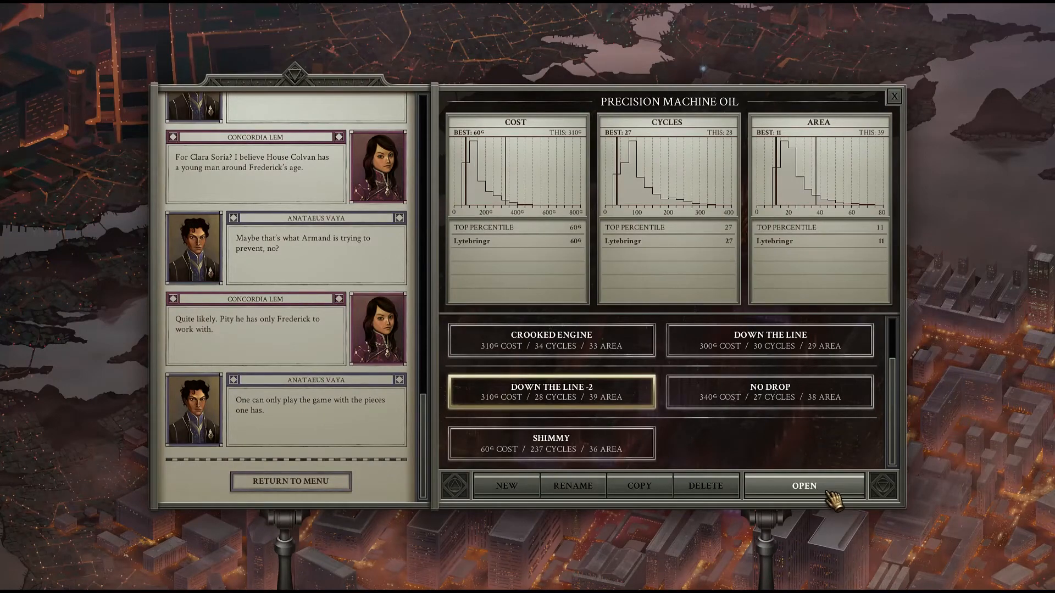
left_click(803, 485)
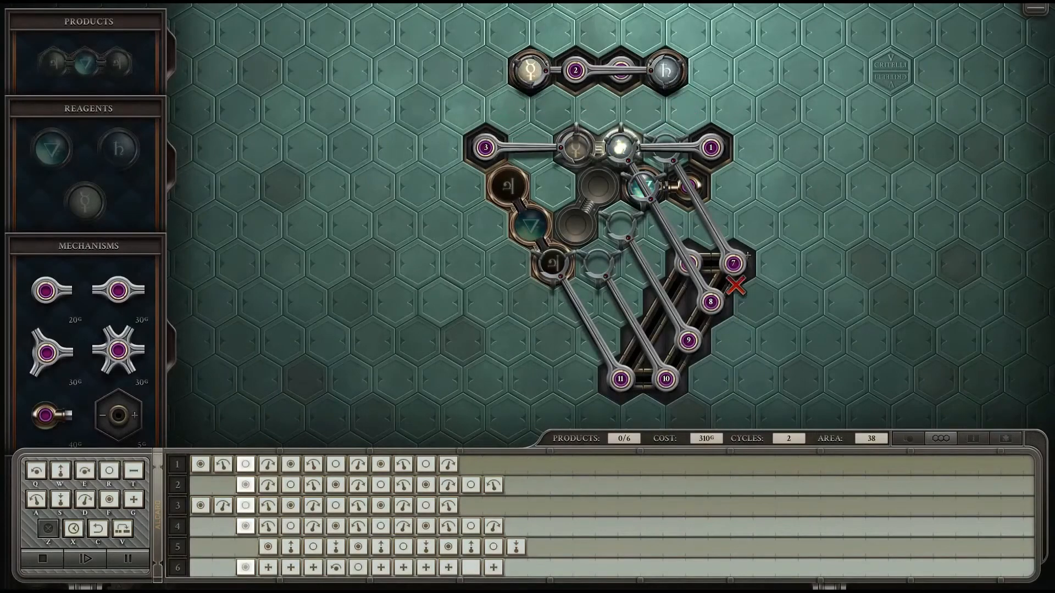
Step: Run Down the Line -2 to success at 310 cost, 28 cycles, 39 area and close the results
left_click(86, 559)
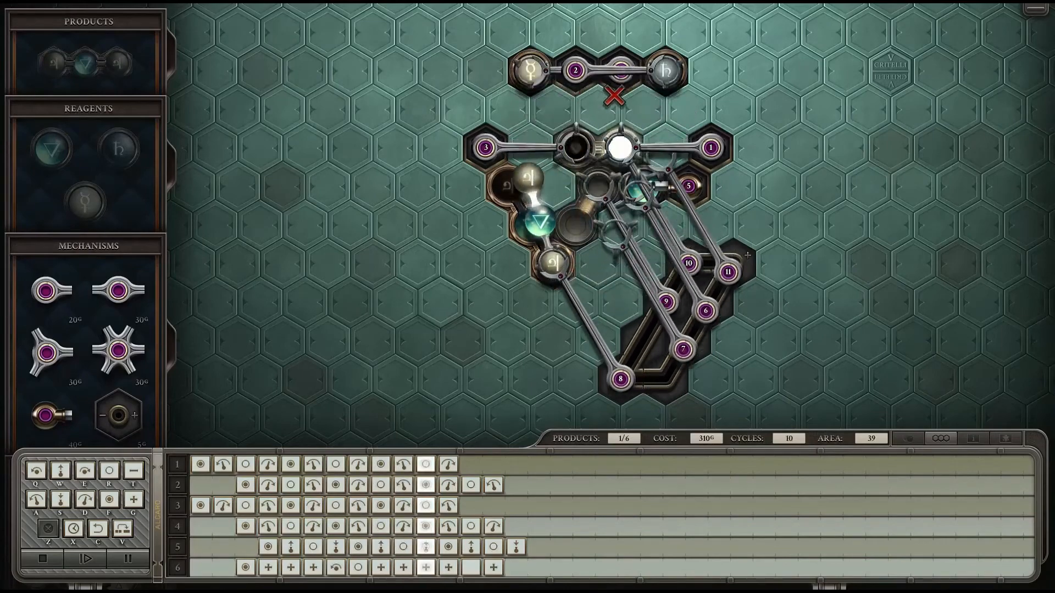
left_click(86, 560)
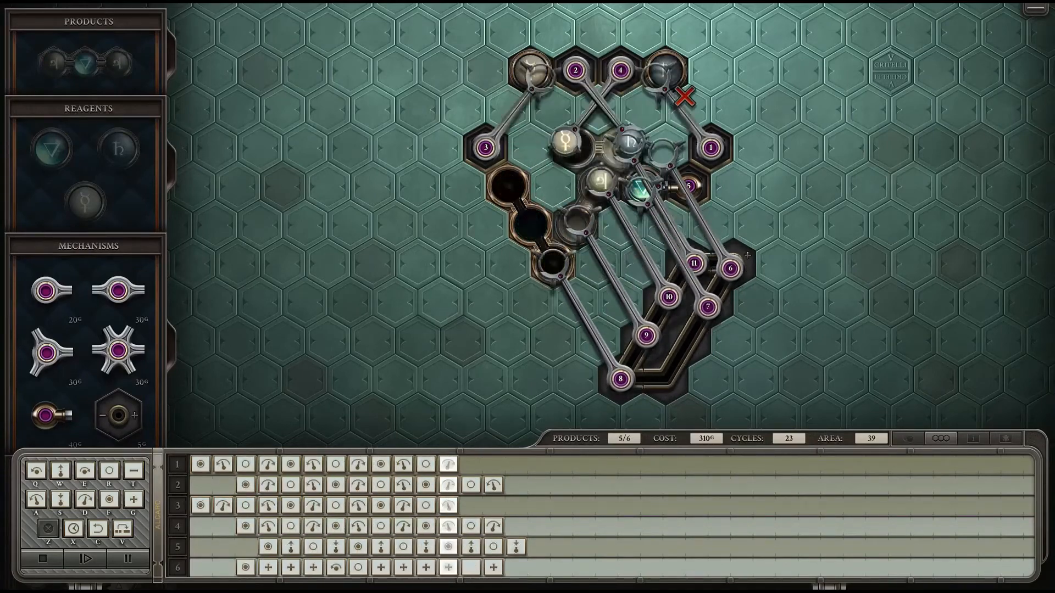
left_click(84, 559)
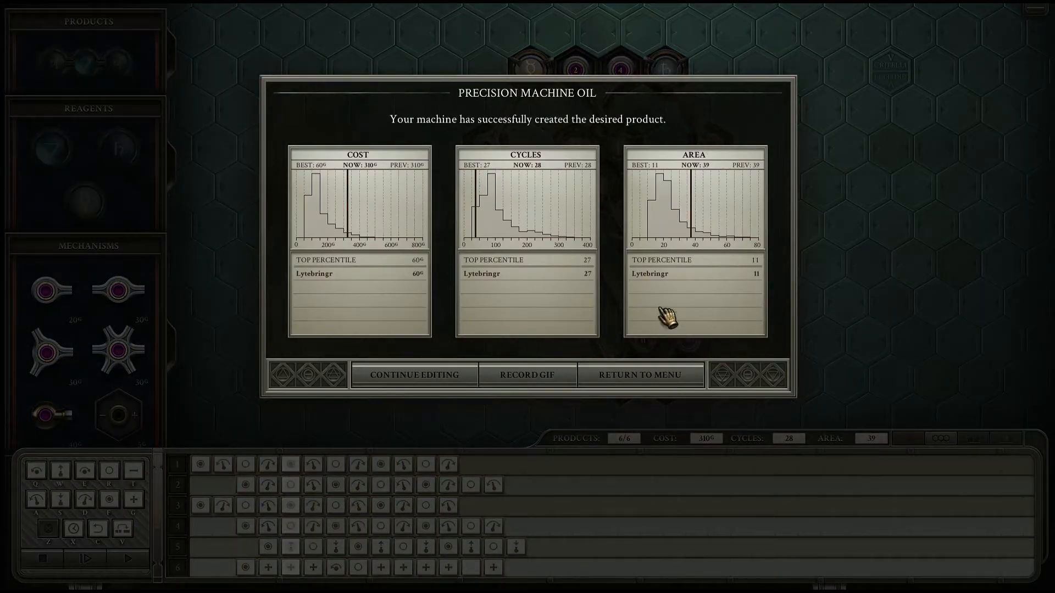
left_click(639, 374)
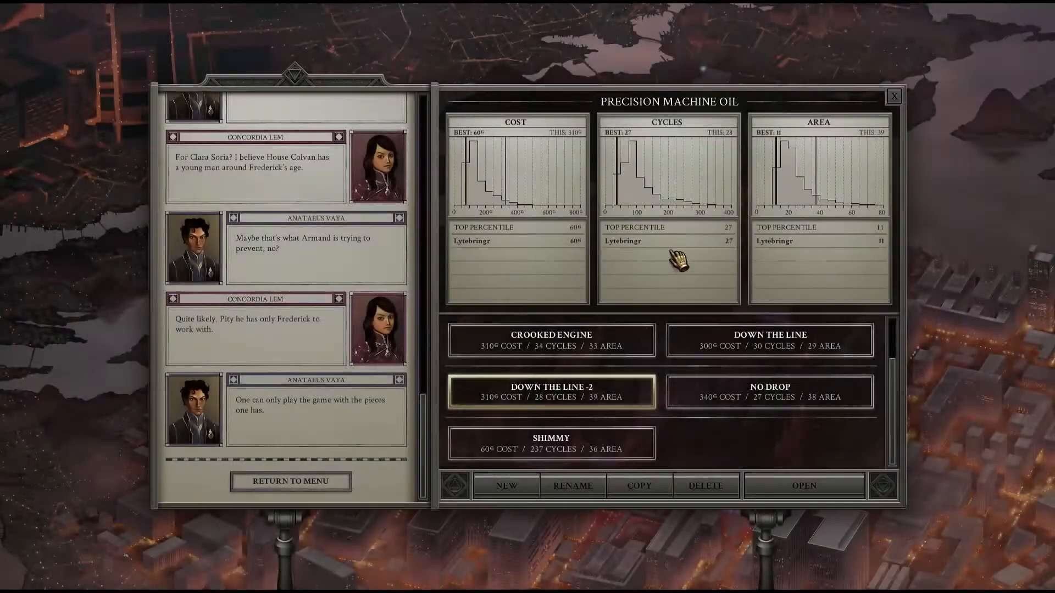
Step: Reload Down the Line -2 and replay its machine through to completion
left_click(803, 485)
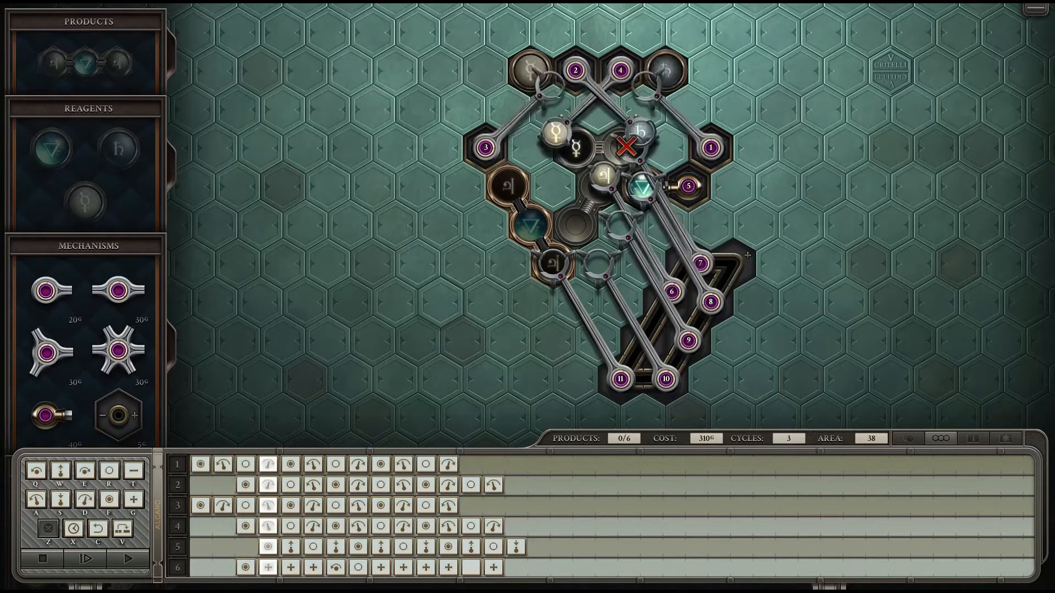
left_click(128, 559)
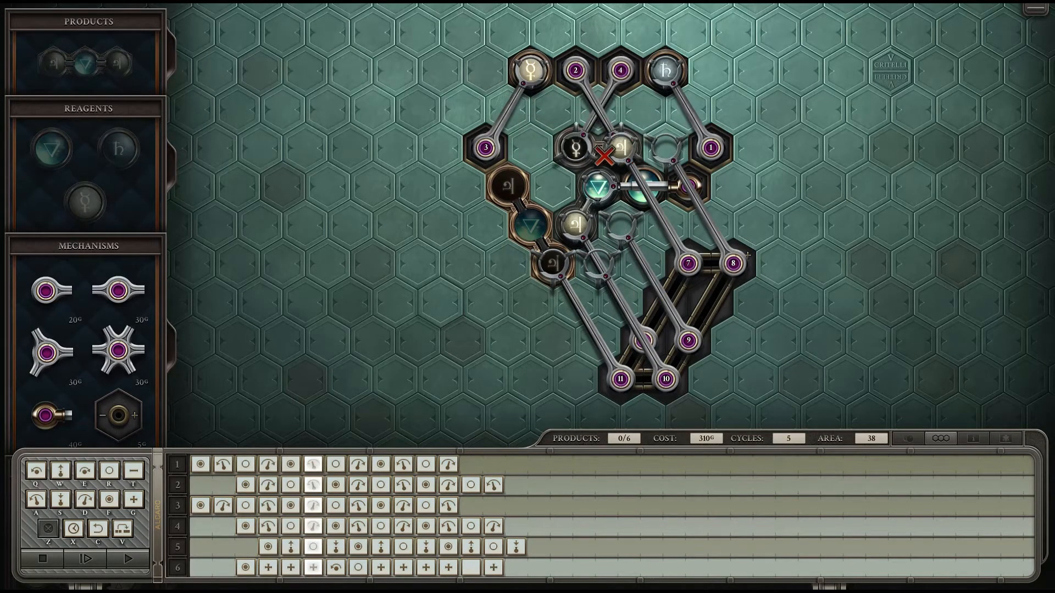
left_click(86, 560)
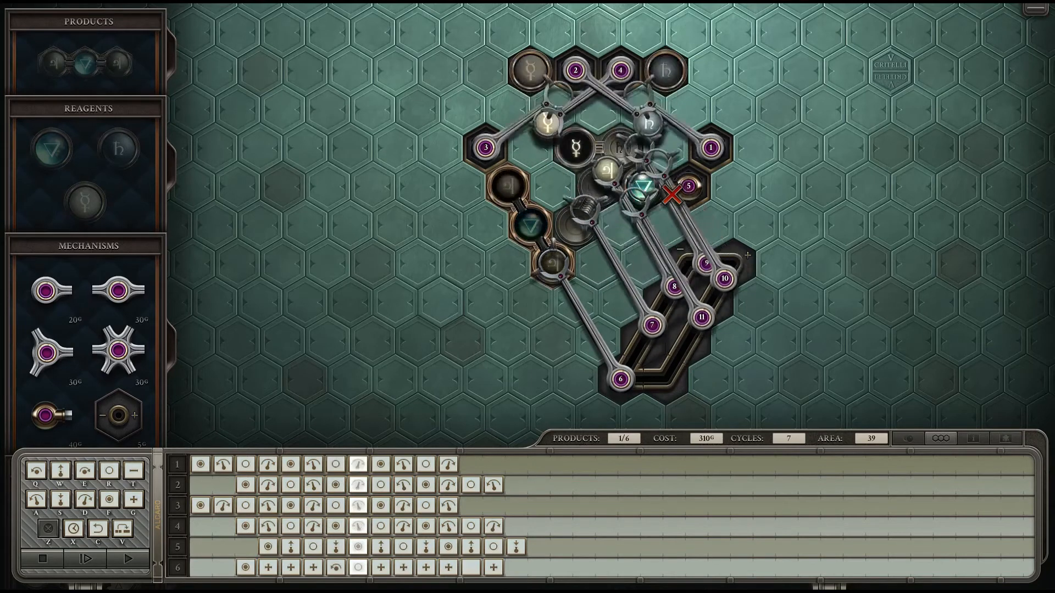
left_click(86, 559)
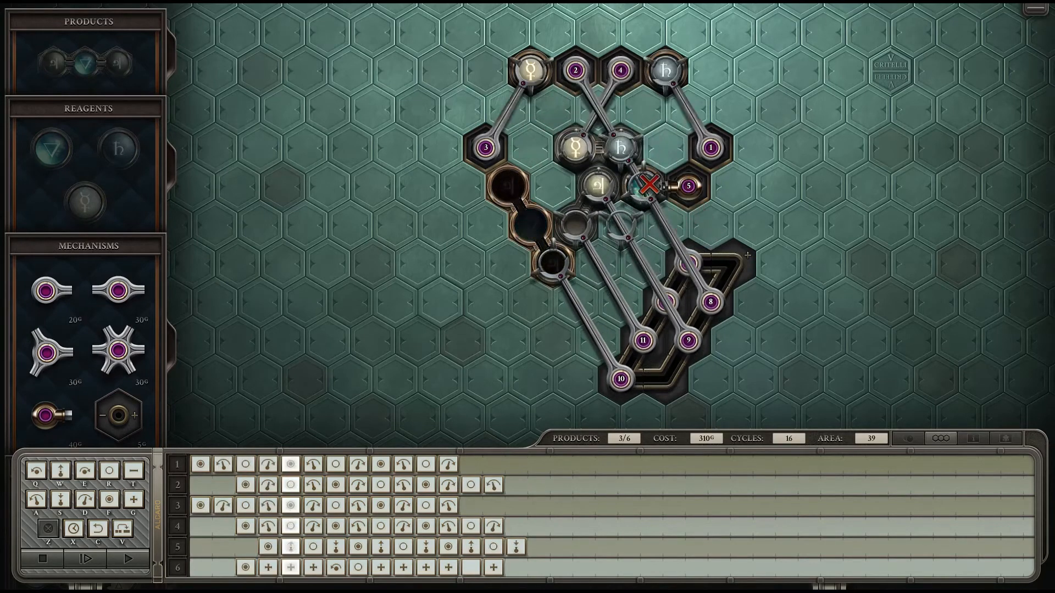
left_click(86, 560)
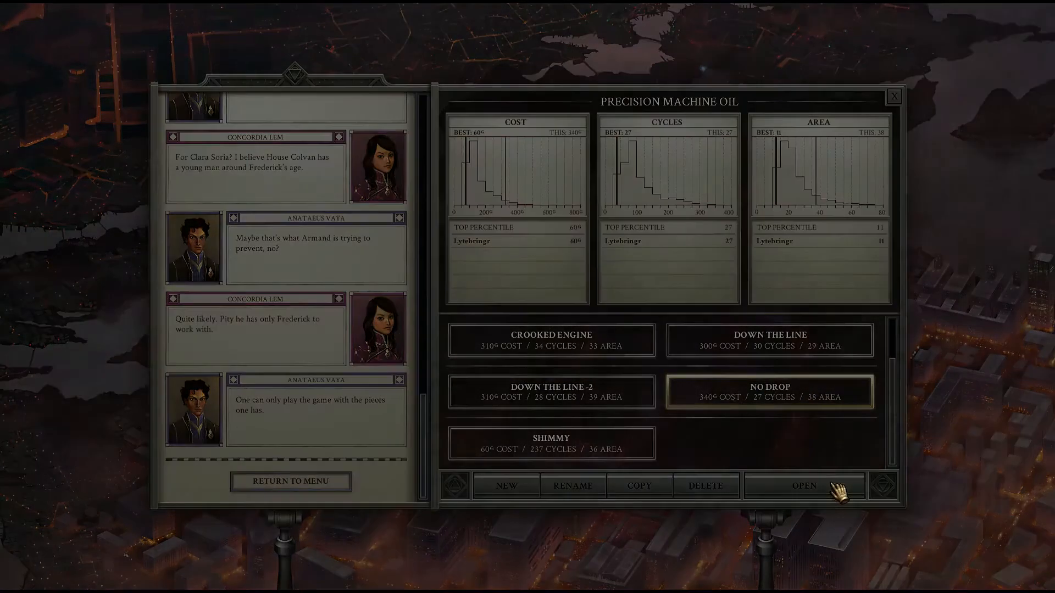
Step: Load No Drop, run it to success at 340 cost, 27 cycles, 38 area, and return to Chapter I
left_click(803, 486)
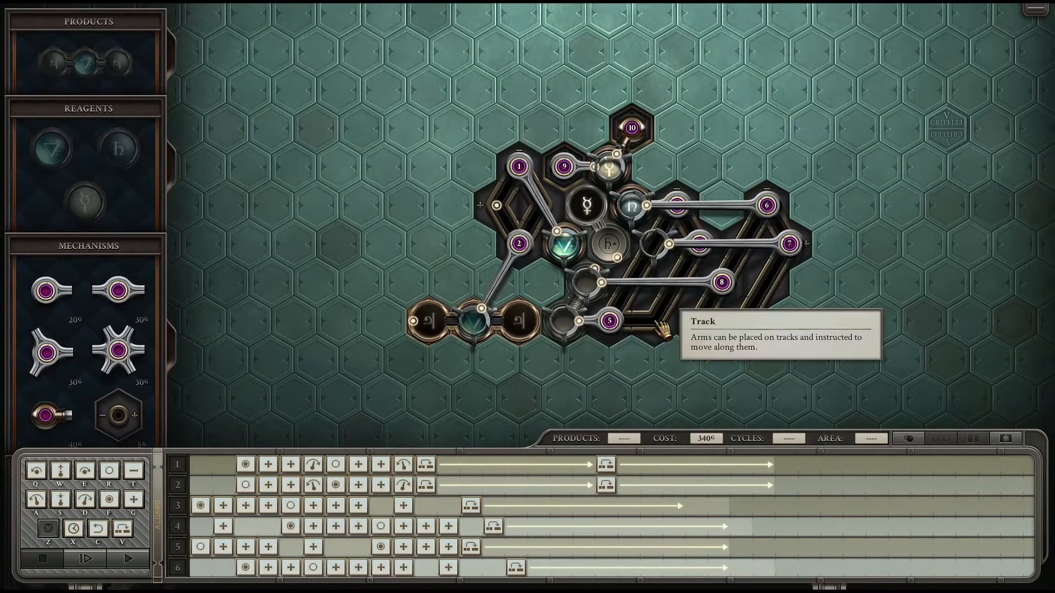
mouse_move(657, 251)
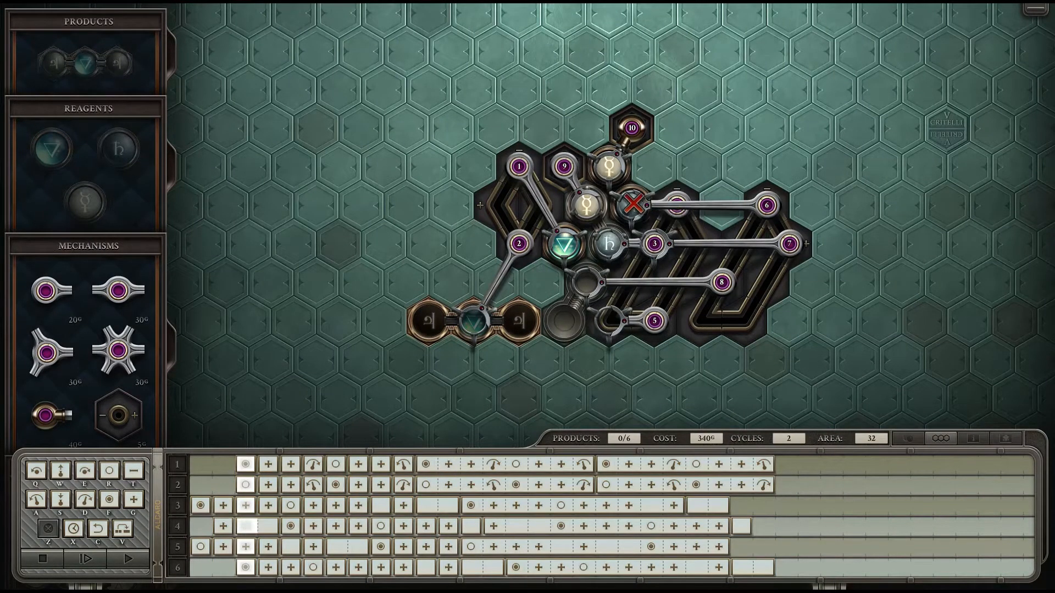
left_click(83, 559)
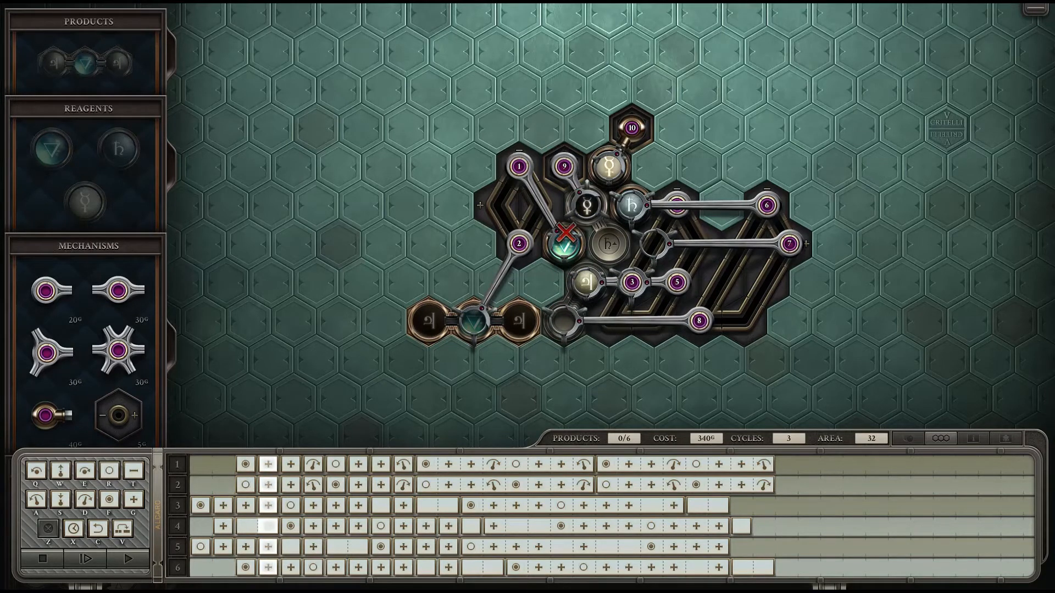
left_click(84, 559)
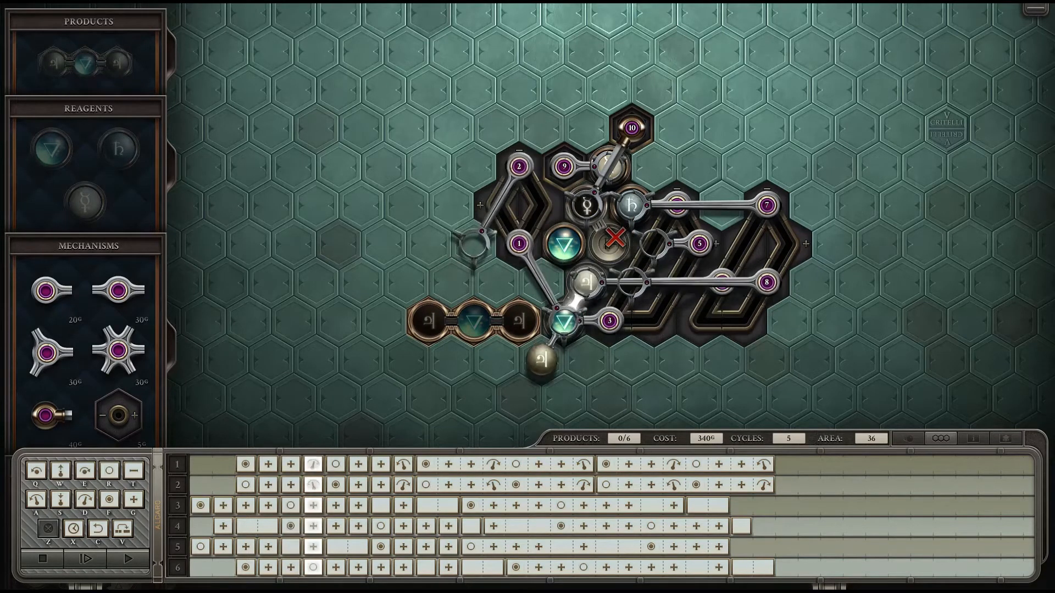
left_click(84, 559)
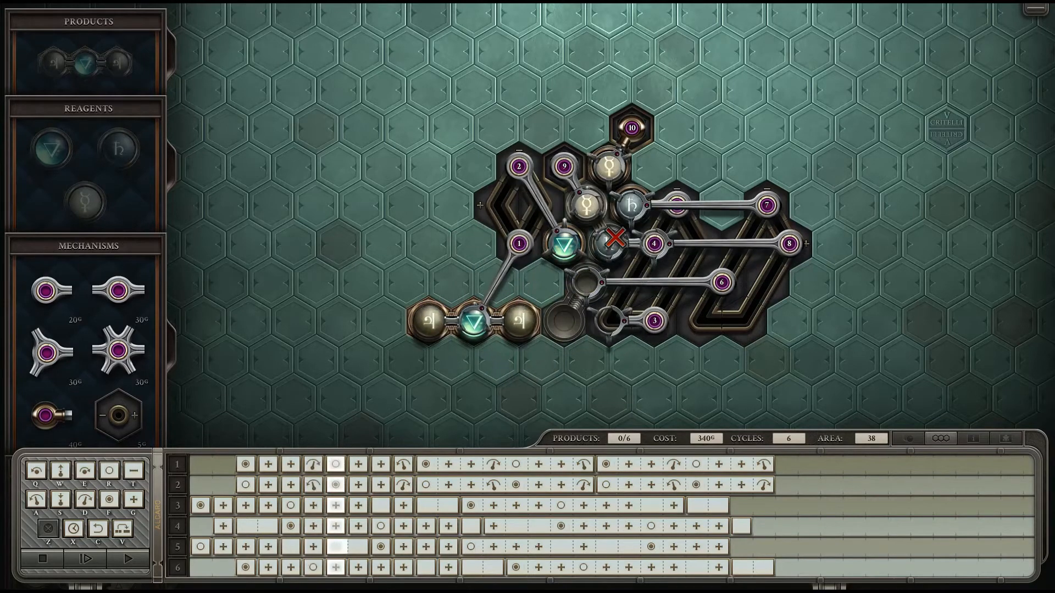
left_click(86, 559)
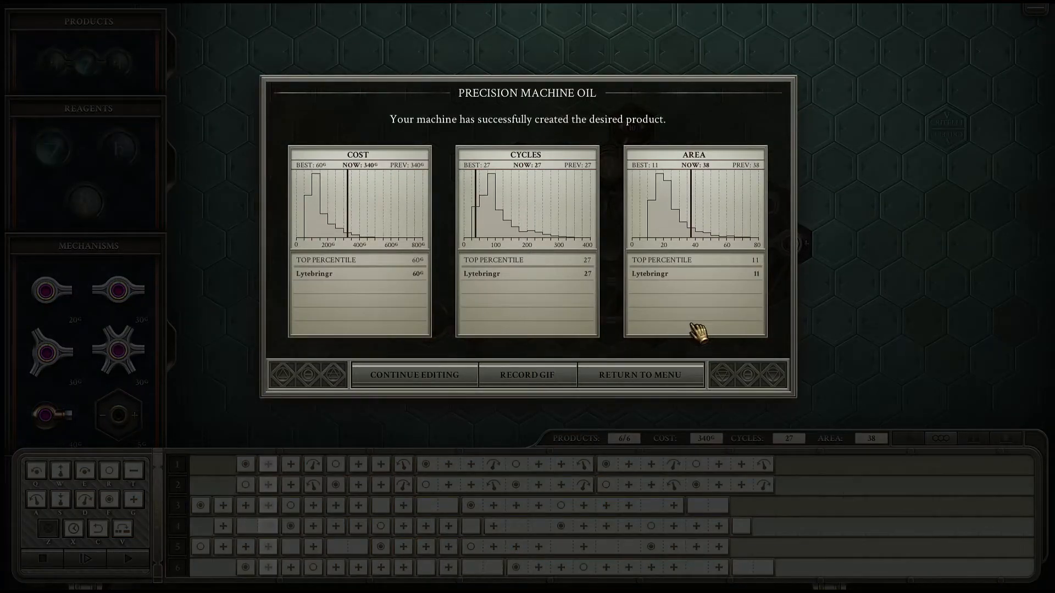
mouse_move(609, 290)
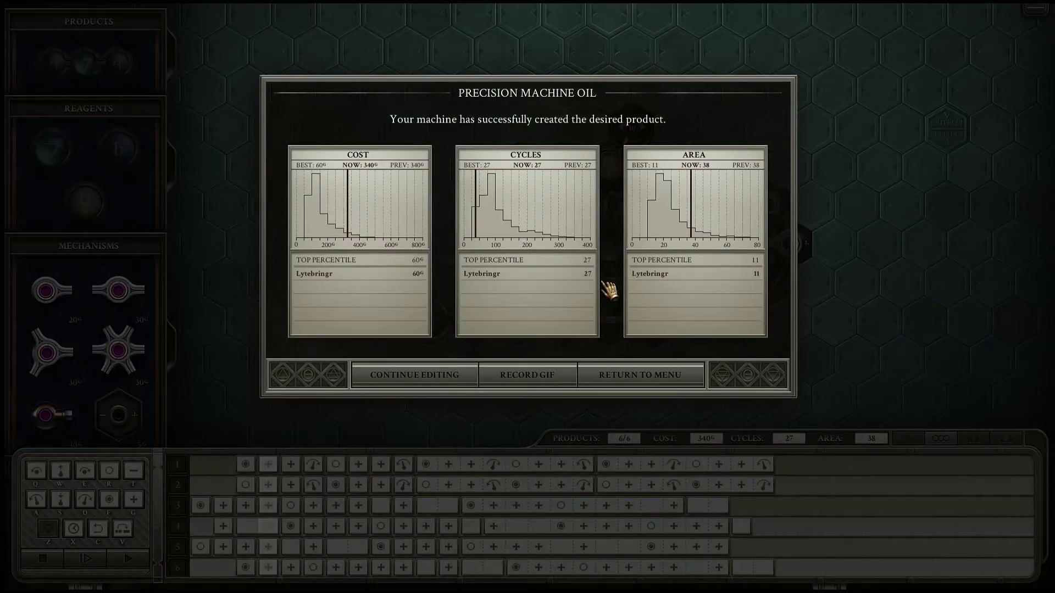
left_click(639, 375)
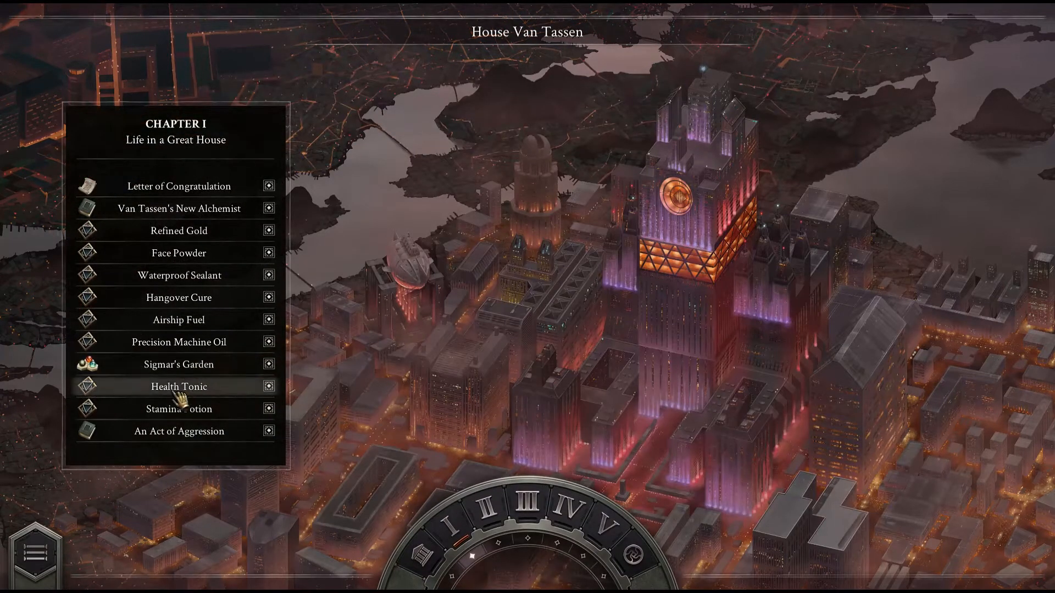
Step: Load Big Arms Things for Health Tonic and run it to success at 150 cost, 26 cycles, 39 area
left_click(178, 386)
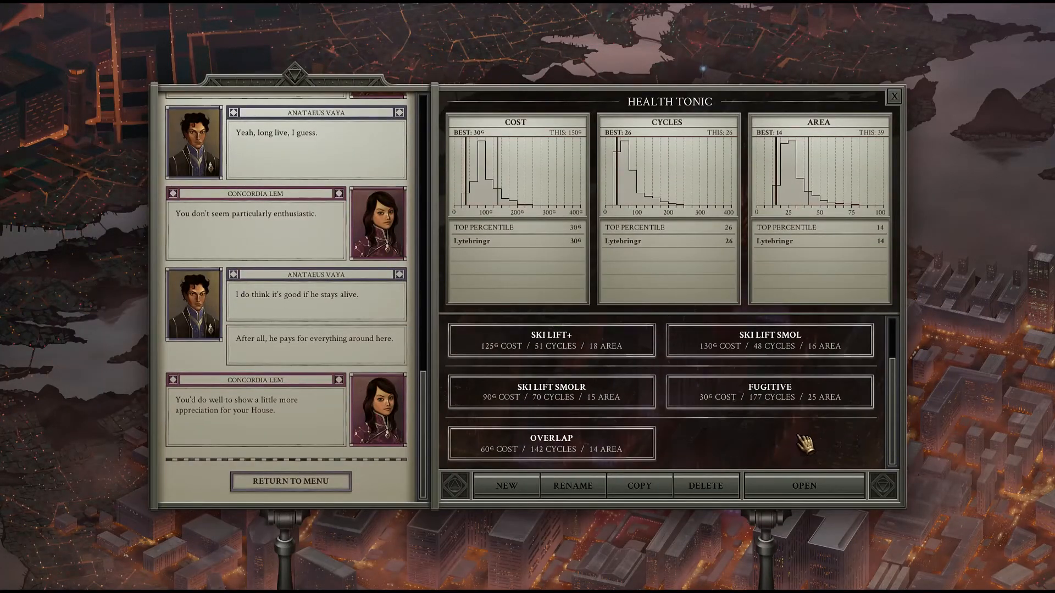
mouse_move(784, 446)
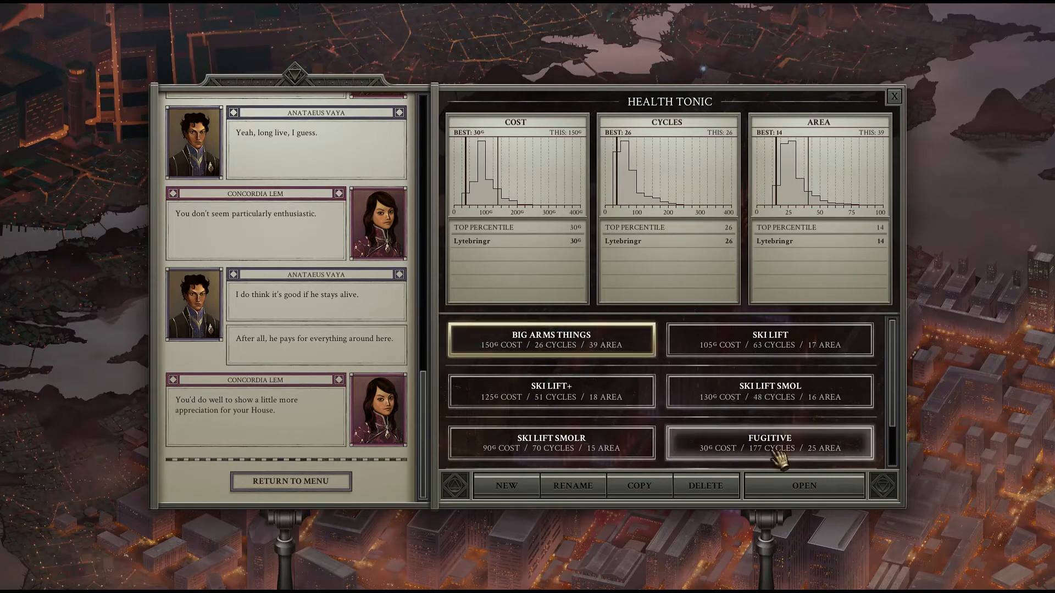
left_click(802, 486)
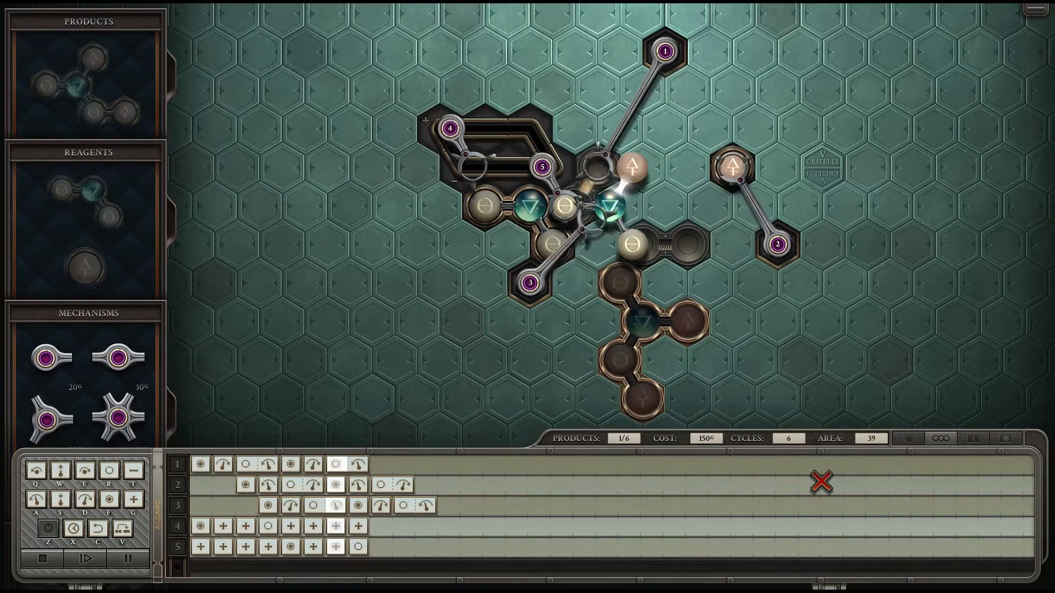
left_click(83, 558)
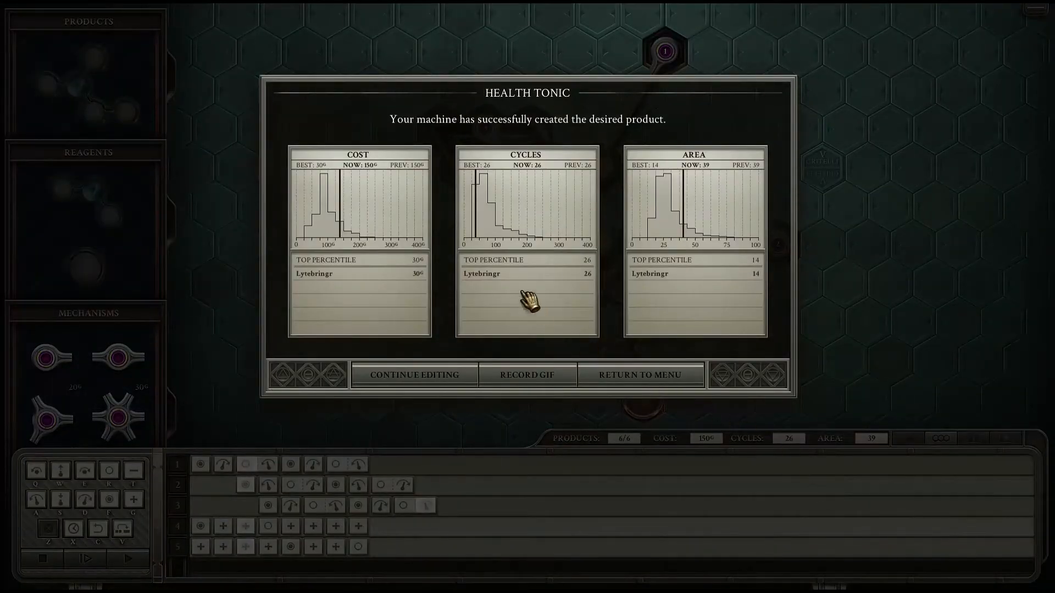
left_click(413, 375)
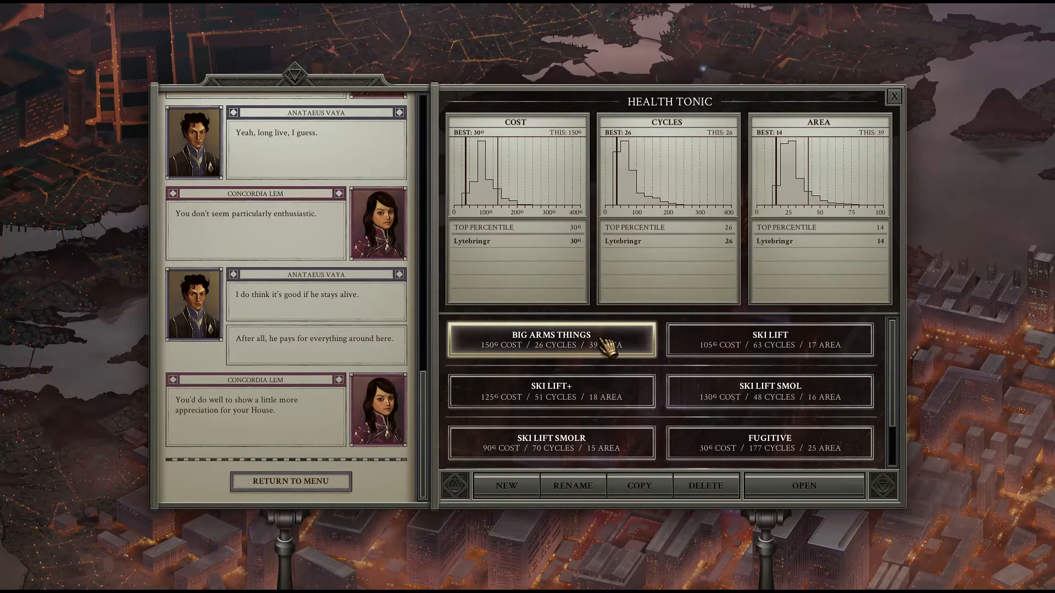
mouse_move(642, 377)
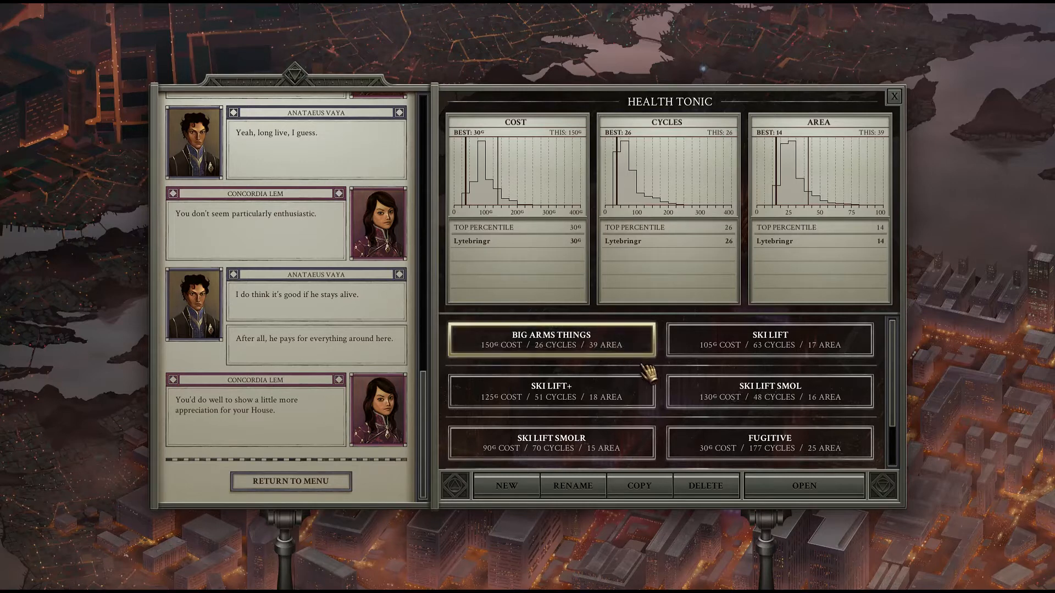
mouse_move(676, 377)
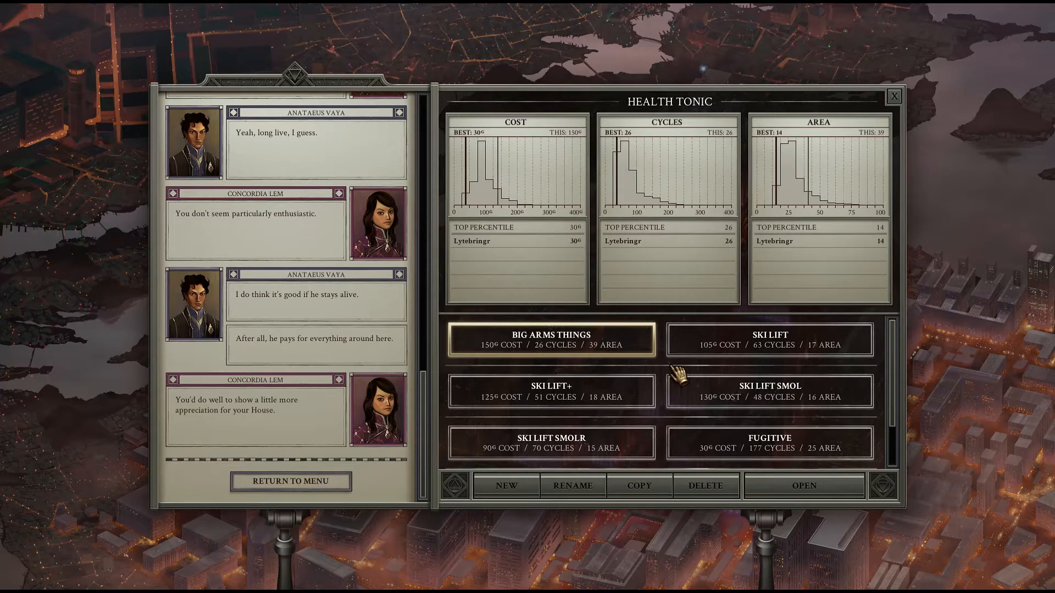
scroll("down", 3)
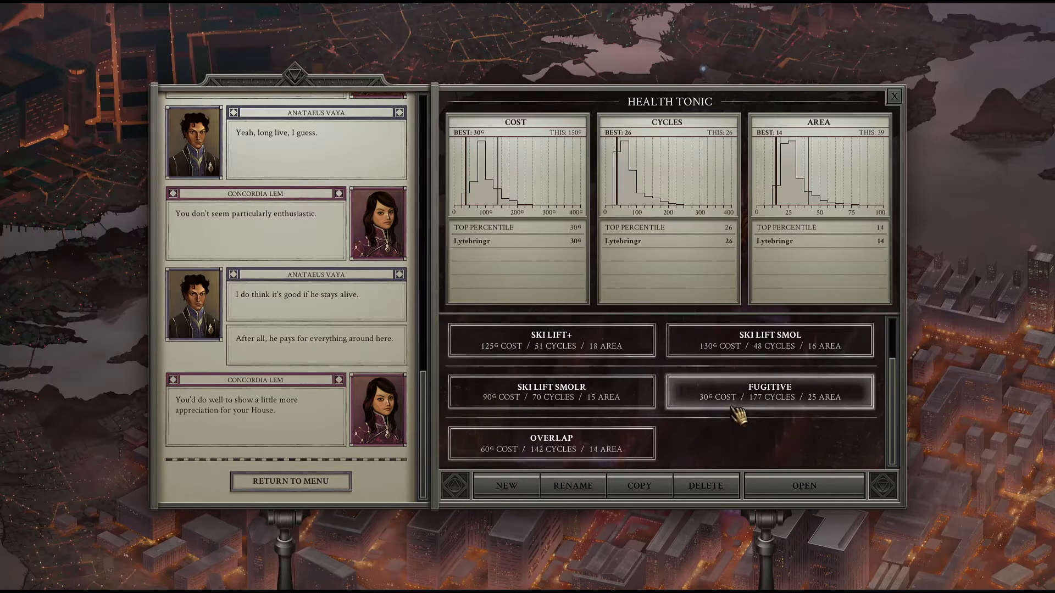
Step: Run the Fugitive machine (30 cost, 177 cycles, 25 area) briefly and return to the list
left_click(803, 485)
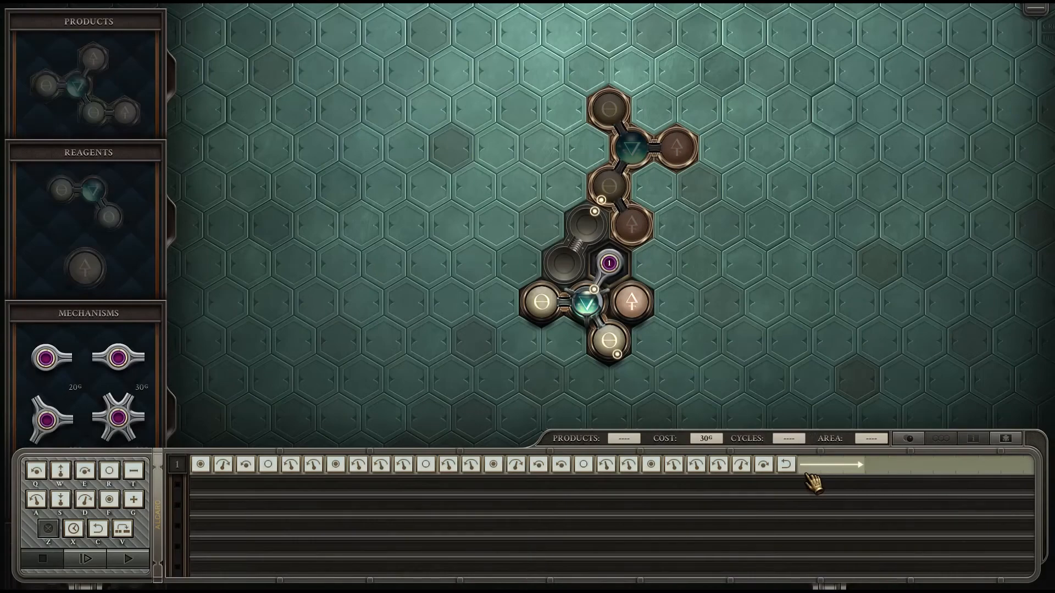
left_click(86, 558)
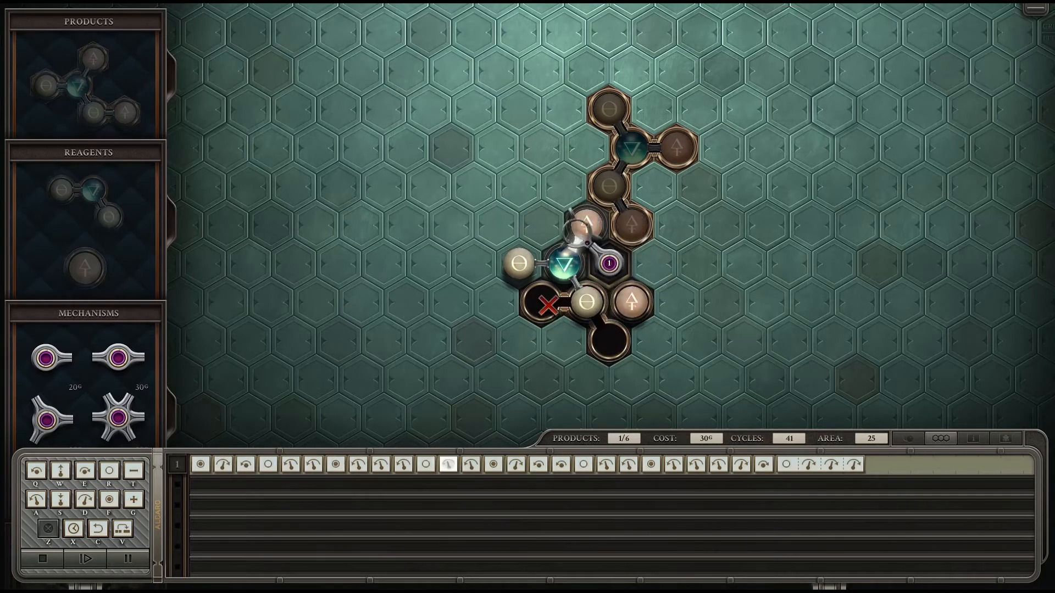
left_click(86, 560)
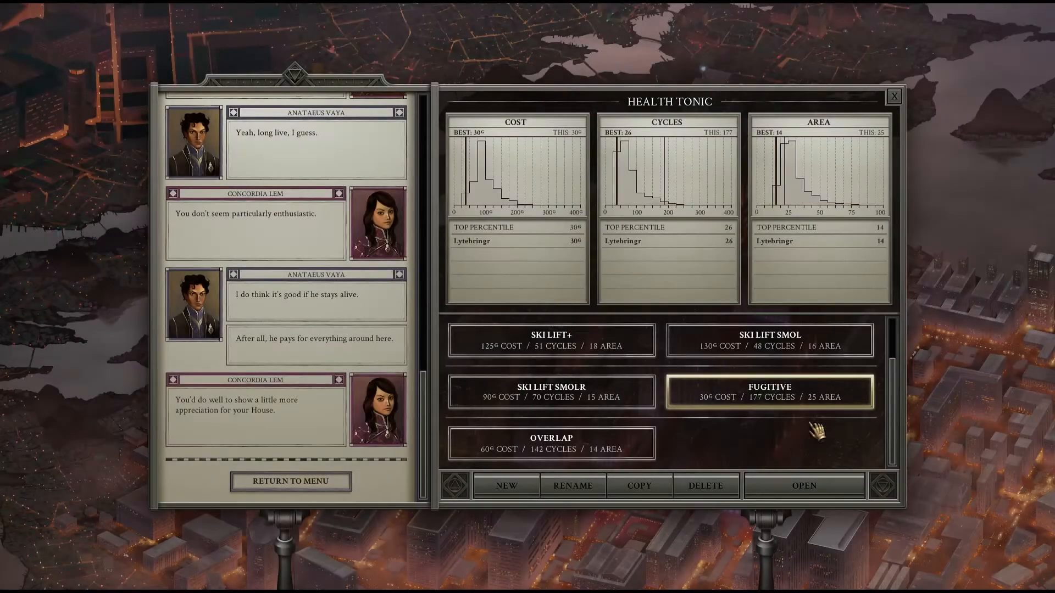
mouse_move(811, 394)
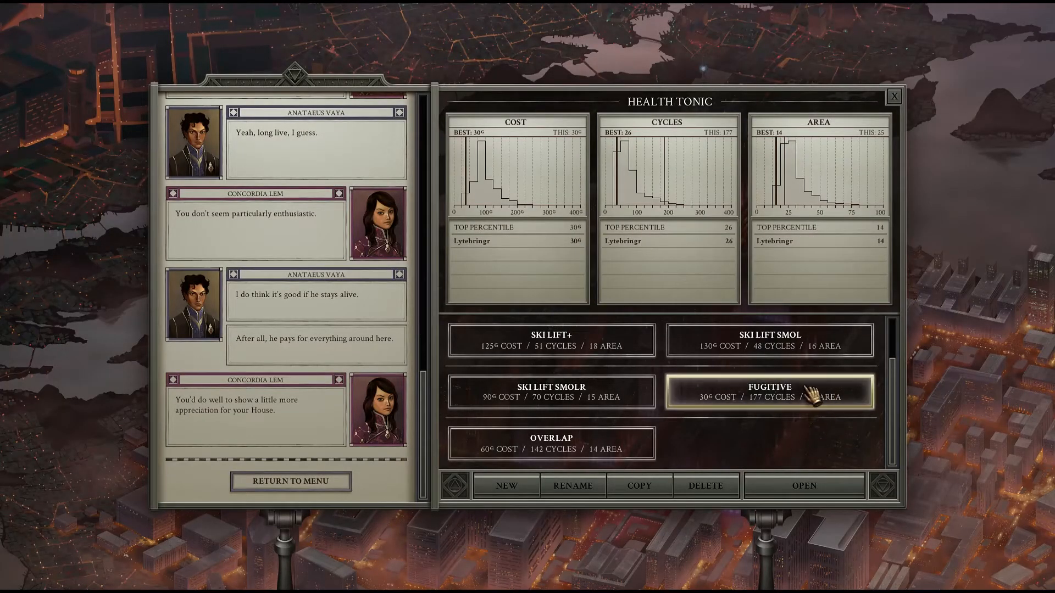
mouse_move(814, 396)
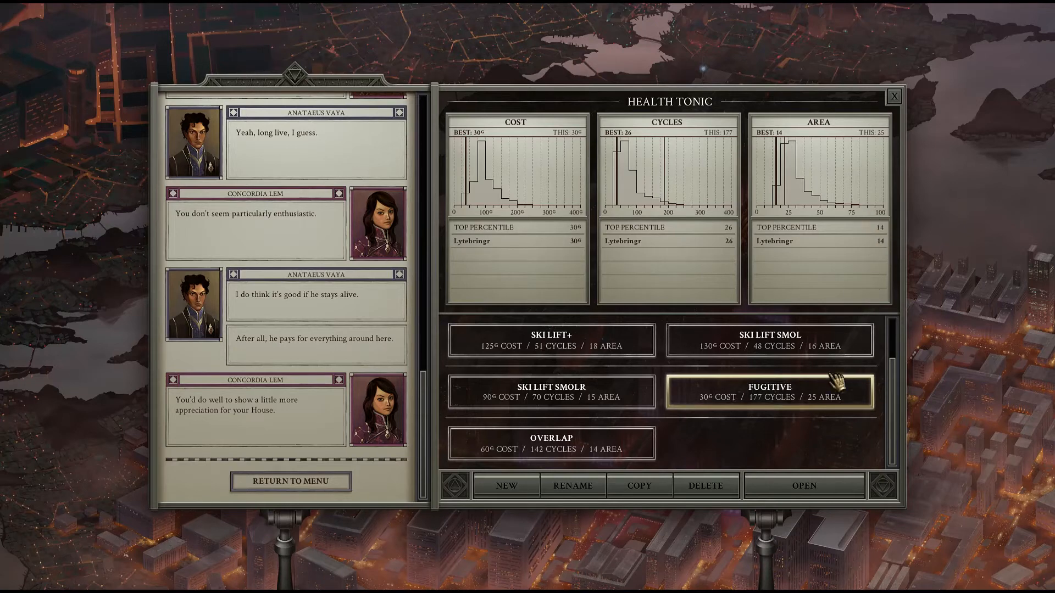
scroll("up", 3)
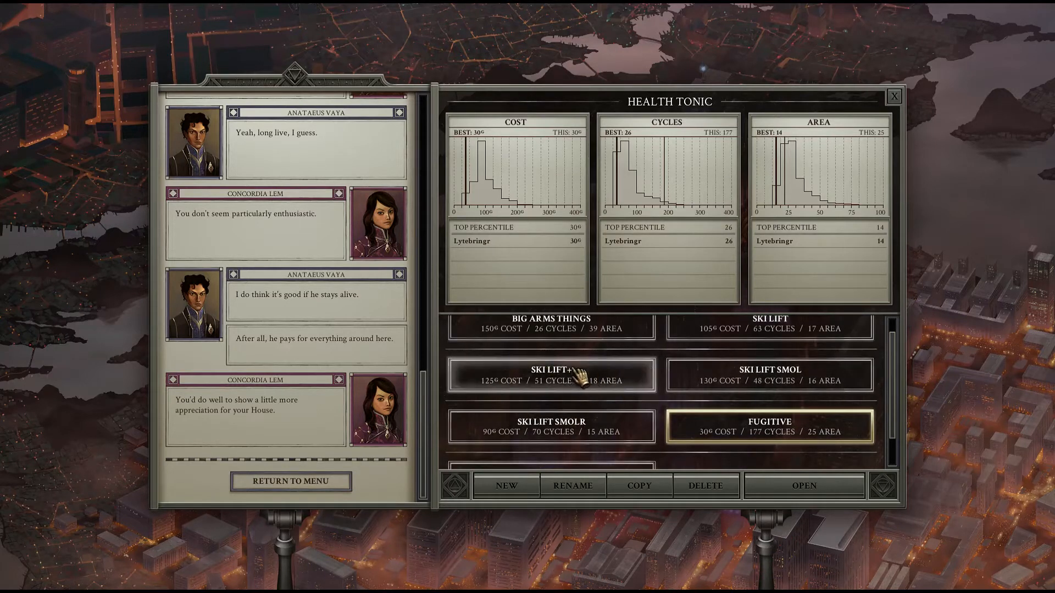
mouse_move(565, 394)
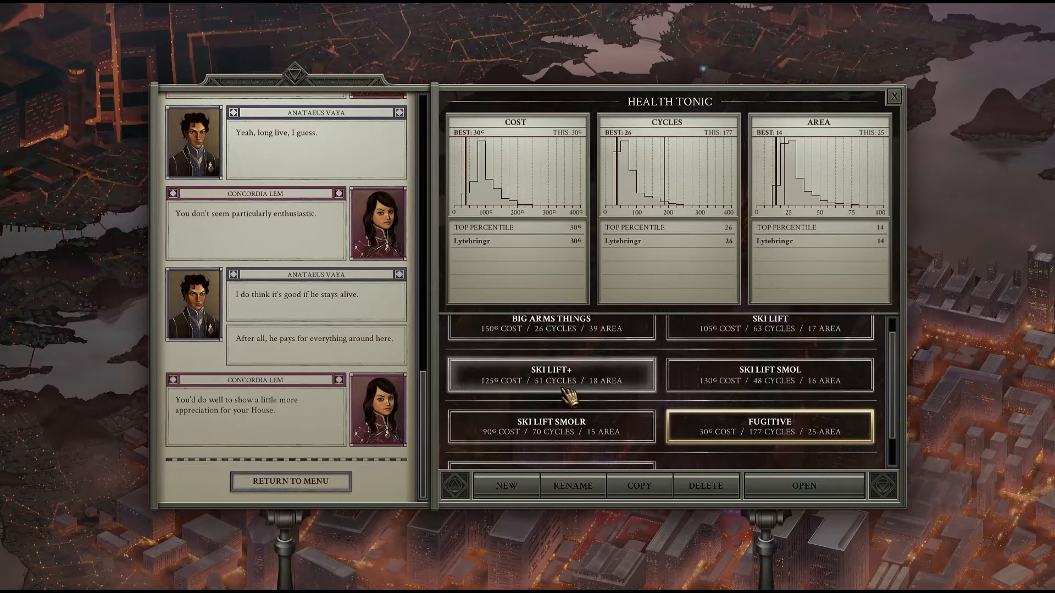
scroll("down", 3)
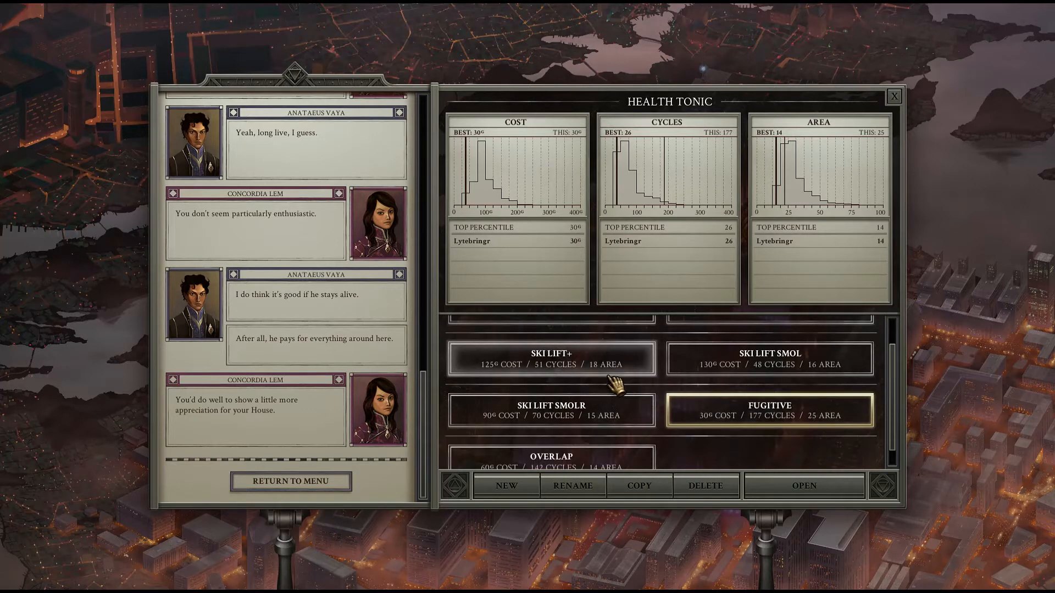
scroll("up", 3)
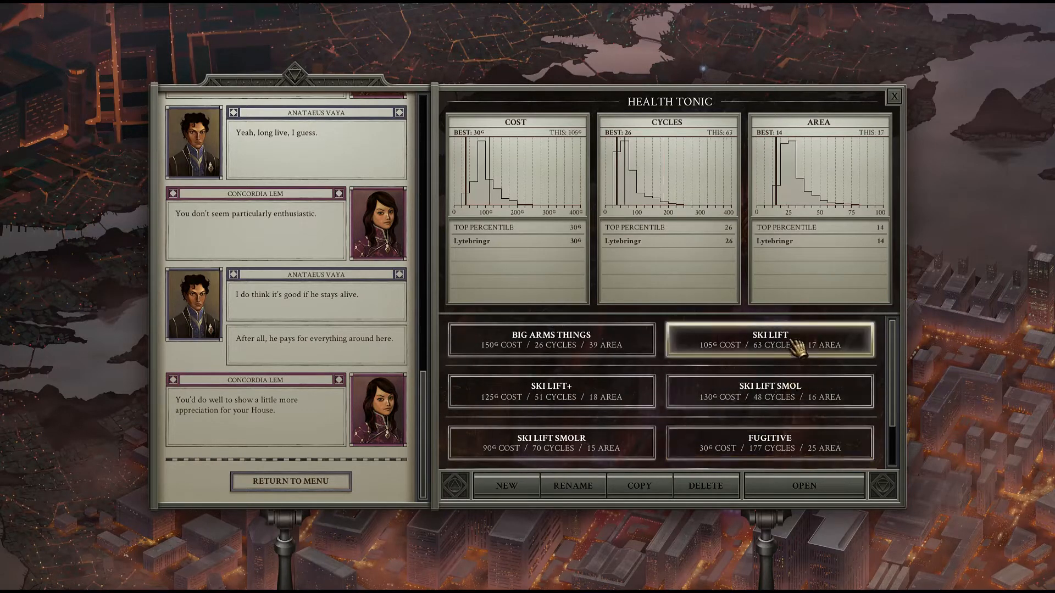
Step: Run Ski Lift and Ski Lift Smol (130 cost, 48 cycles, 16 area), then return to the list
left_click(803, 485)
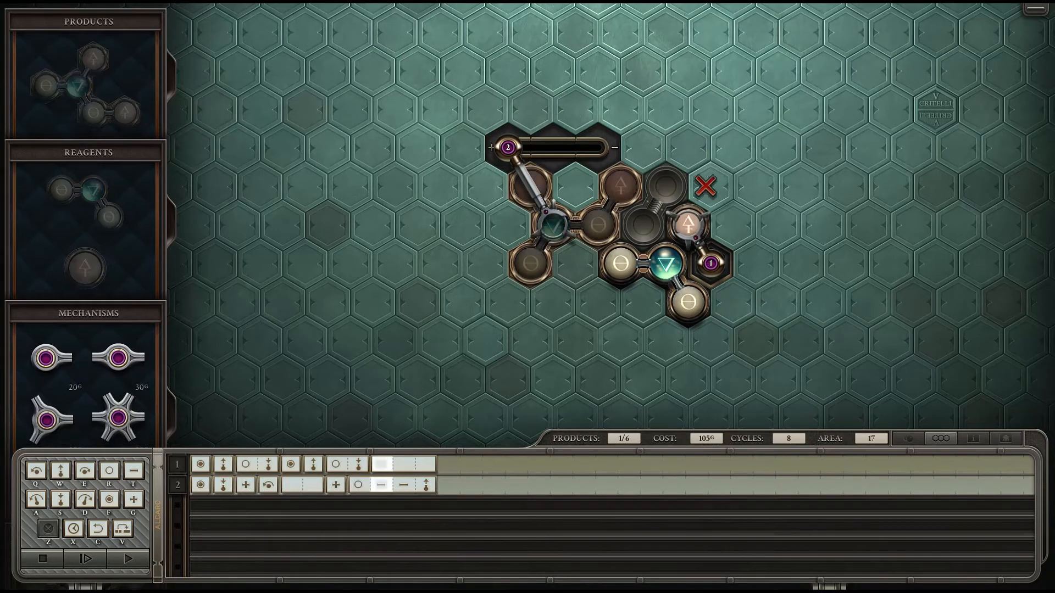
mouse_move(464, 166)
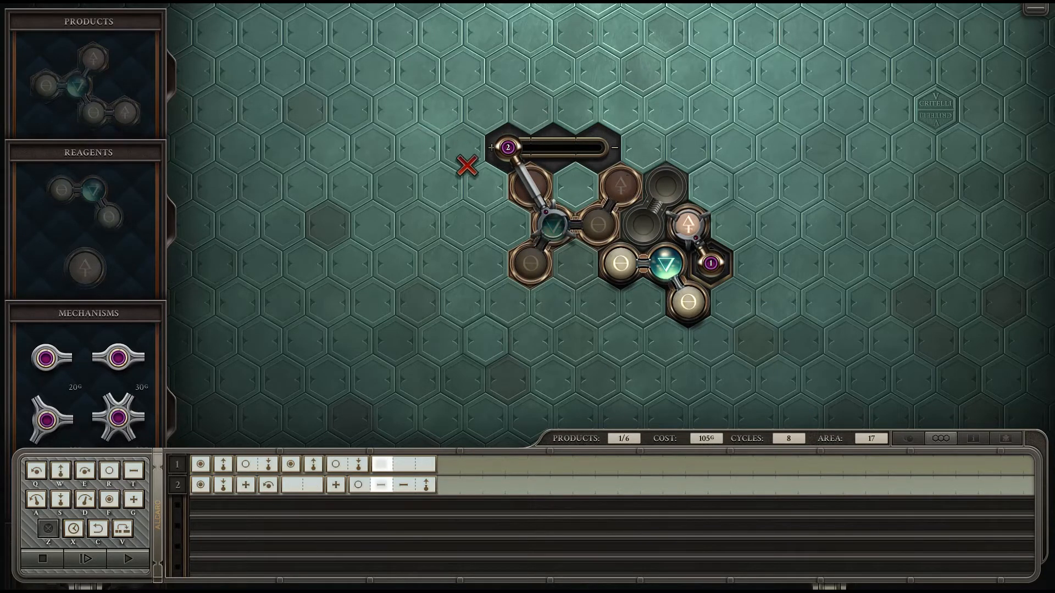
mouse_move(715, 257)
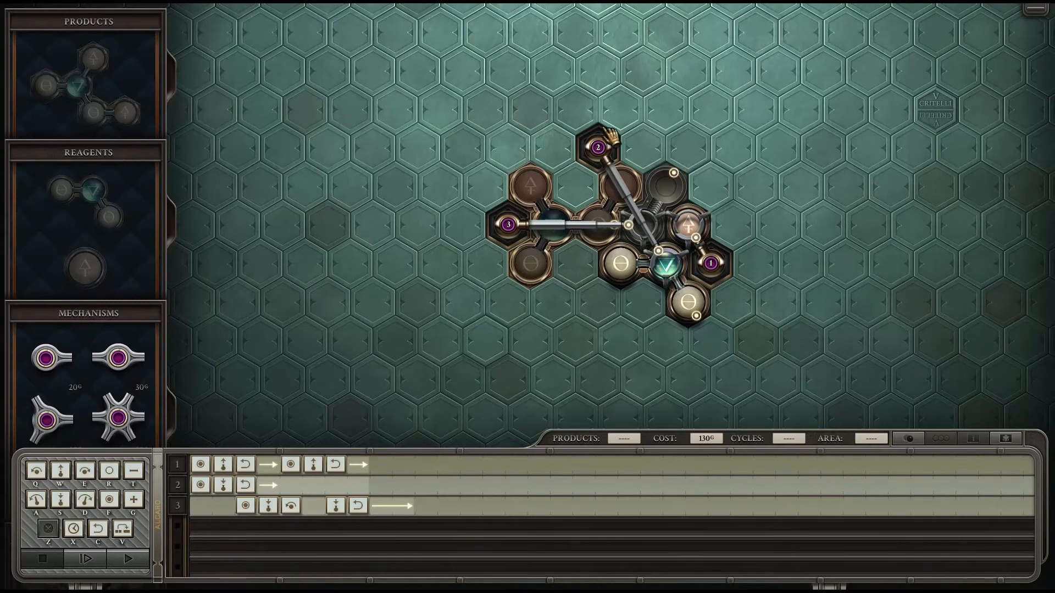
mouse_move(594, 197)
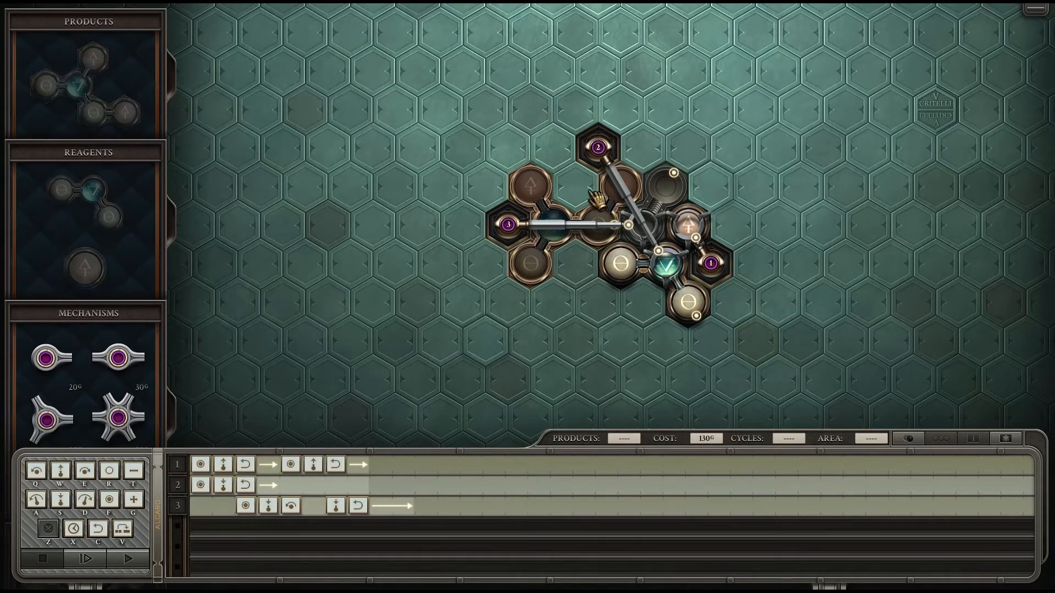
left_click(86, 558)
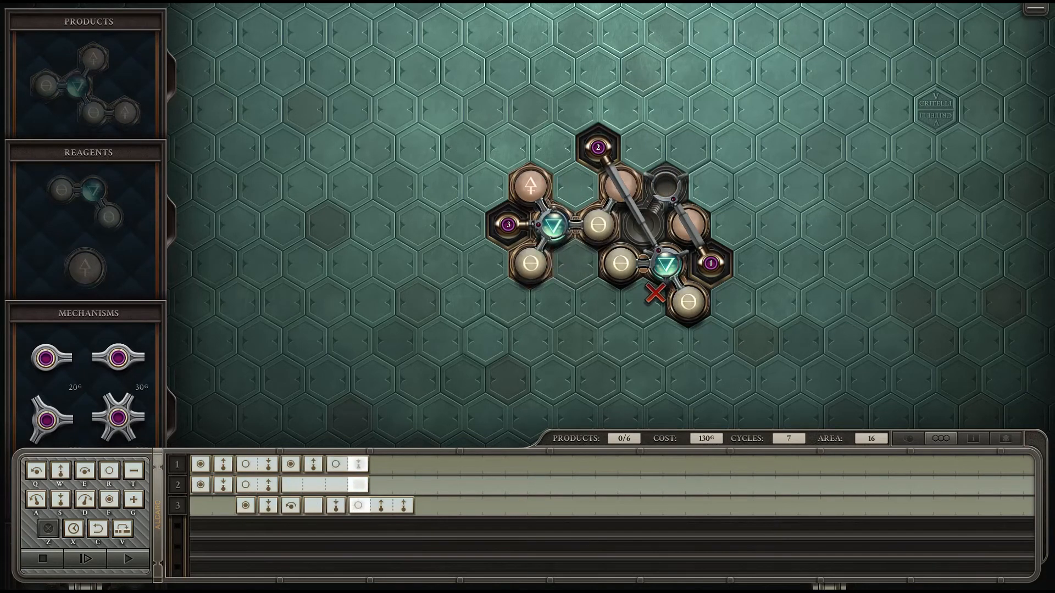
left_click(85, 559)
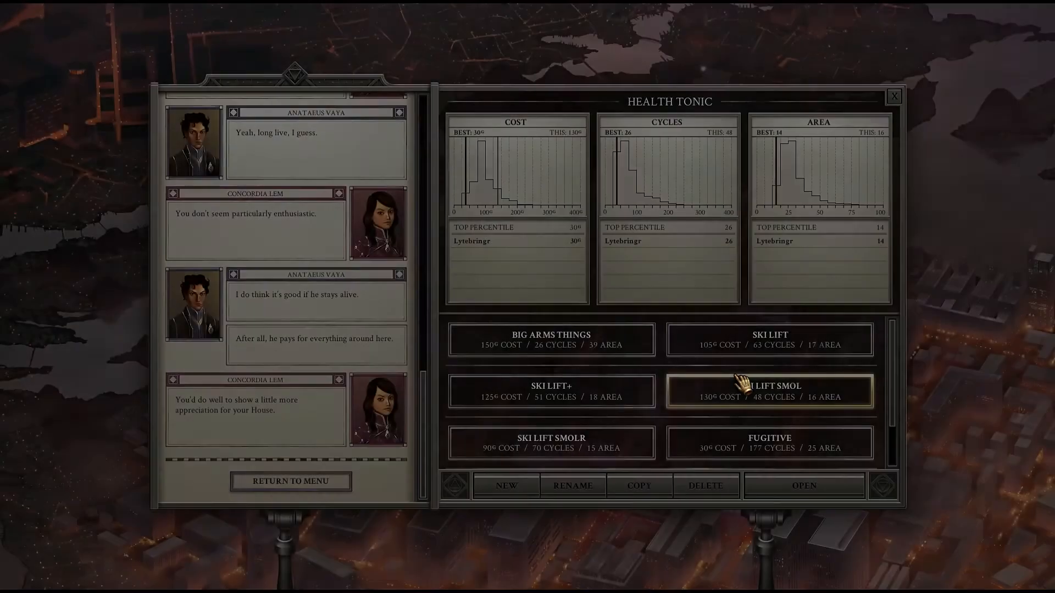
Step: Run the Ski Lift Smolr machine (90 cost, 70 cycles) briefly and return to the list
scroll("down", 3)
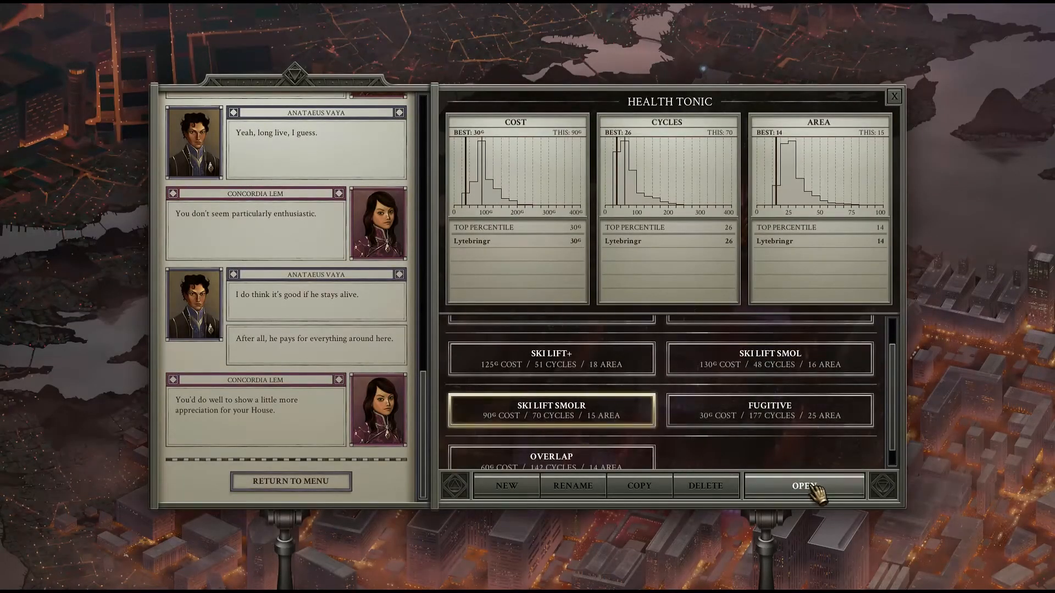
left_click(803, 485)
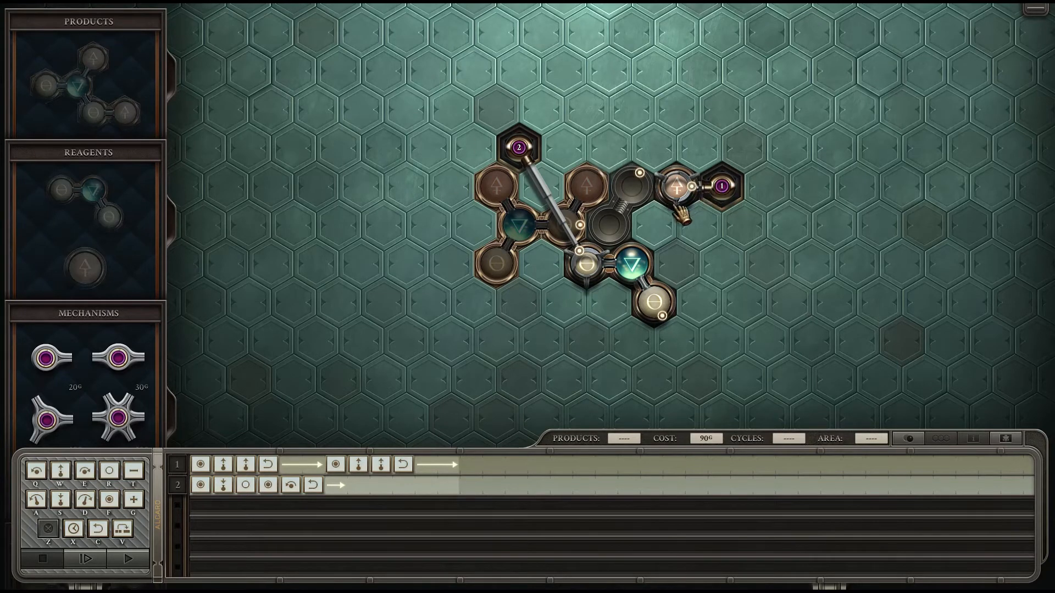
left_click(85, 559)
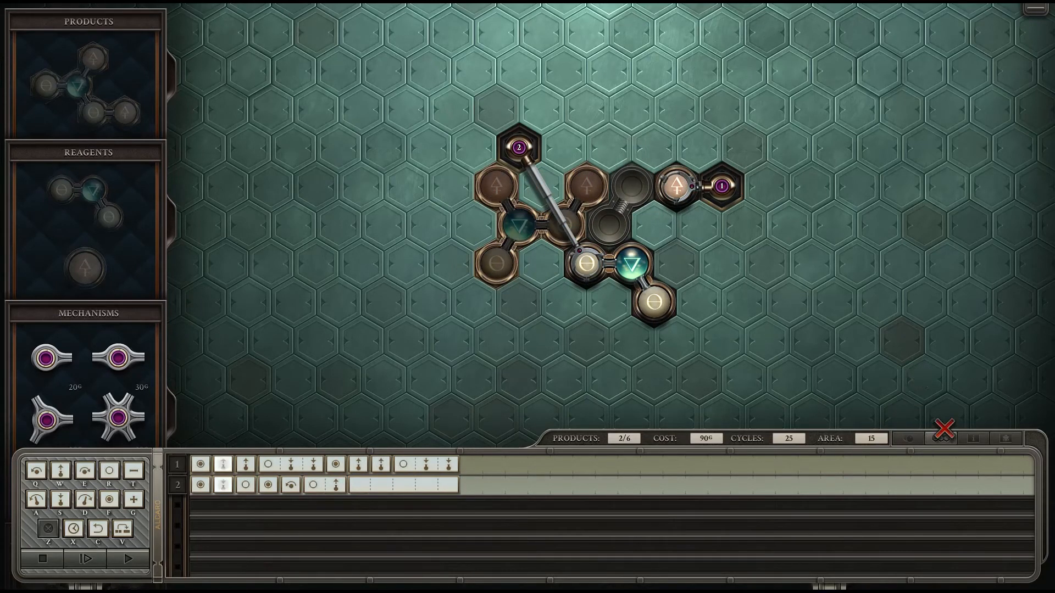
mouse_move(943, 438)
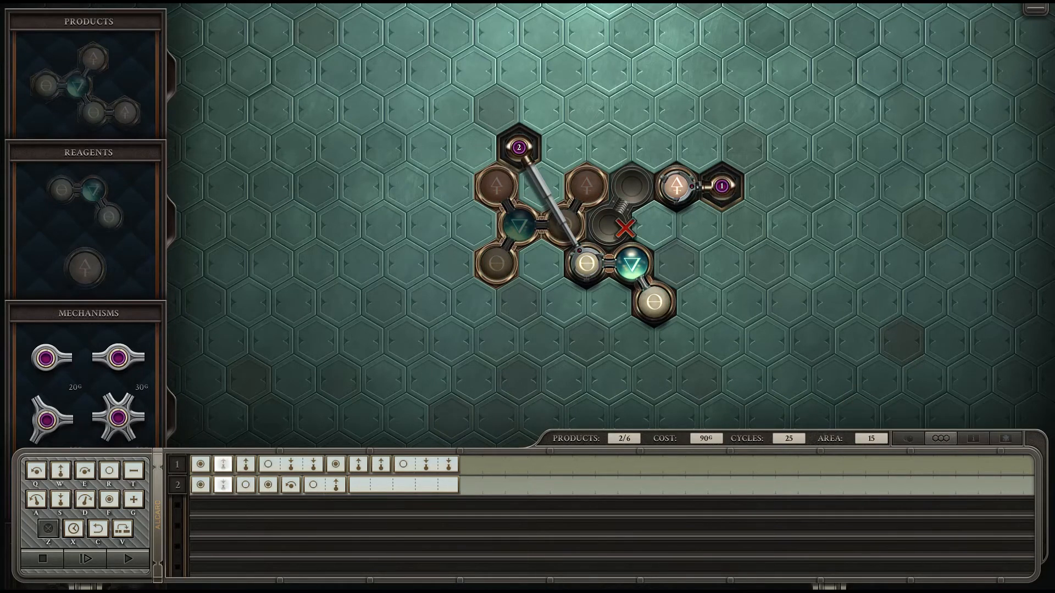
left_click(87, 559)
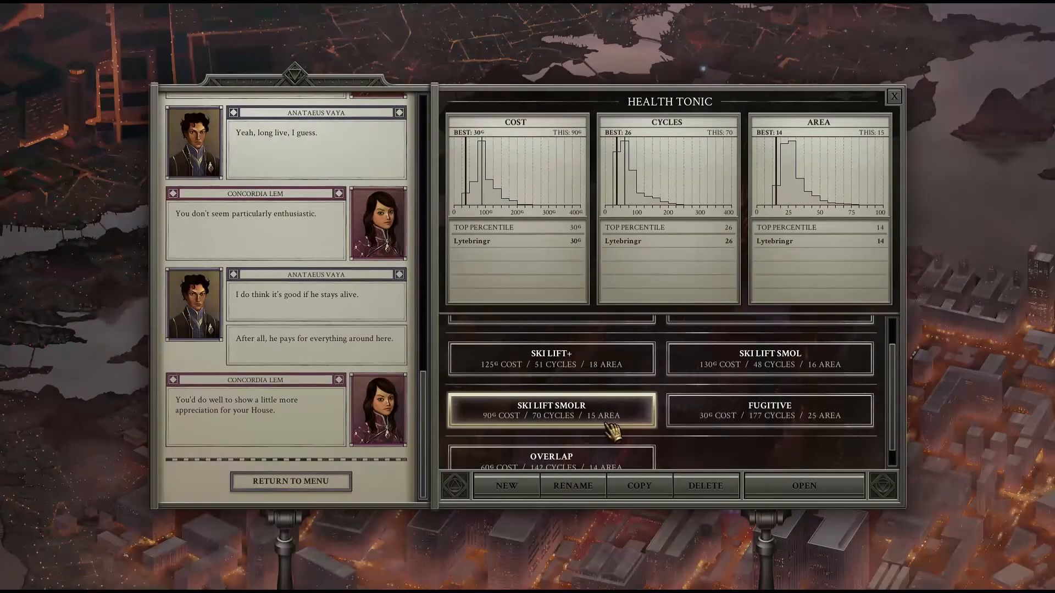
mouse_move(895, 255)
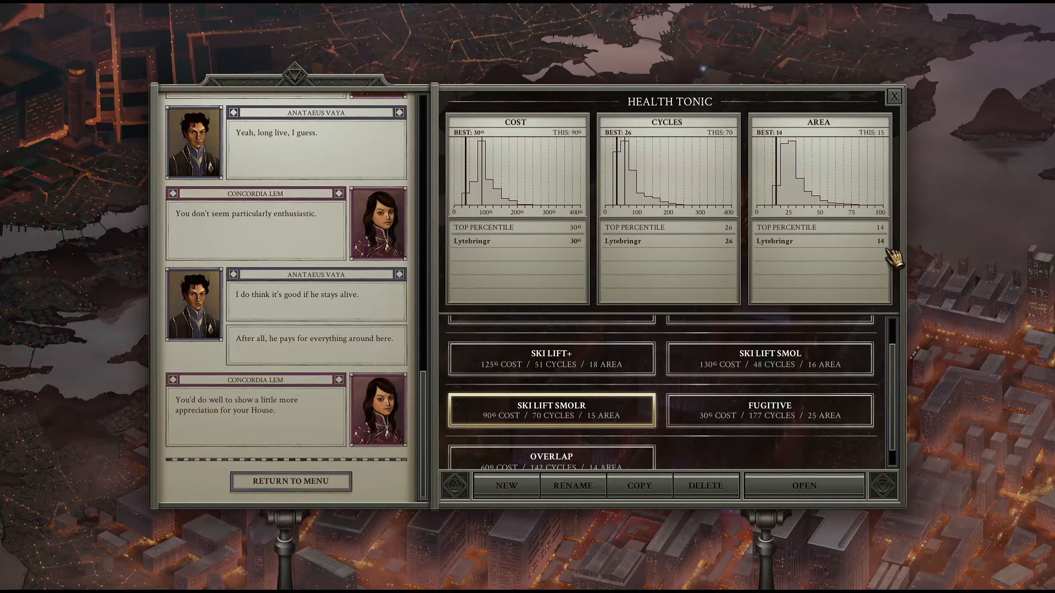
Step: Load the Overlap solution (60 cost, 142 cycles, 14 area) into the machine editor
scroll("down", 3)
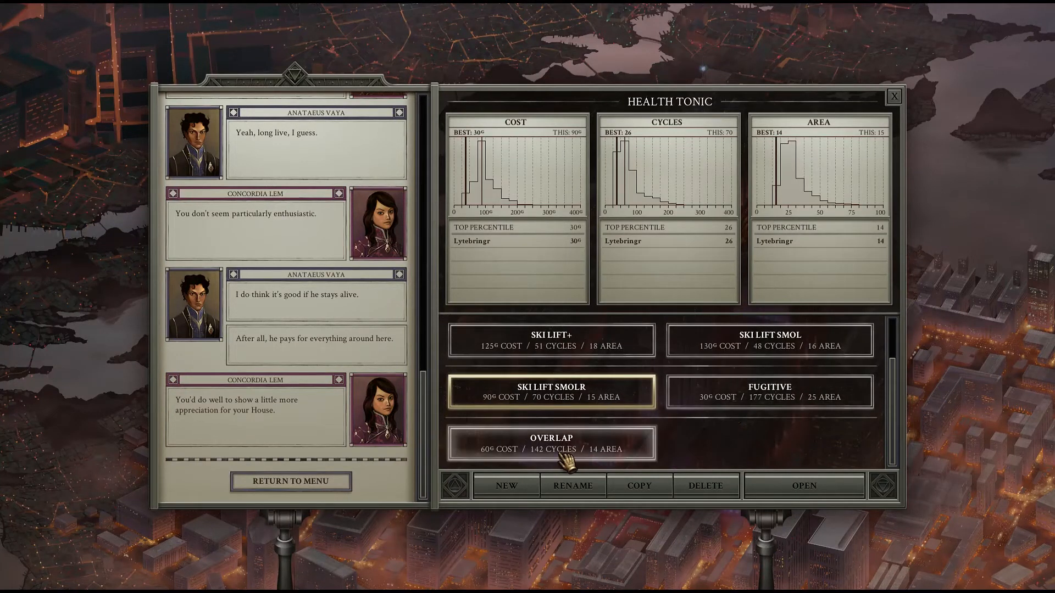
mouse_move(619, 458)
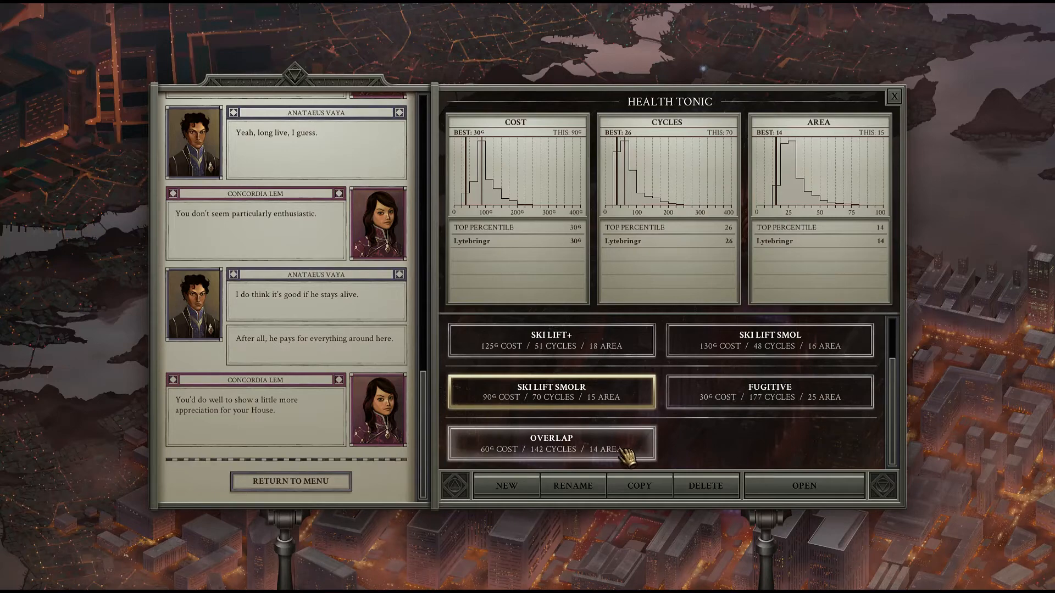
left_click(551, 443)
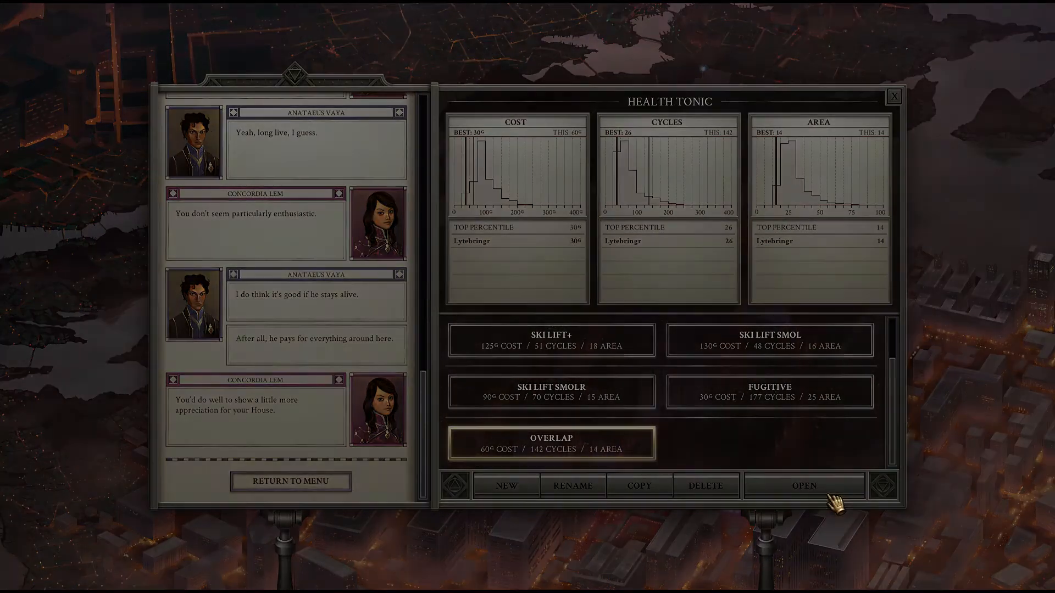
left_click(803, 485)
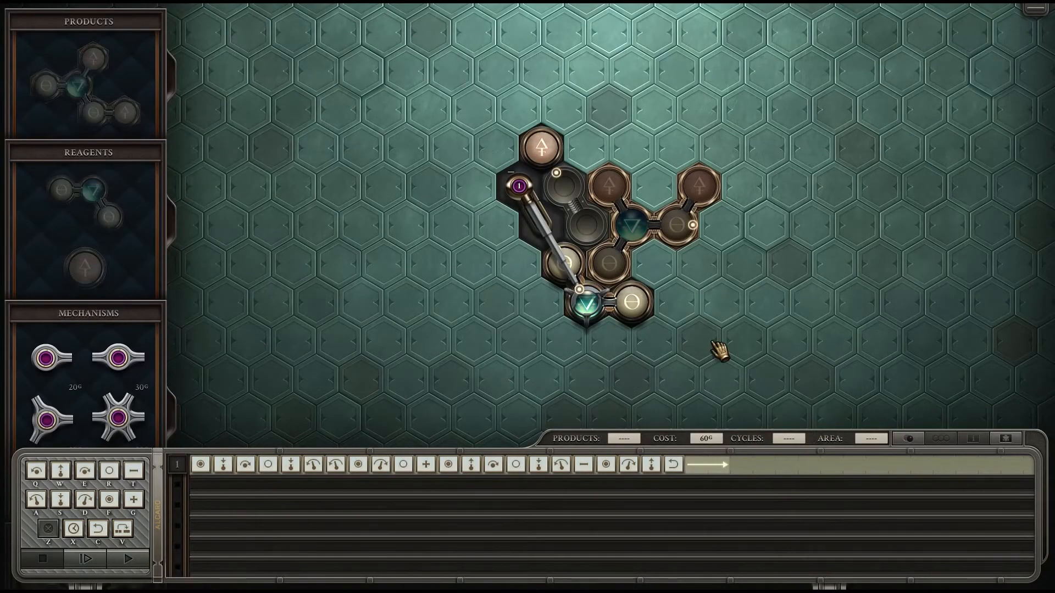
mouse_move(646, 182)
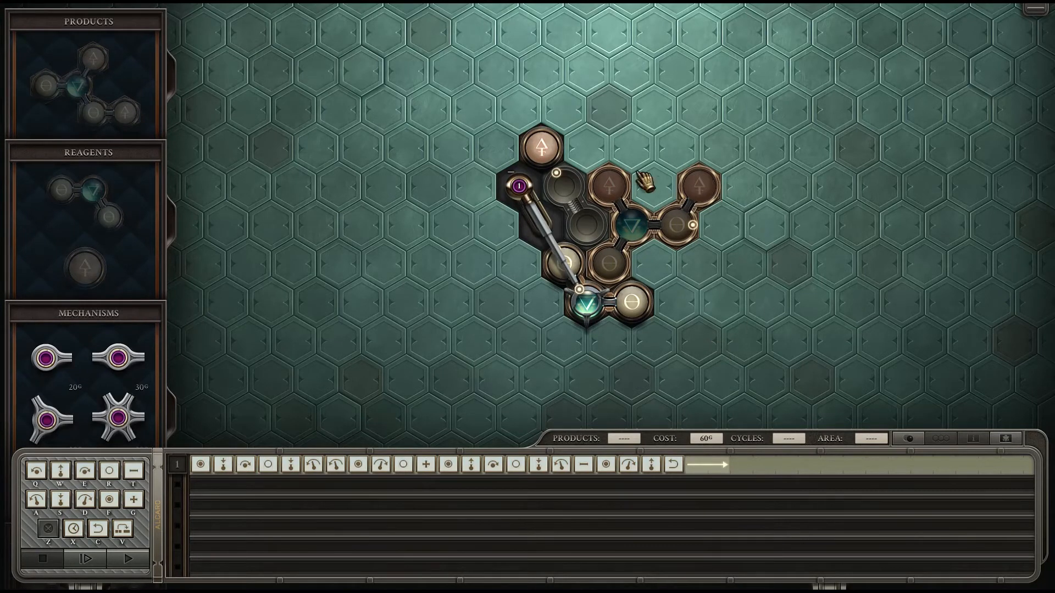
mouse_move(602, 144)
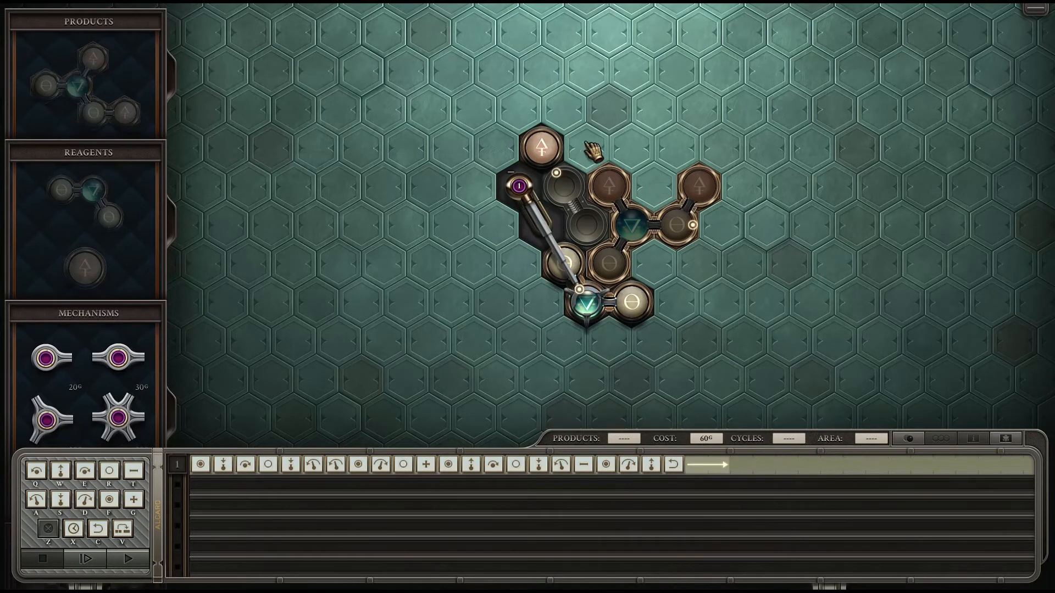
mouse_move(518, 191)
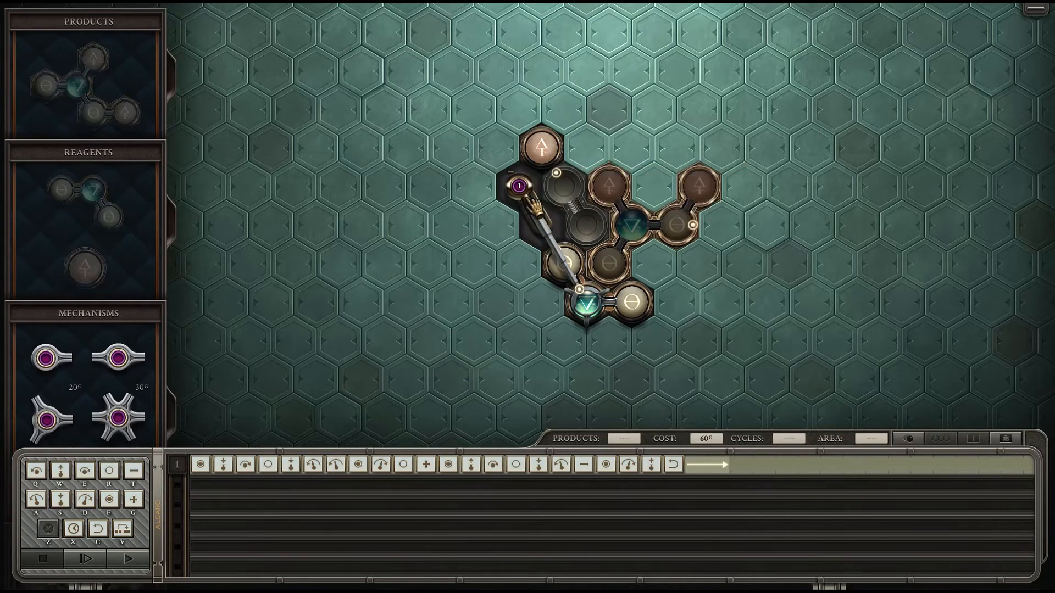
mouse_move(710, 307)
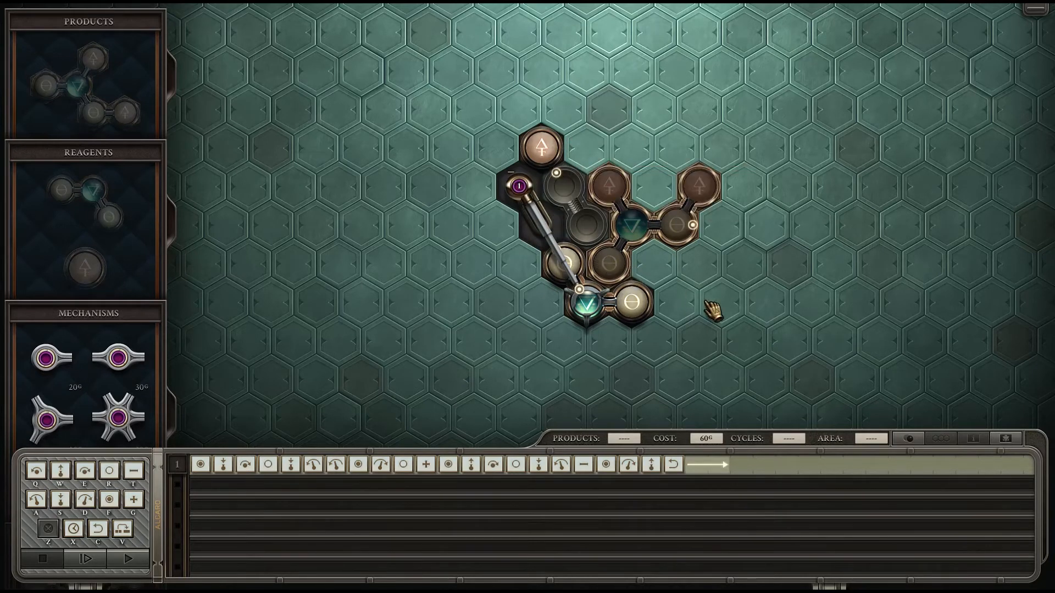
mouse_move(680, 297)
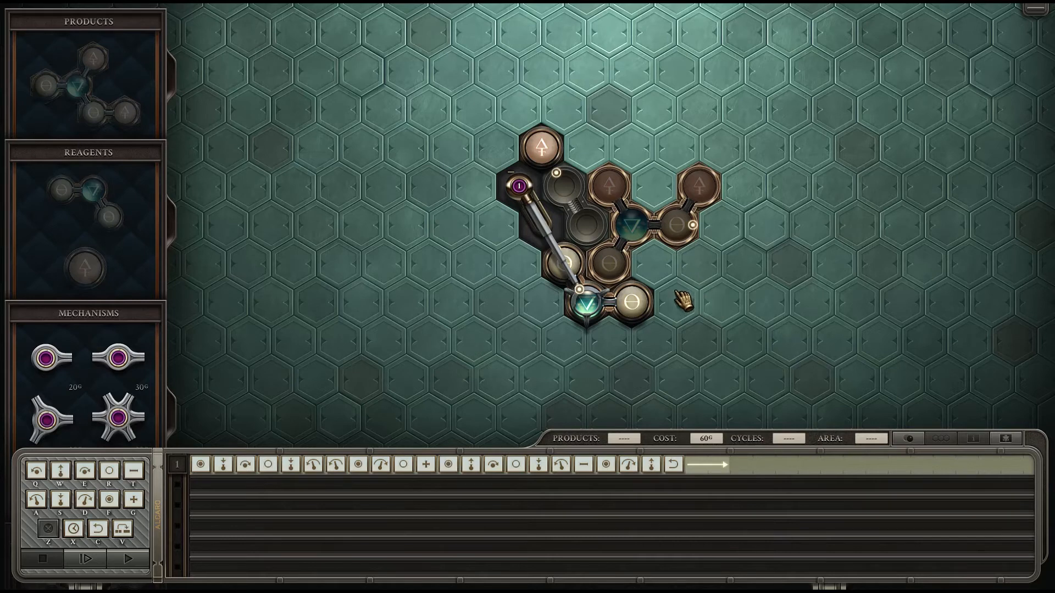
mouse_move(609, 299)
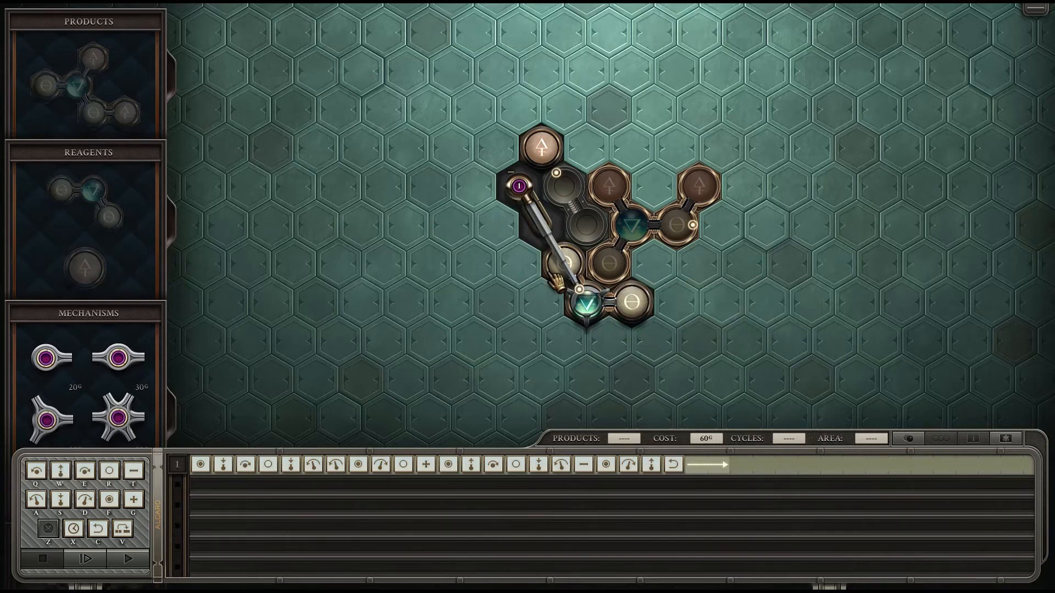
mouse_move(814, 347)
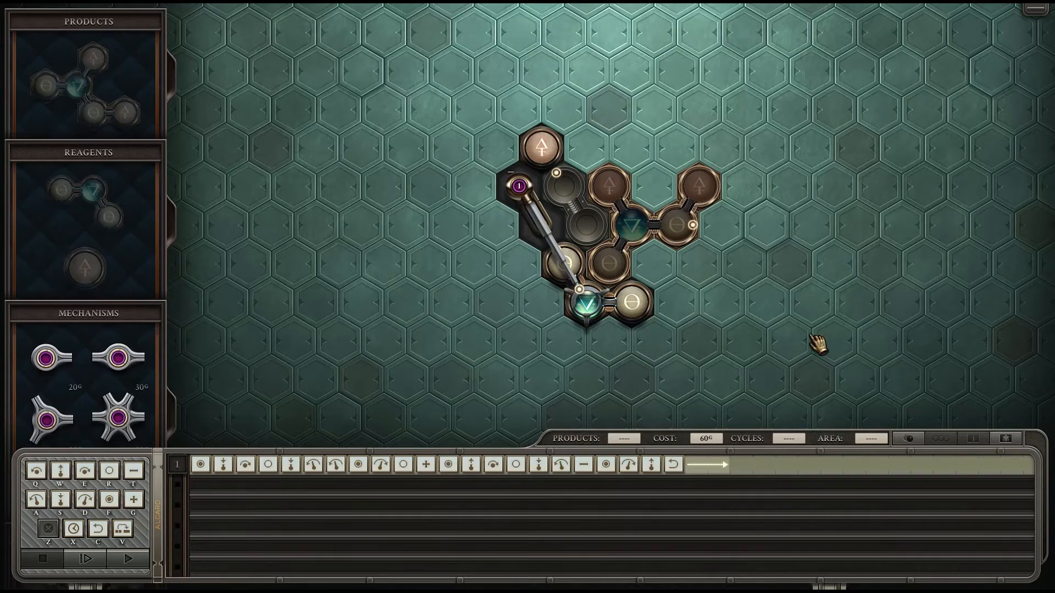
mouse_move(683, 320)
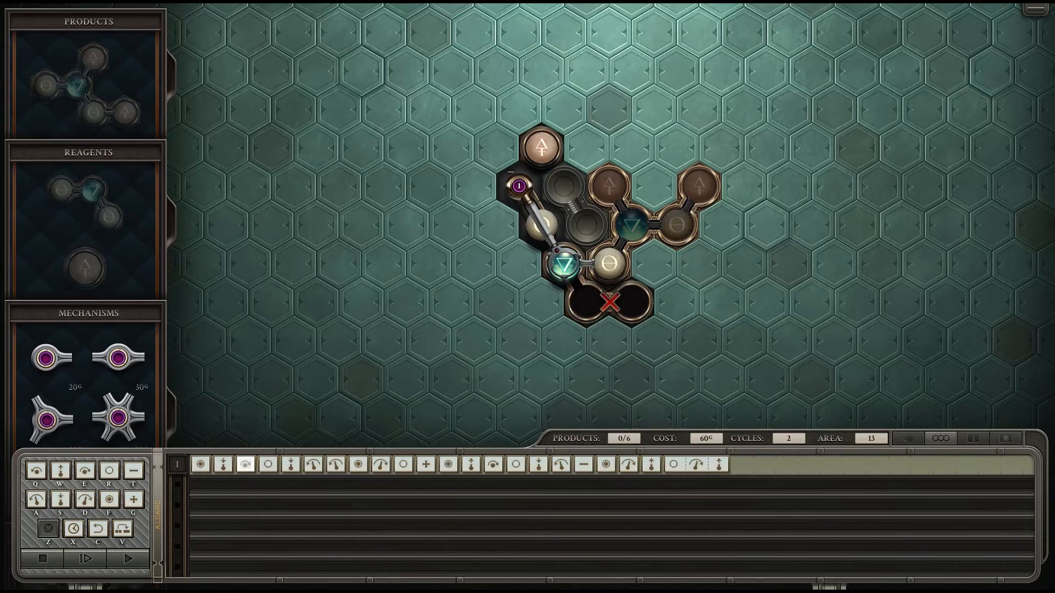
Step: Step the Overlap machine through its first cycles, then let it finish all six Health Tonics
left_click(85, 559)
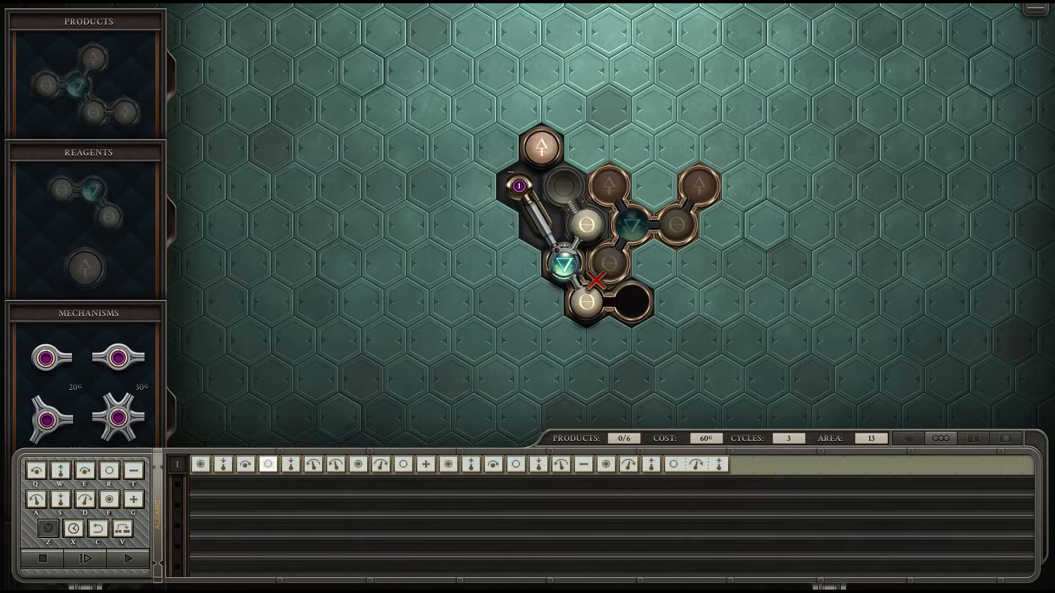
left_click(85, 558)
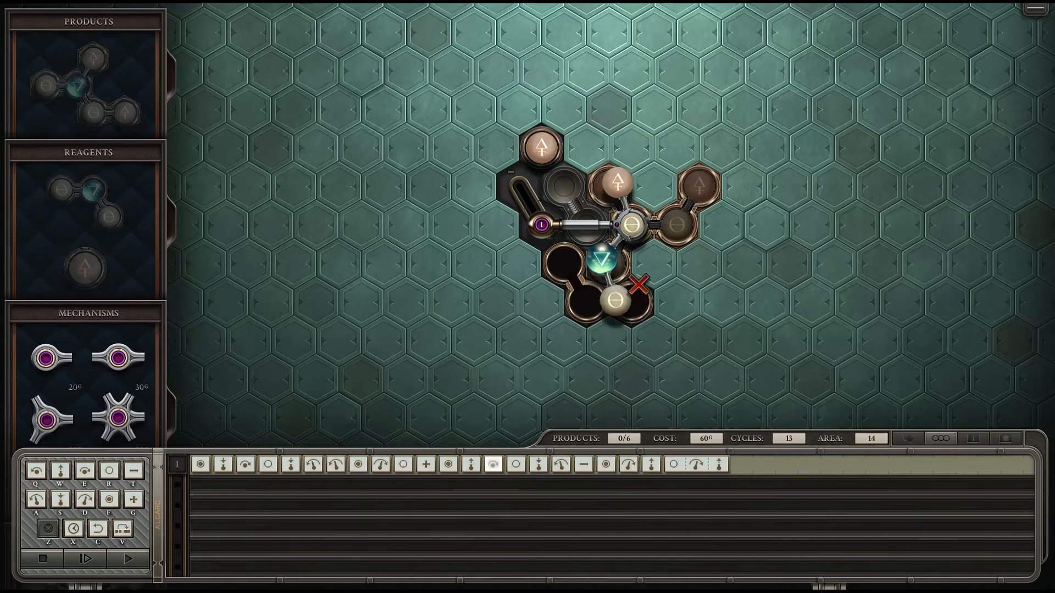
left_click(86, 559)
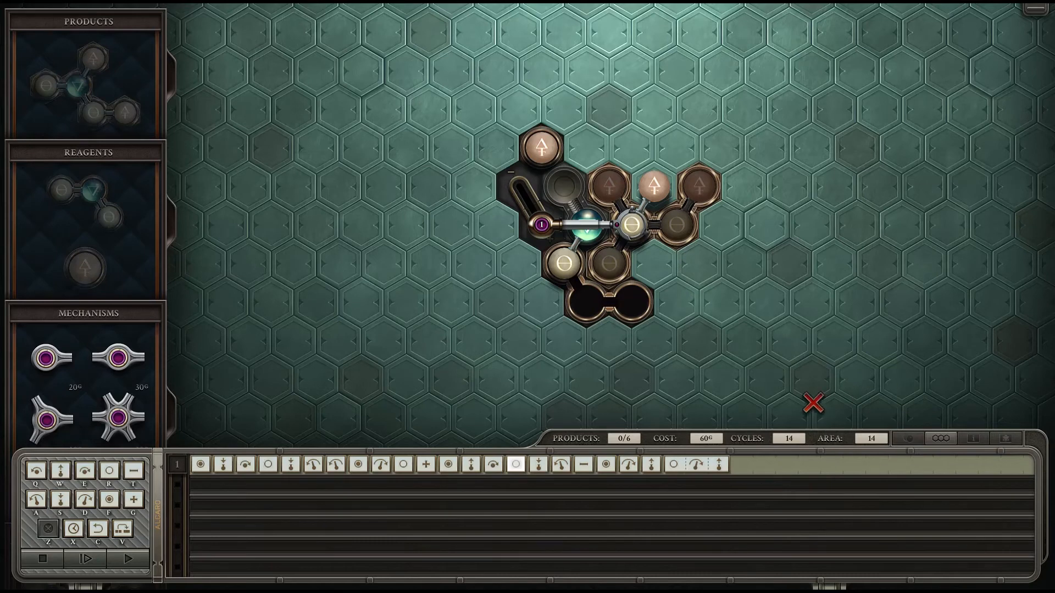
mouse_move(708, 335)
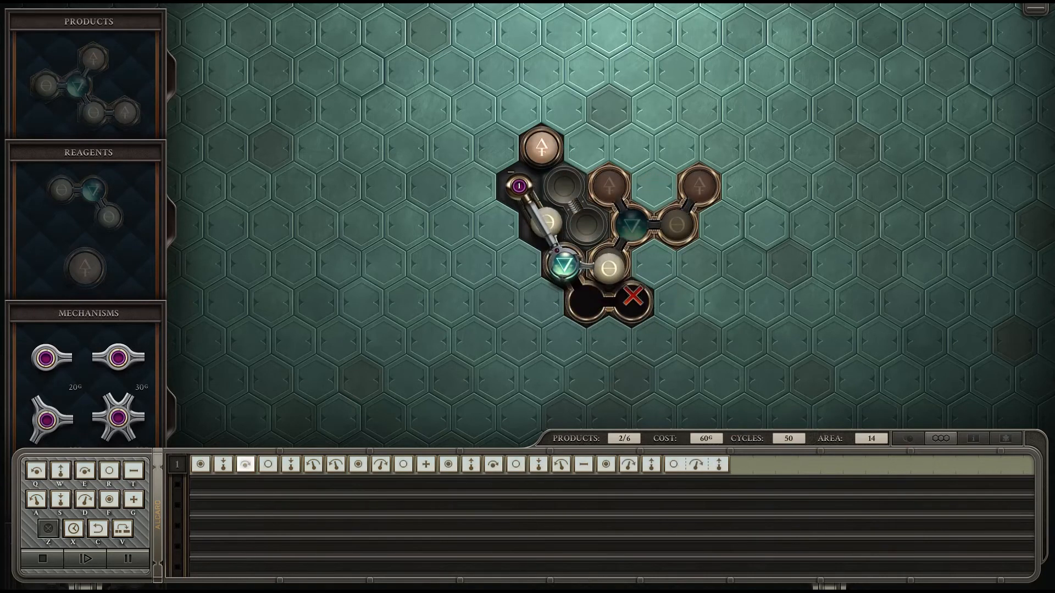
left_click(87, 559)
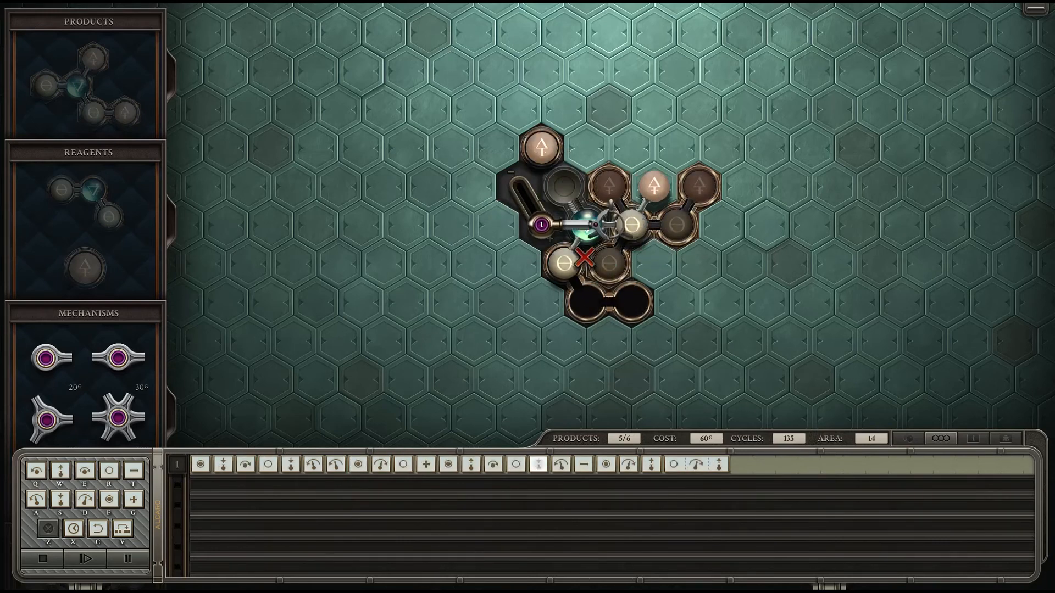
left_click(86, 559)
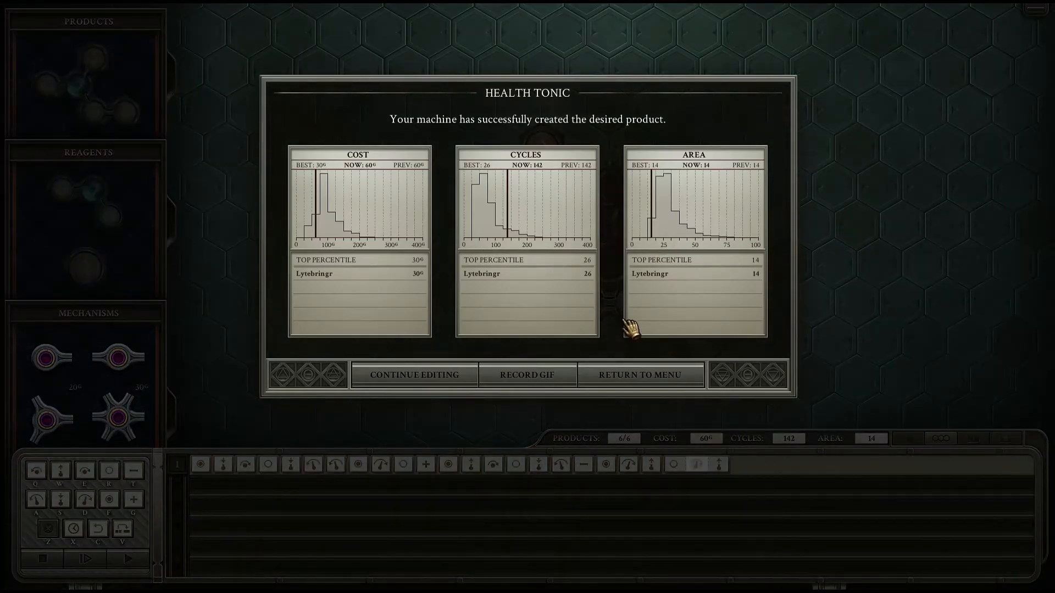
mouse_move(629, 329)
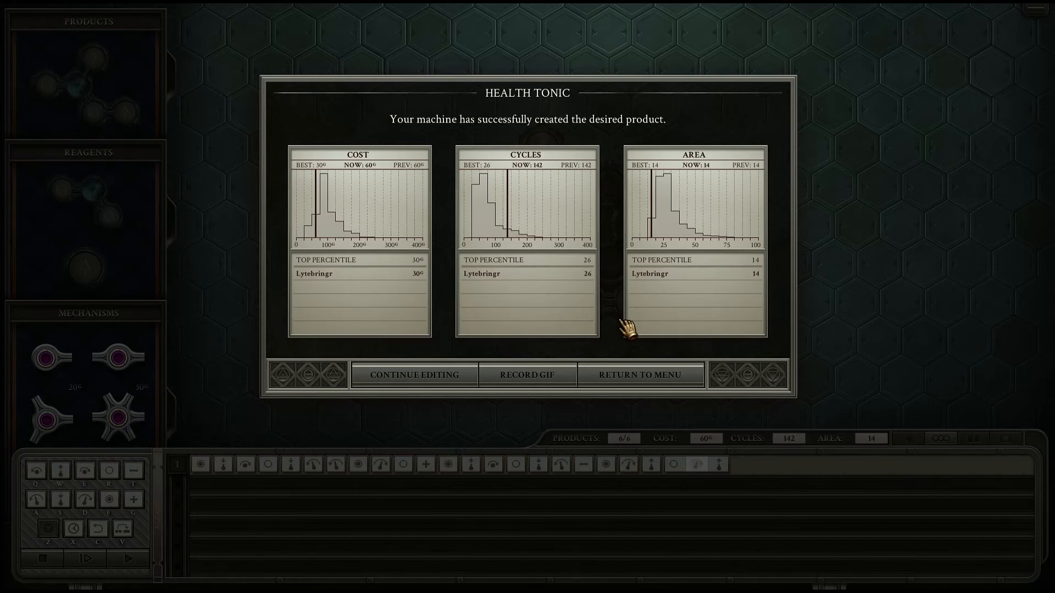
Step: Return to the menu, review the Stamina Potion solutions, and move on to Chapter II
left_click(639, 375)
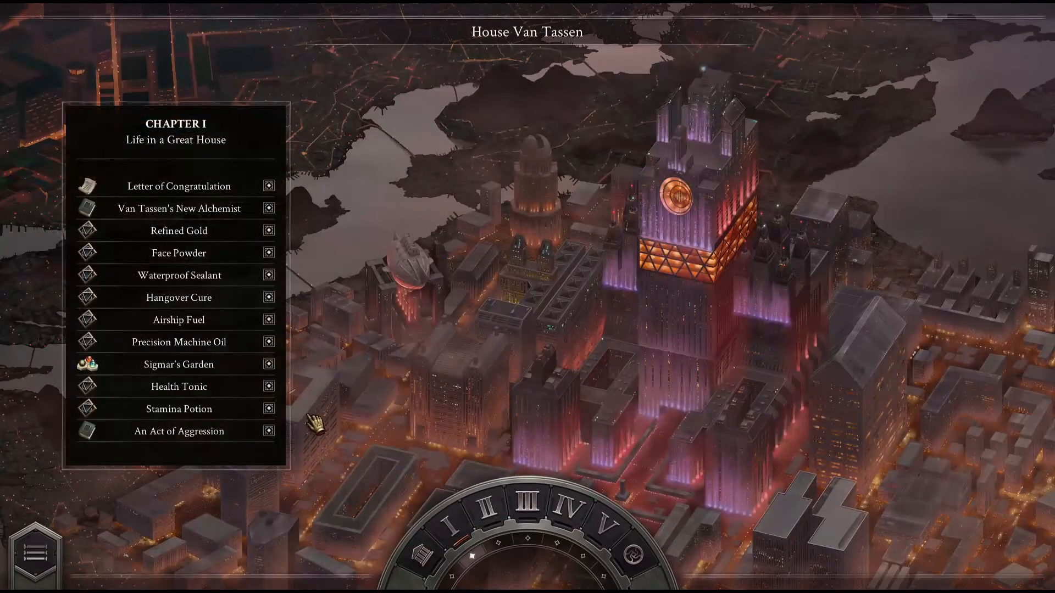
left_click(178, 408)
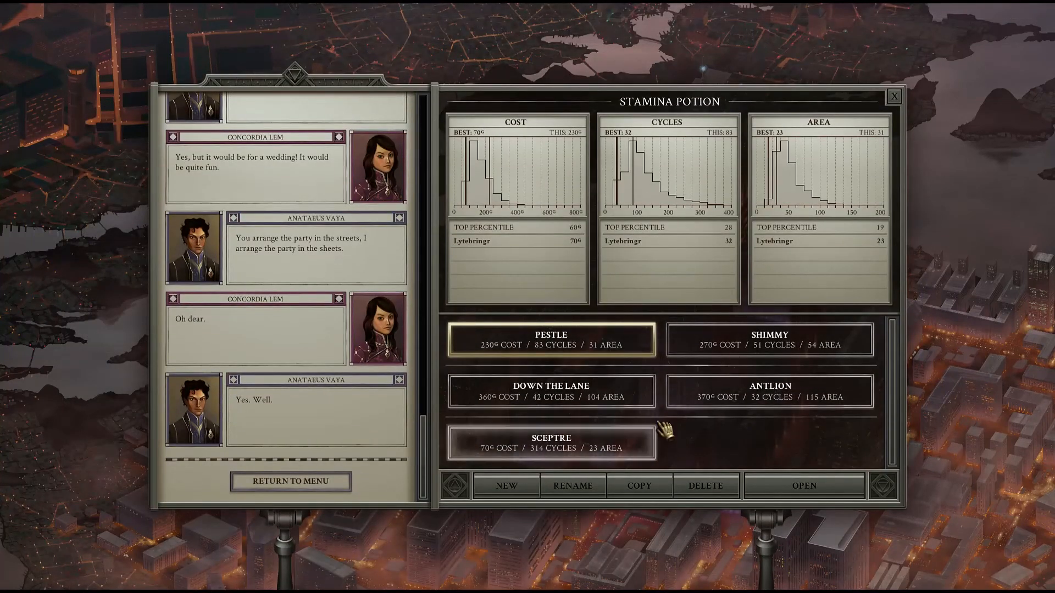
mouse_move(866, 230)
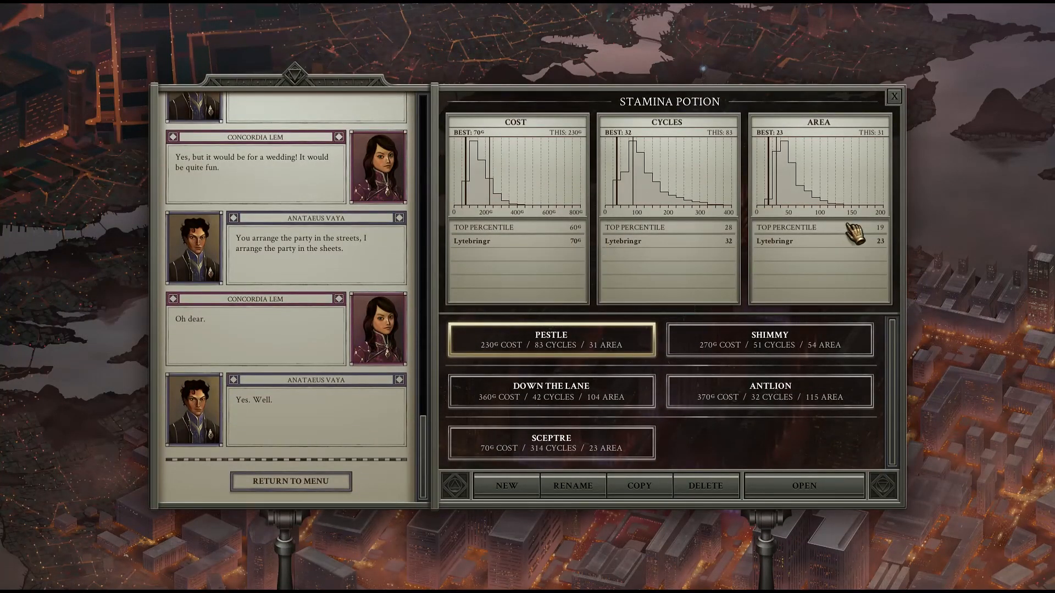
mouse_move(714, 290)
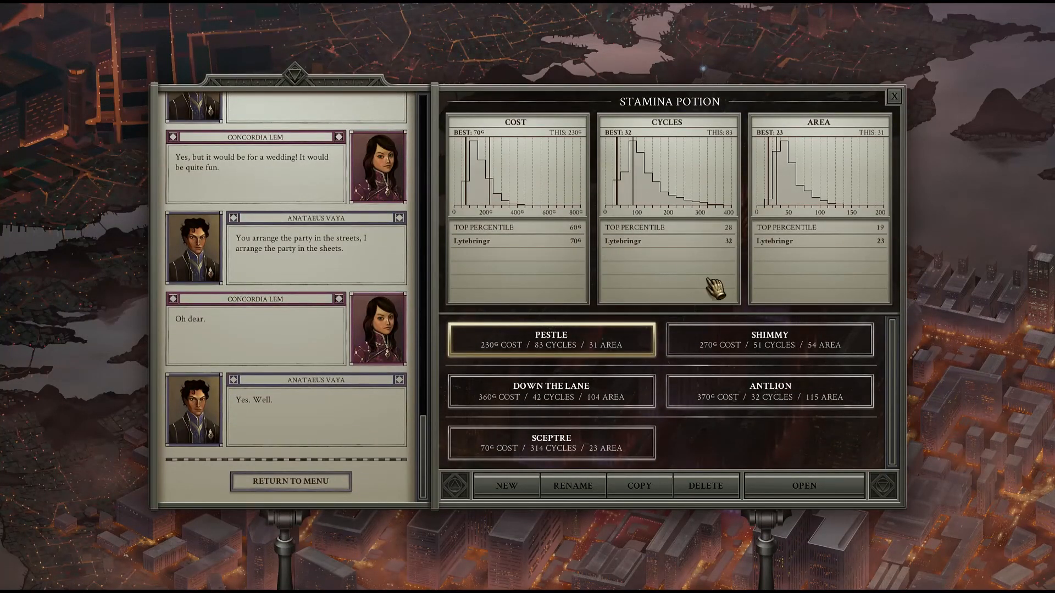
mouse_move(784, 313)
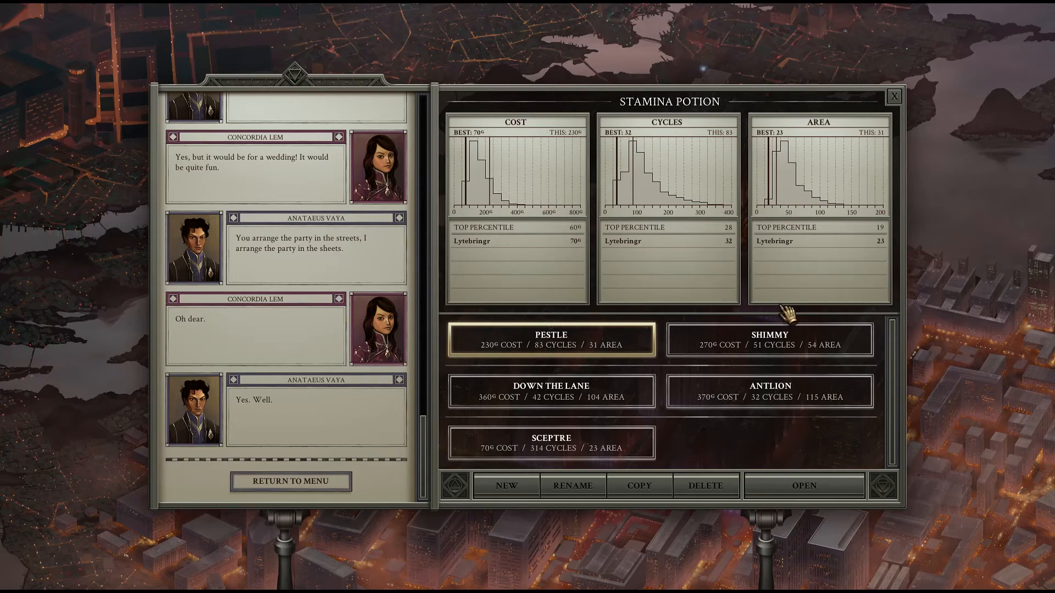
left_click(894, 95)
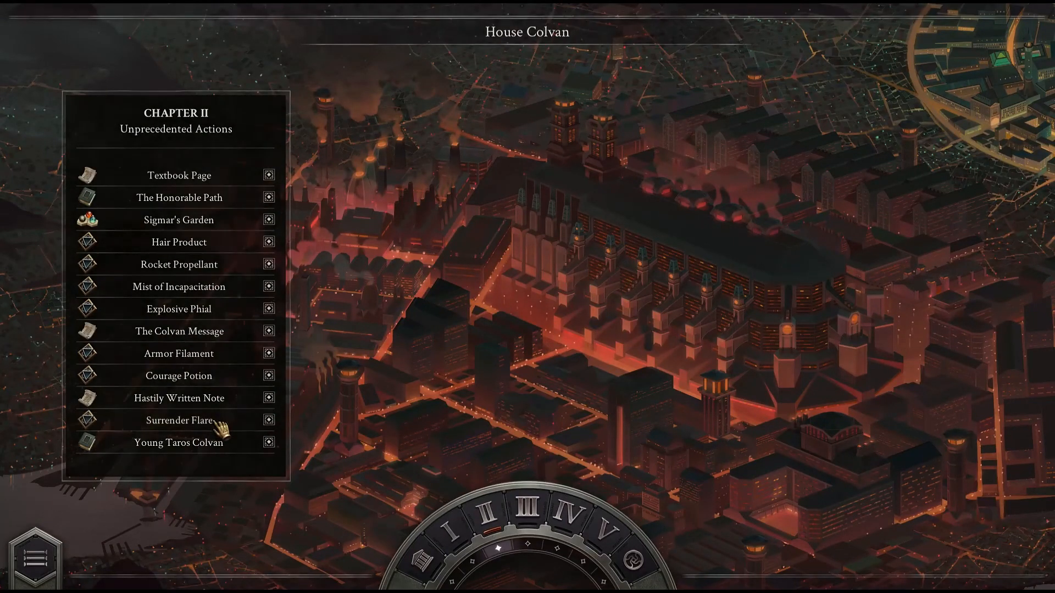
Step: Show the Surrender Flare solutions, led by Belt at 240 cost, 28 cycles, 85 area
left_click(178, 420)
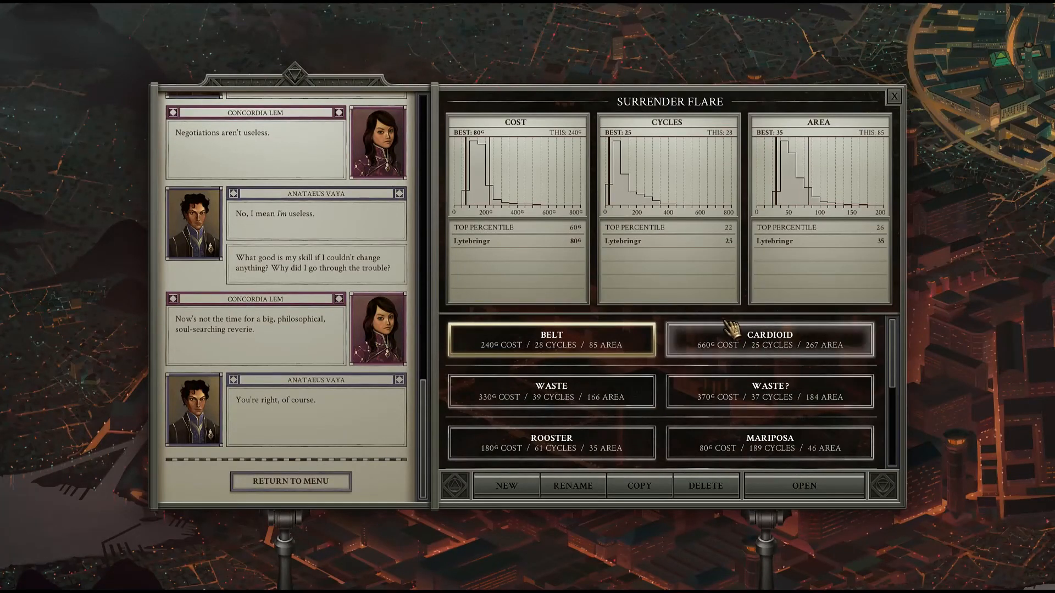
mouse_move(821, 238)
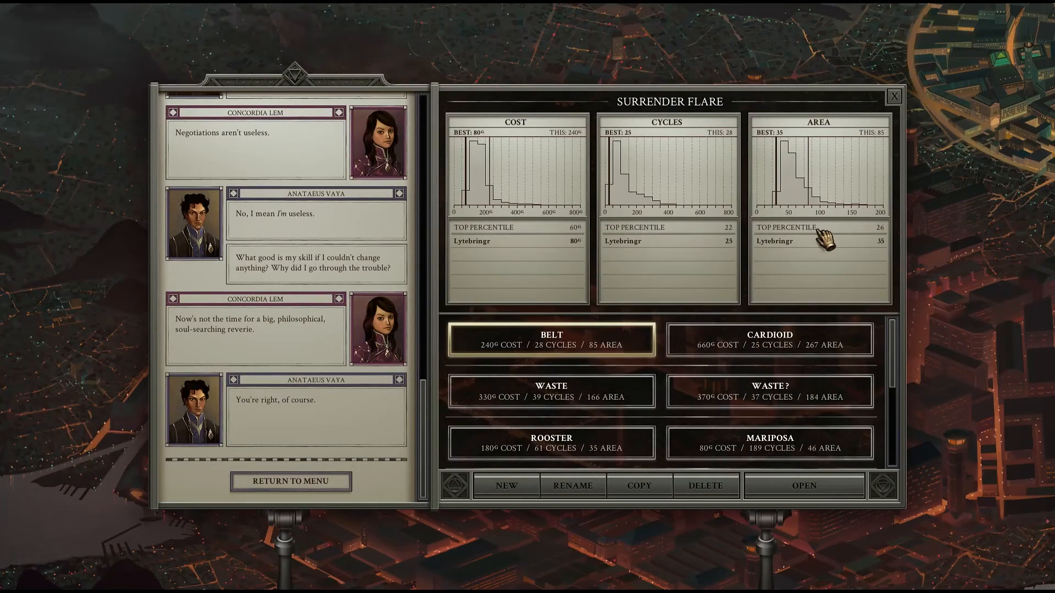
mouse_move(947, 313)
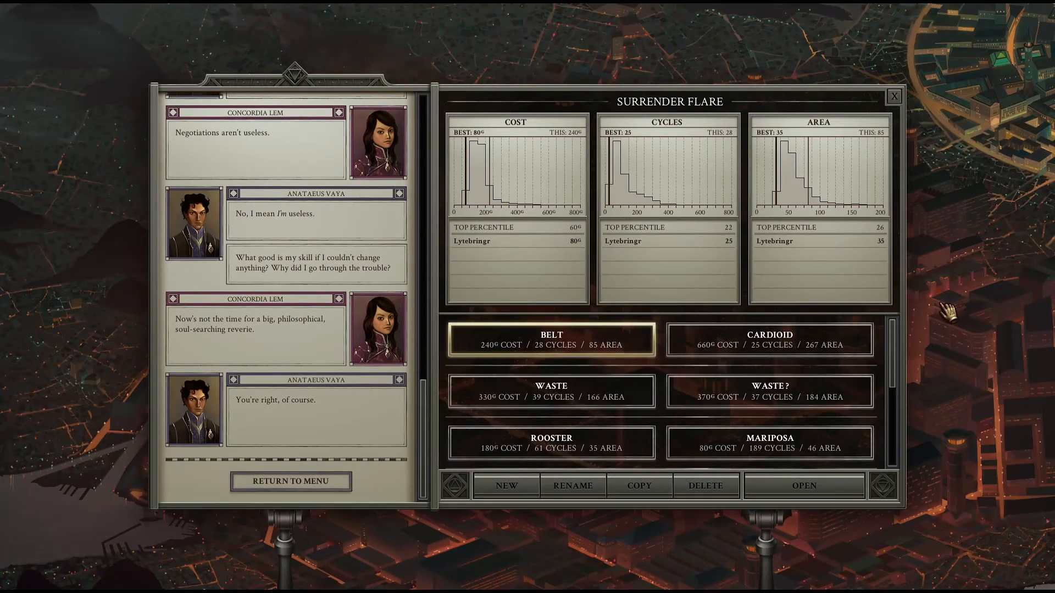